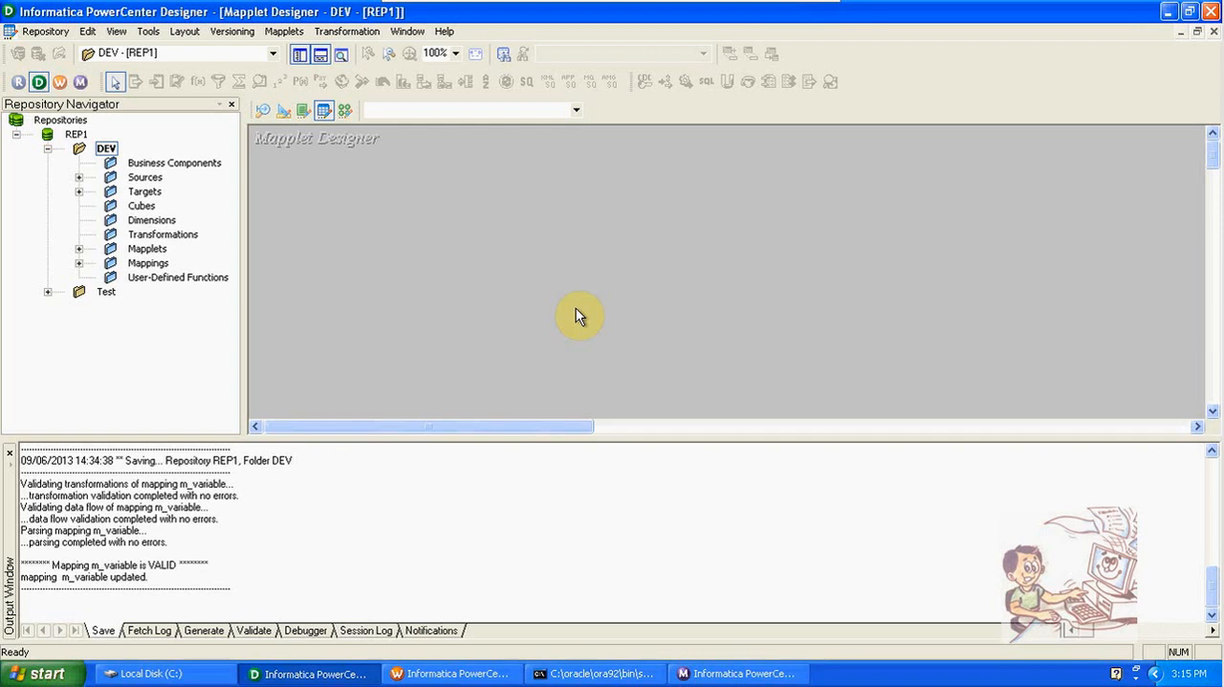
mouse_move(390, 170)
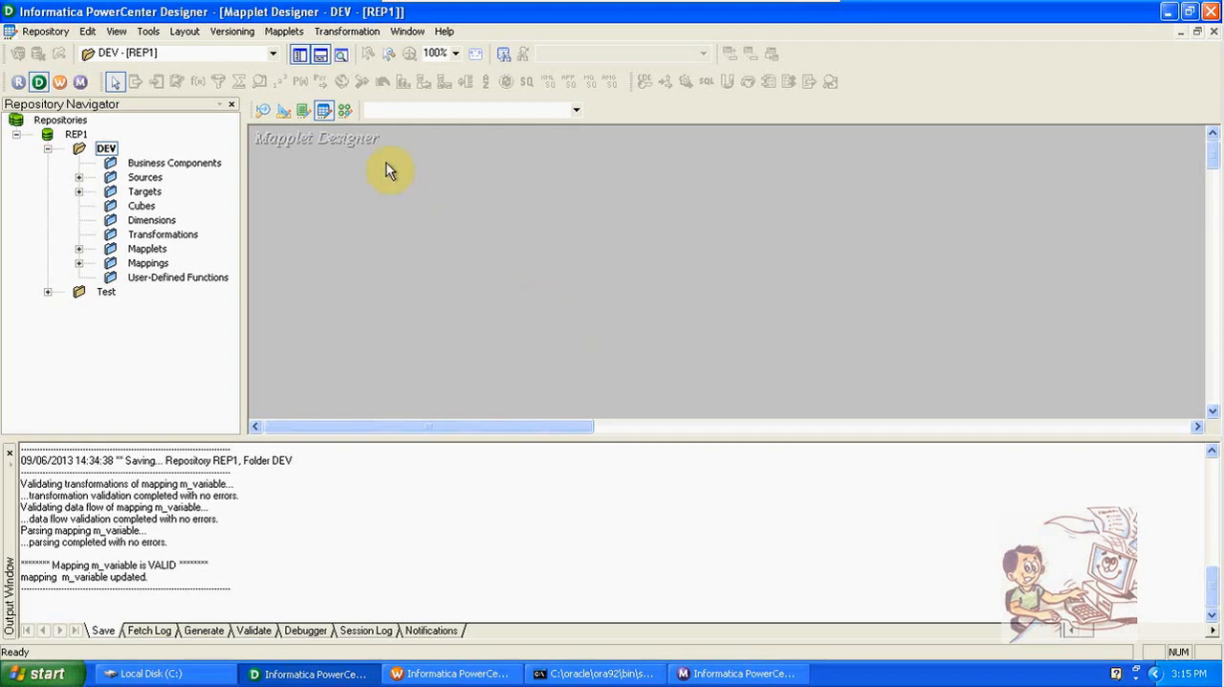
Create a new mapplet named M_FILTER_EXP from the Mapplets menu.
click(284, 31)
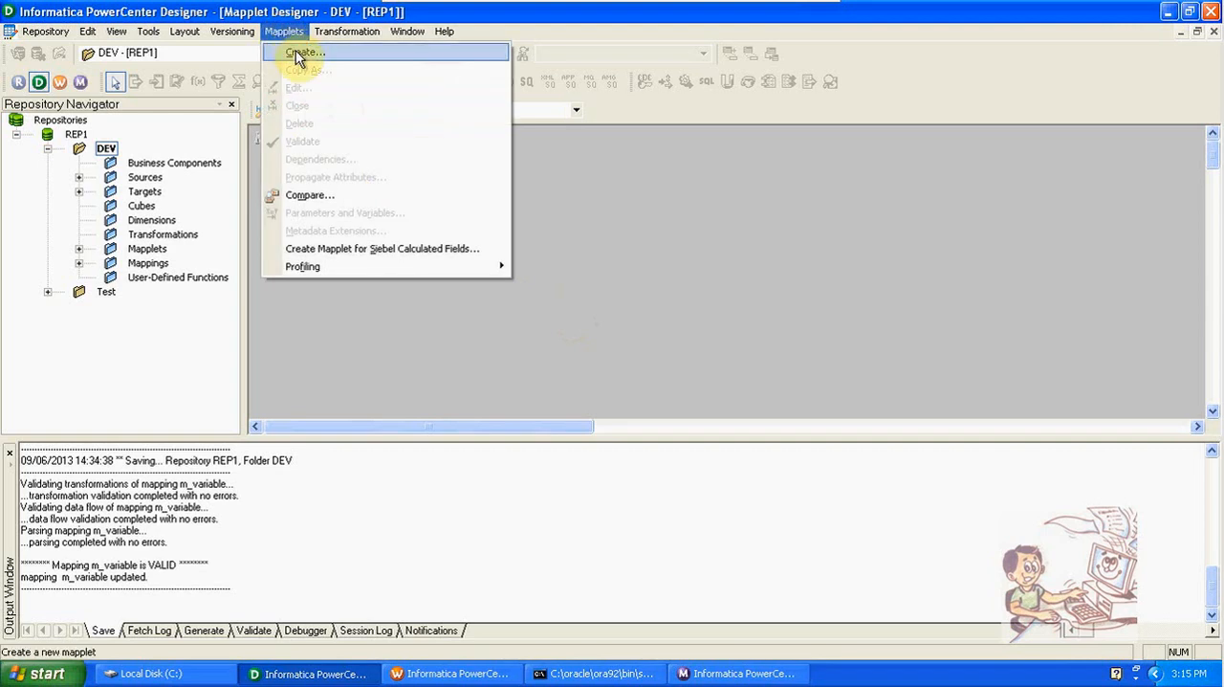
click(304, 53)
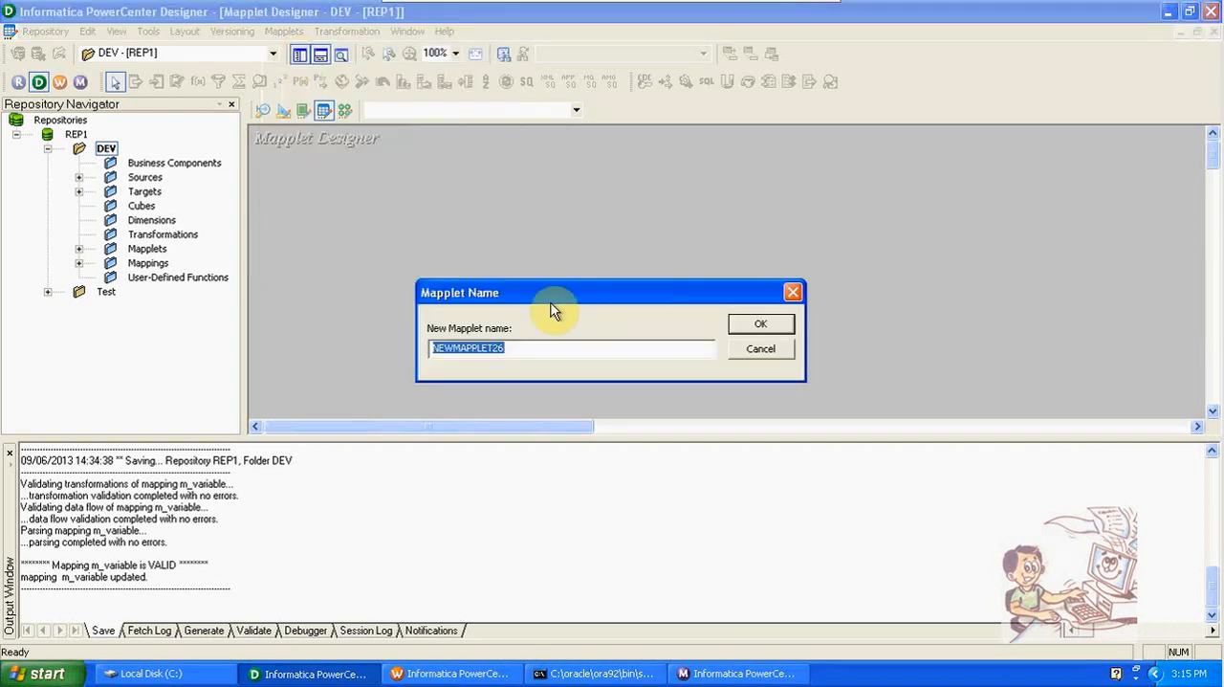
text(m)
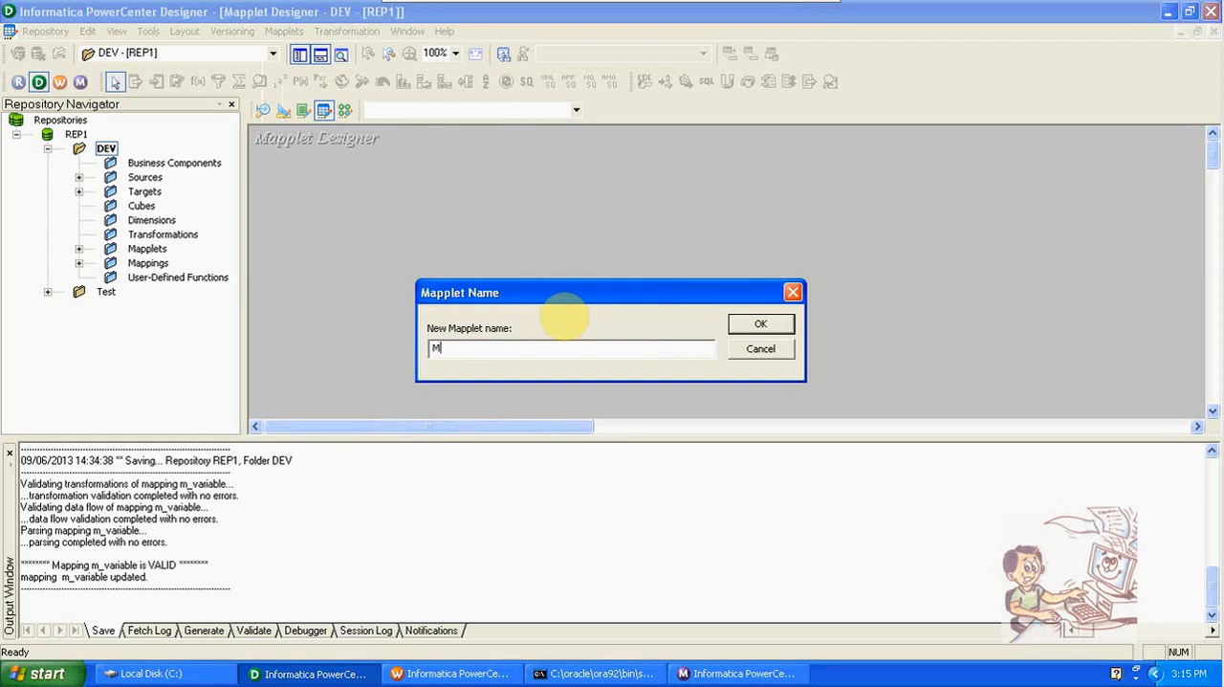
text(_FI)
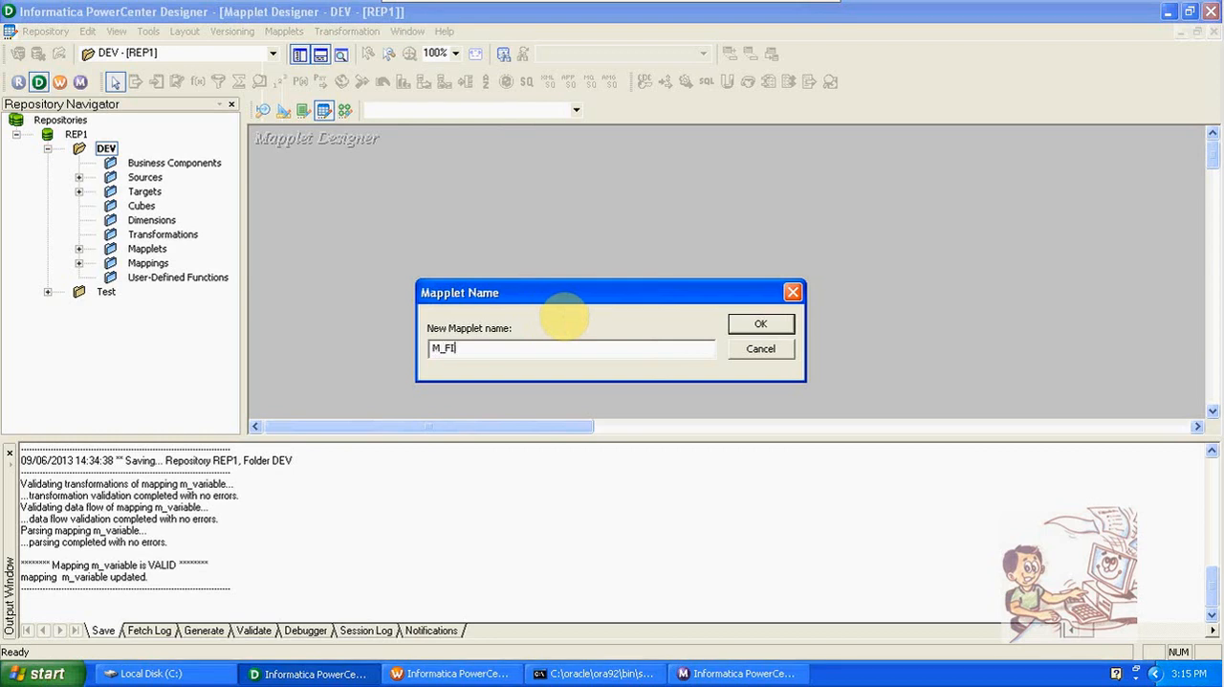
text(LTER_EXP)
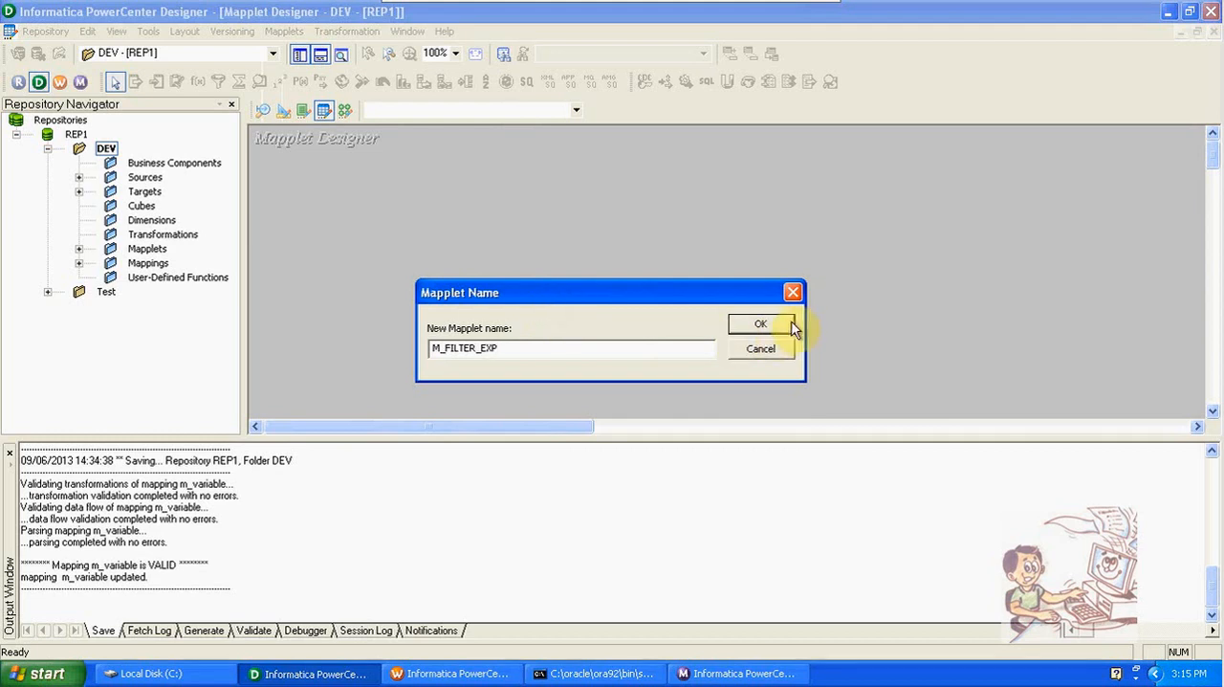
click(760, 323)
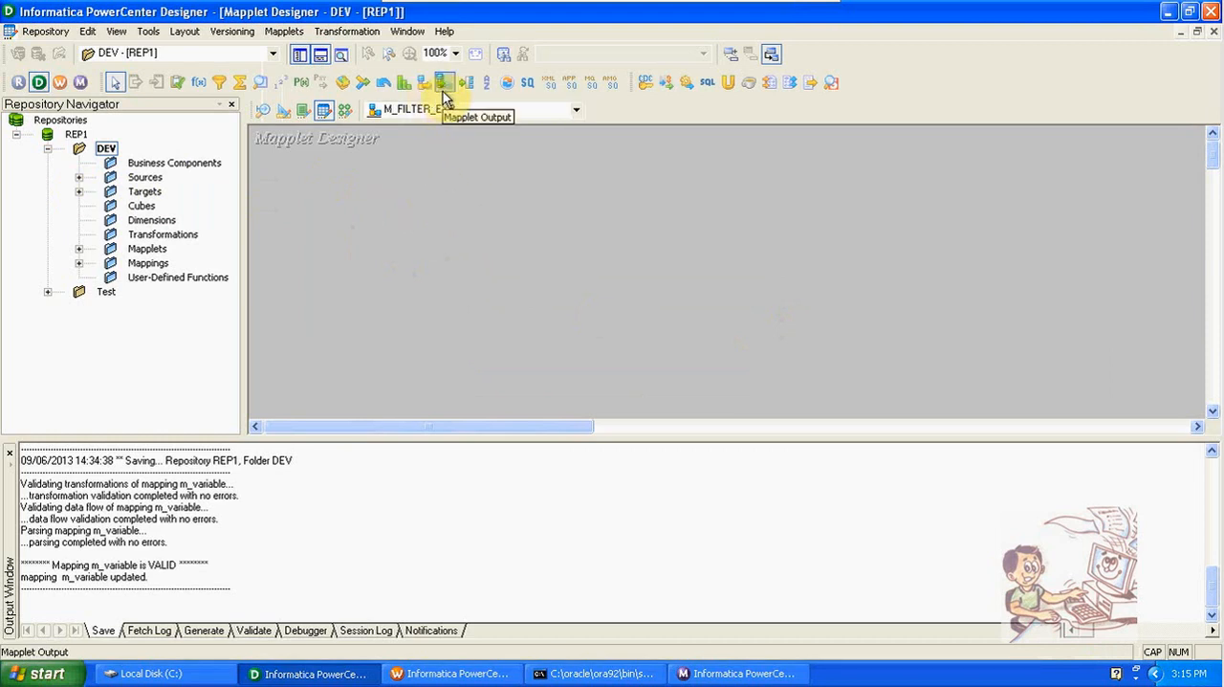
mouse_move(428, 83)
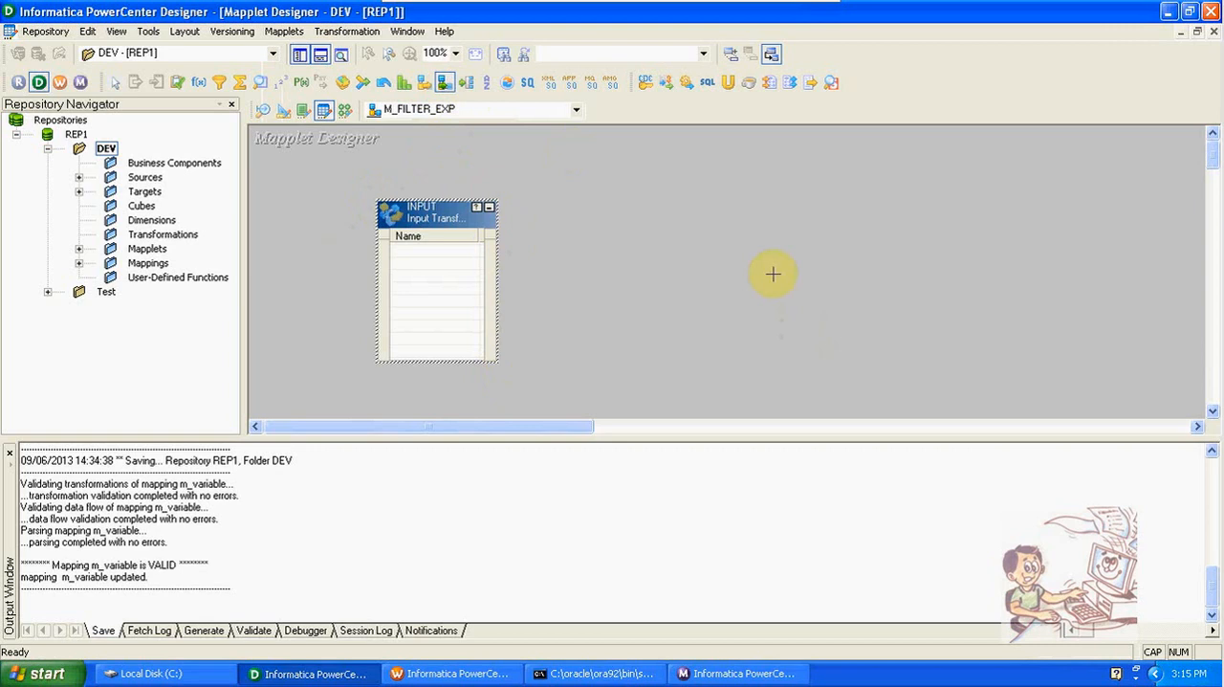
Add Input and Output transformations, give Input the EMP ports EMPNO–DEPTNO, and delete EMP and SQ_EMP.
drag(773, 275, 1062, 378)
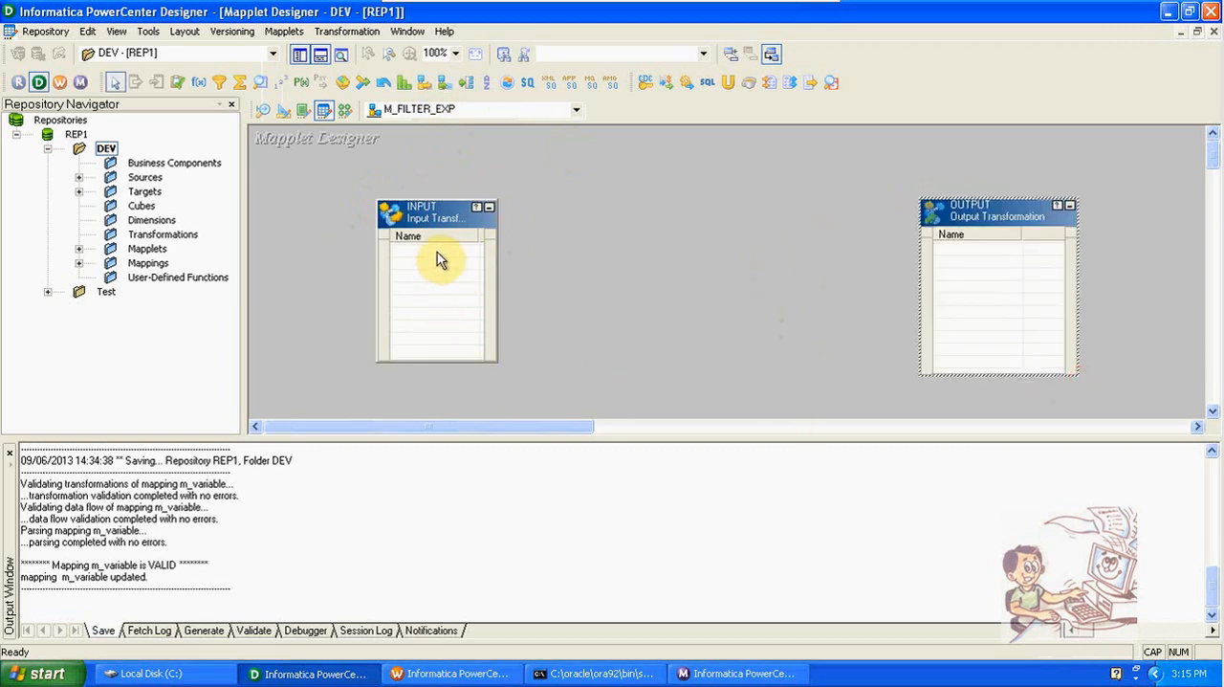
double_click(437, 212)
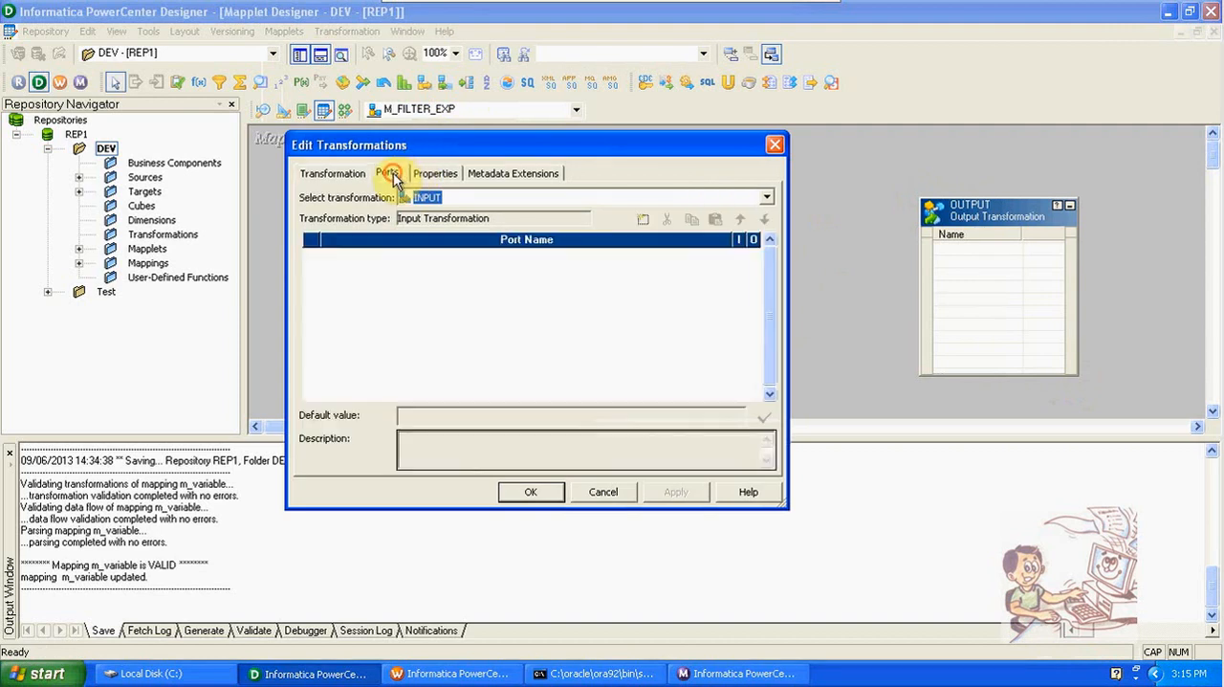
click(645, 219)
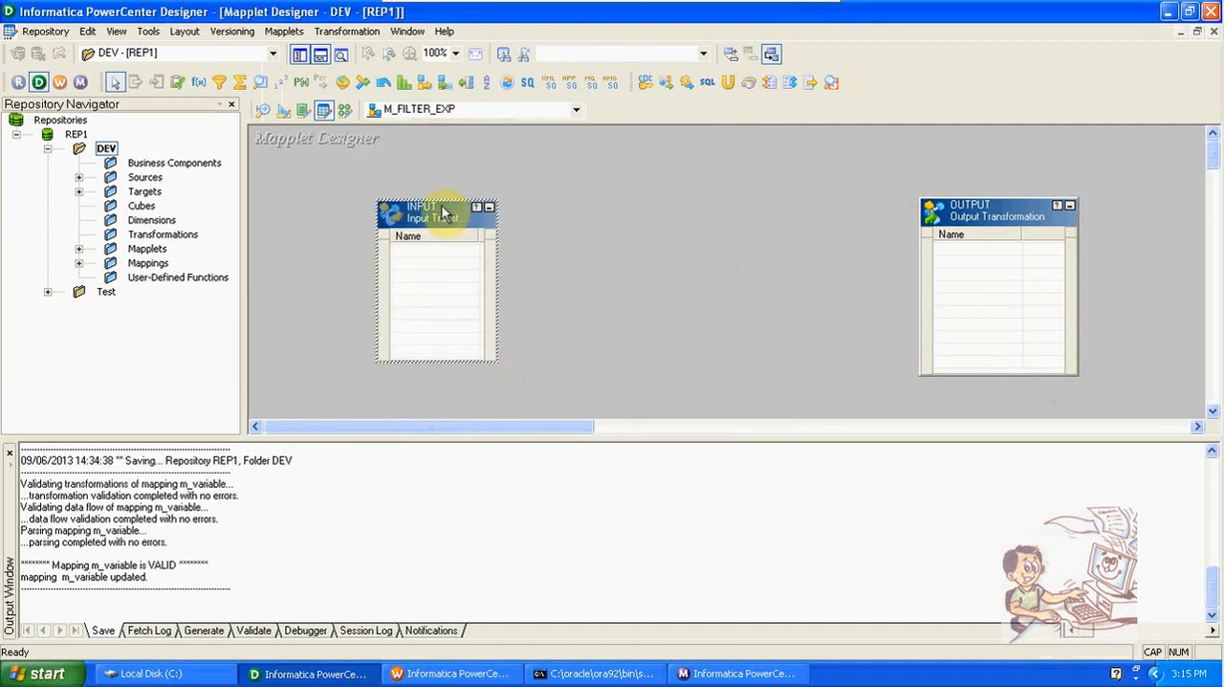
drag(436, 210, 557, 210)
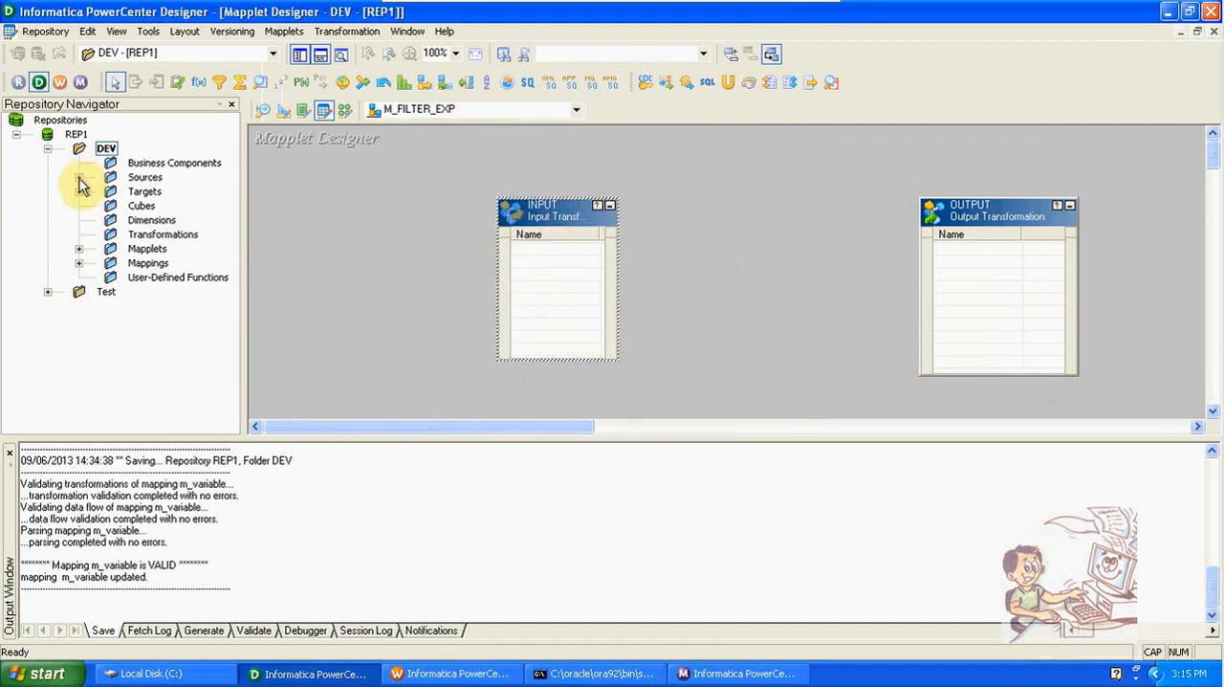
click(81, 177)
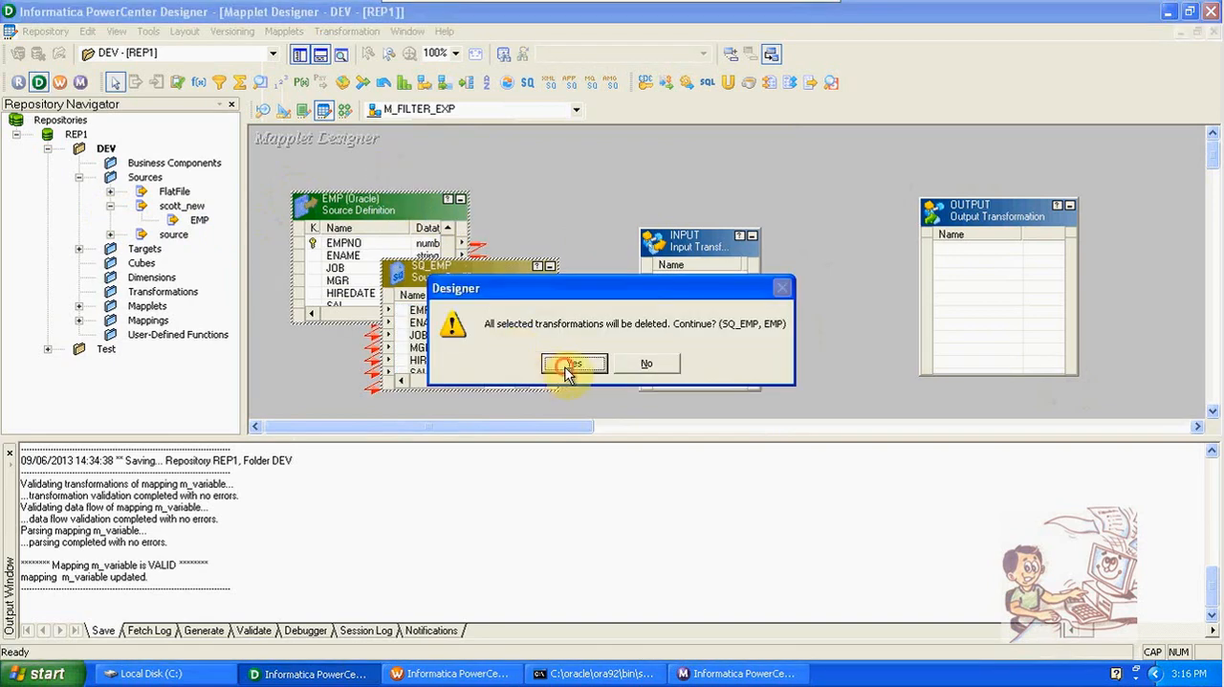
click(573, 364)
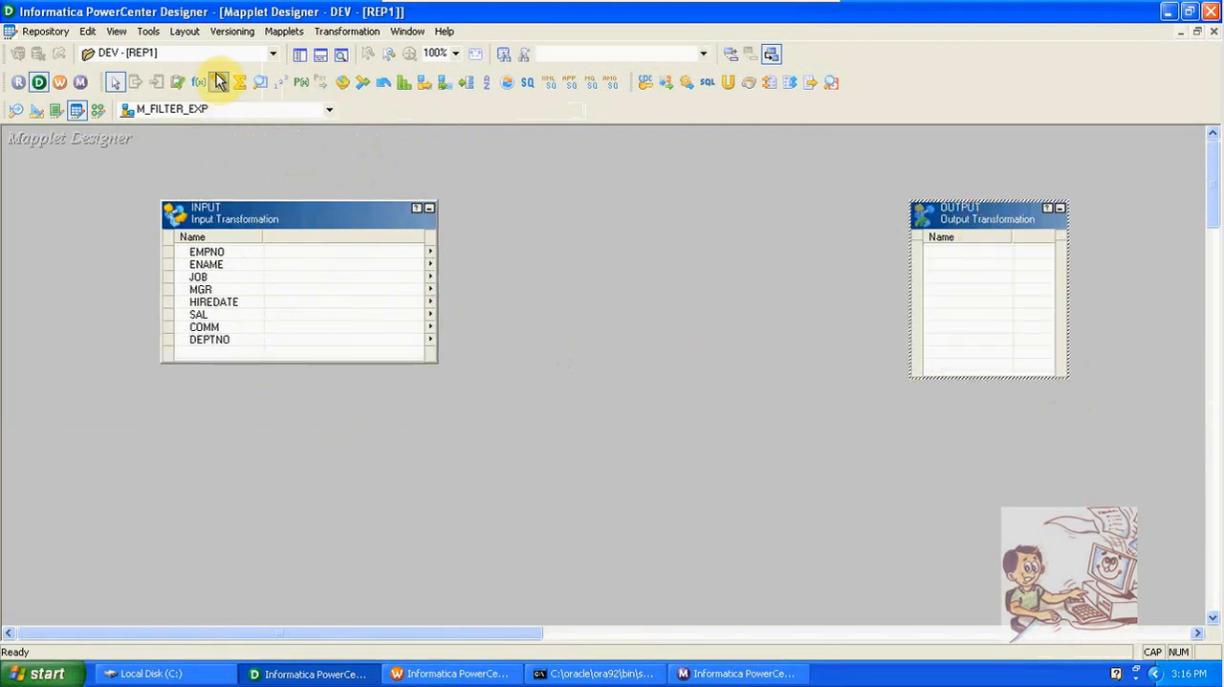
Add FILTRANS and EXPTRANS, linking all eight EMP ports Input → FILTRANS → EXPTRANS → Output.
drag(478, 203, 670, 373)
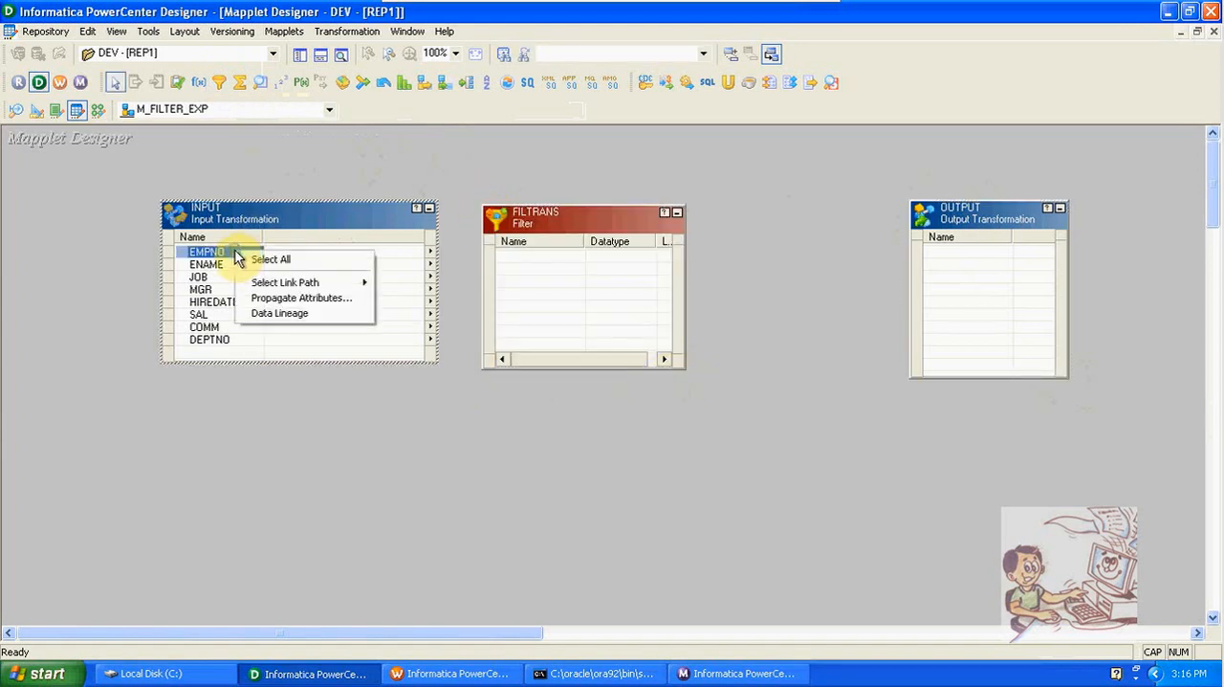
click(271, 259)
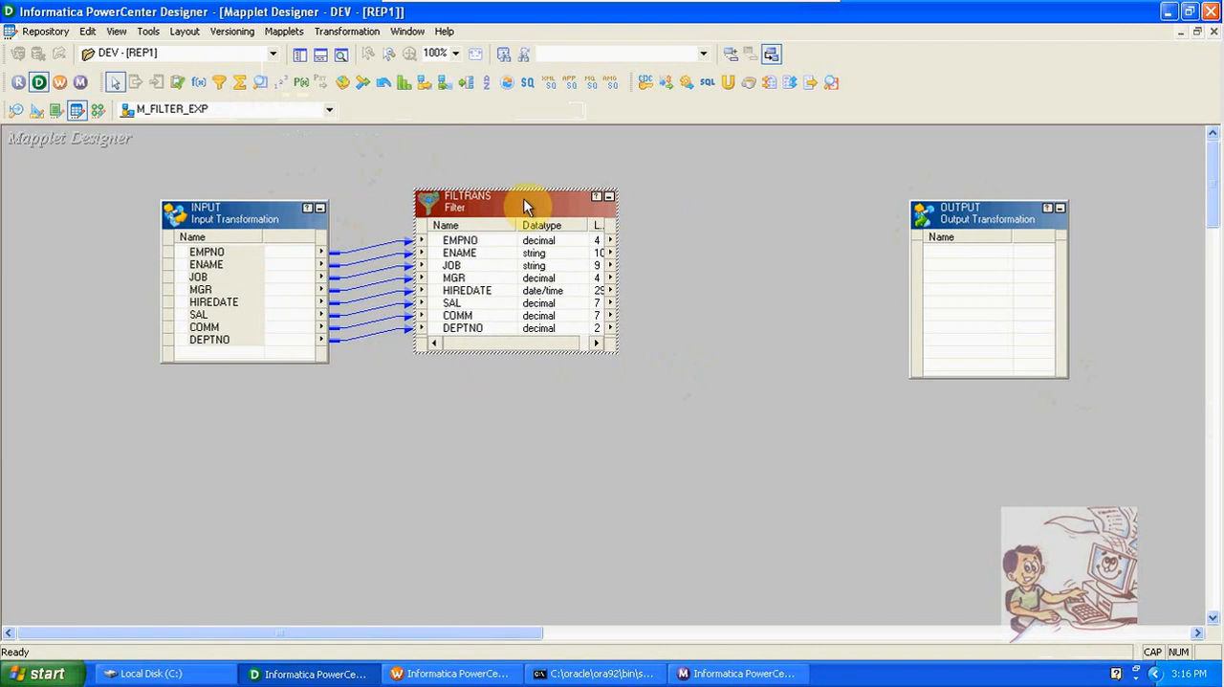
click(284, 31)
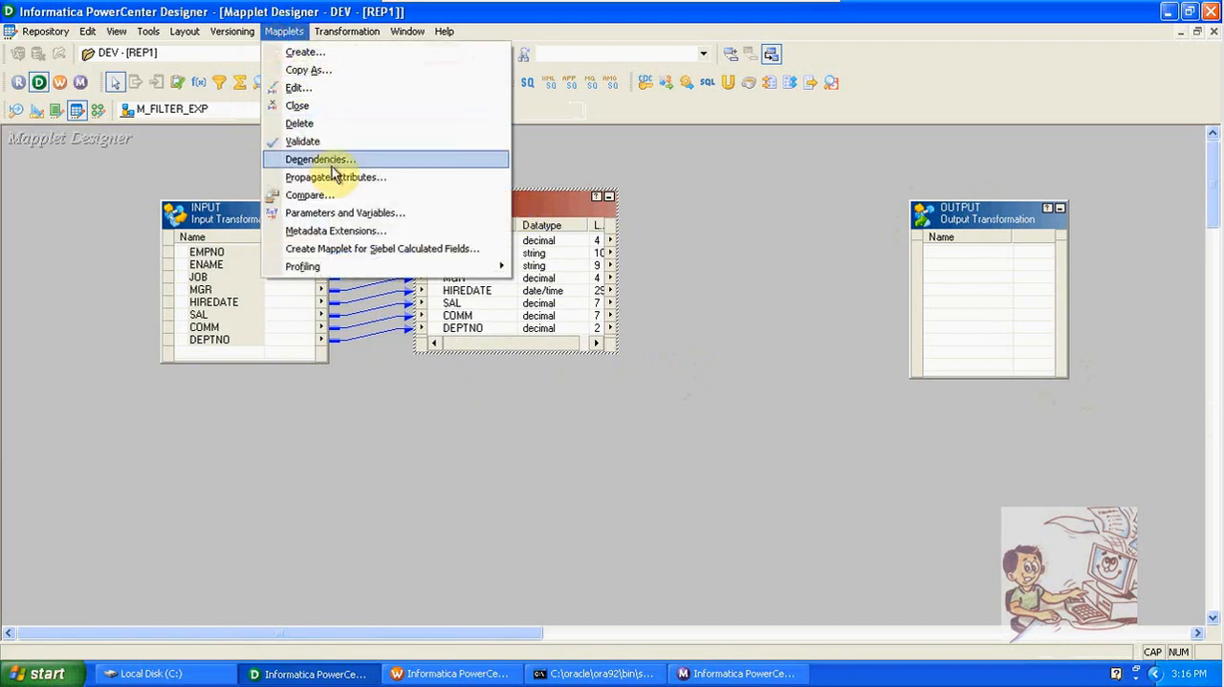
mouse_move(345, 212)
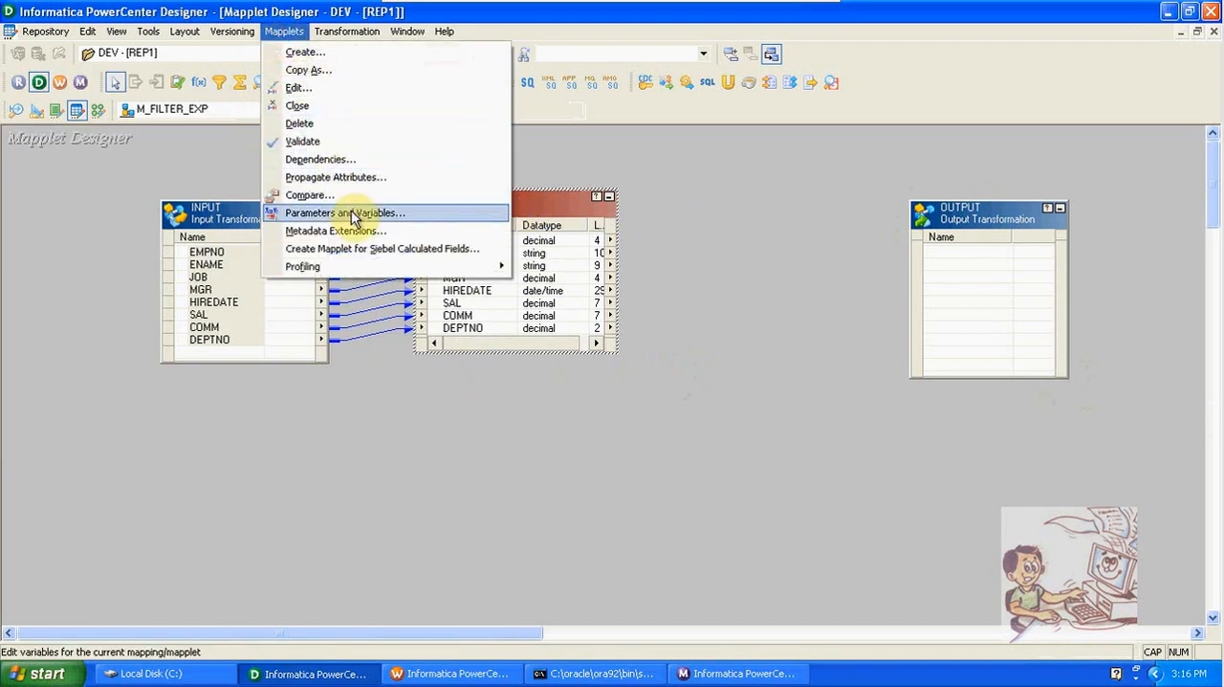
mouse_move(694, 214)
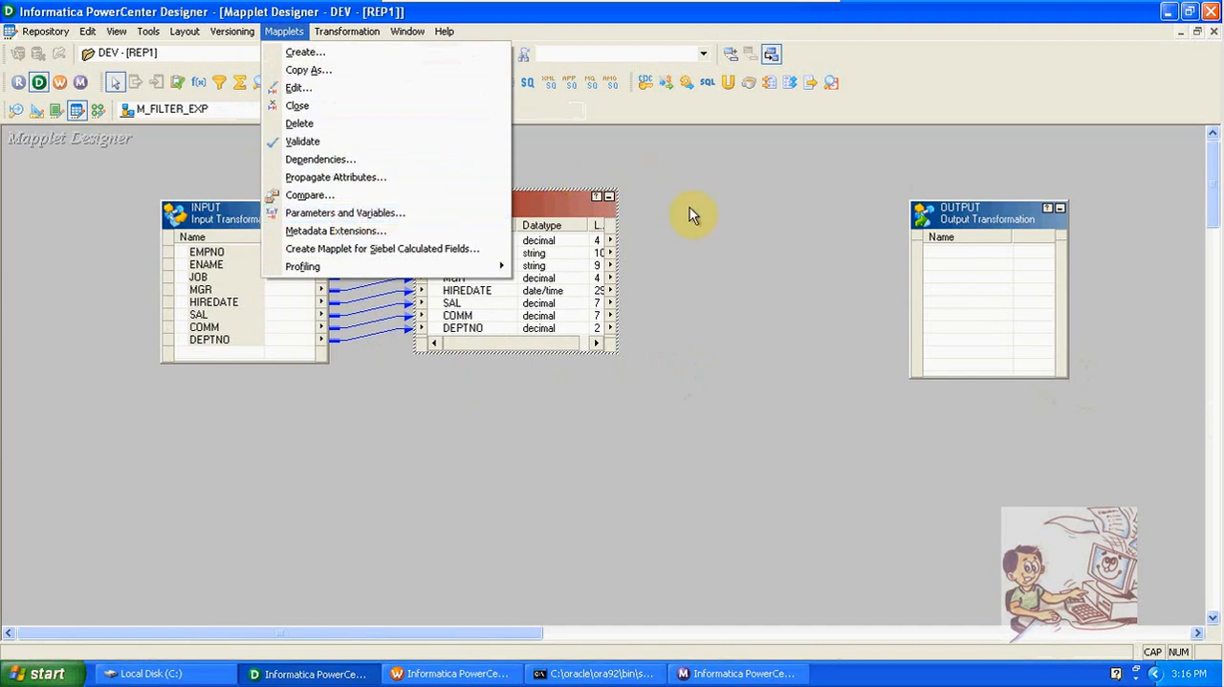
right_click(459, 240)
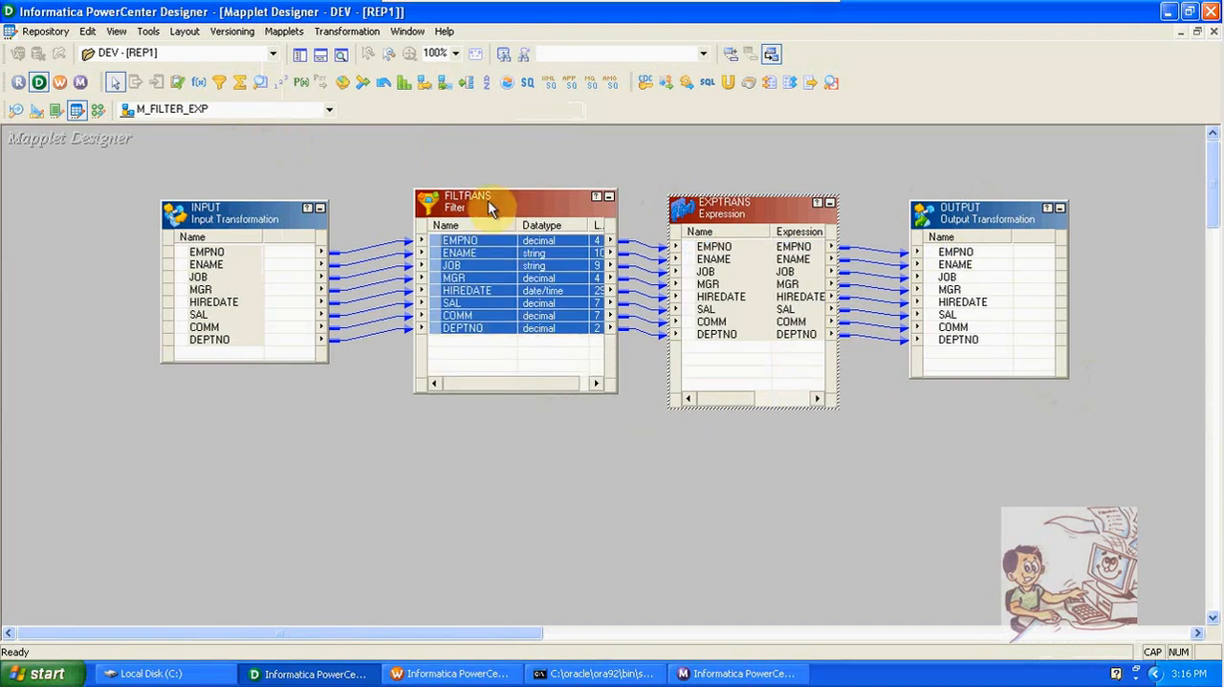
Set and validate the FILTRANS filter condition DEPTNO=30.
double_click(488, 201)
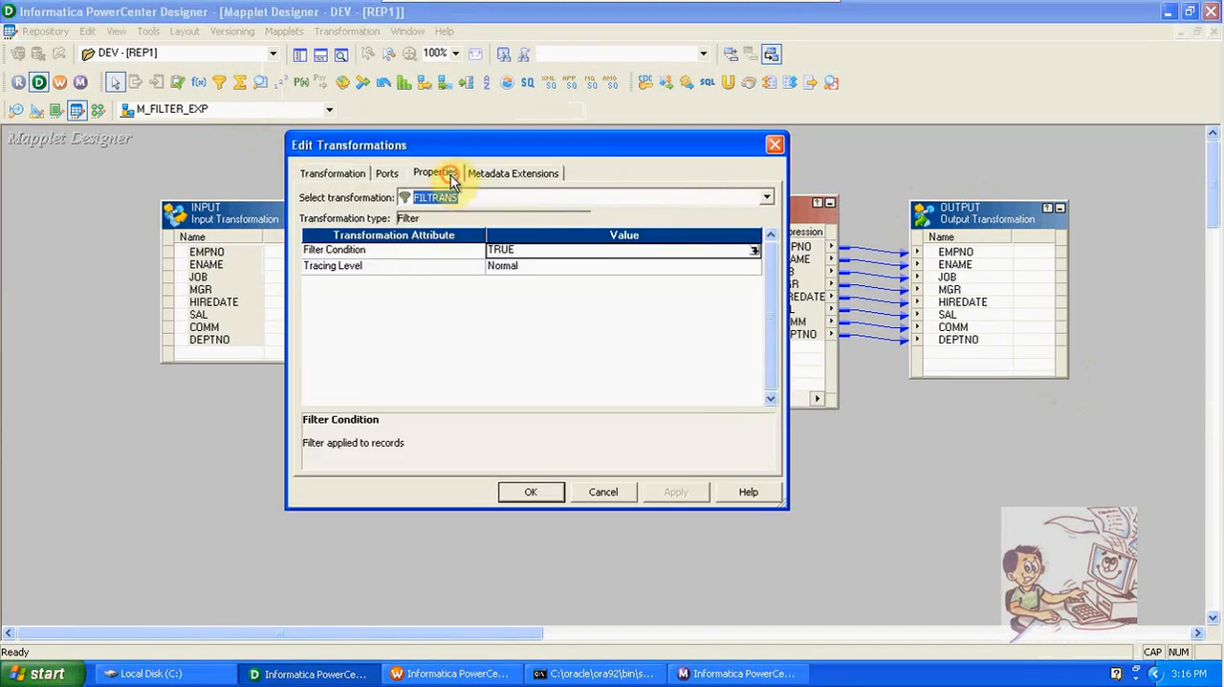
click(755, 250)
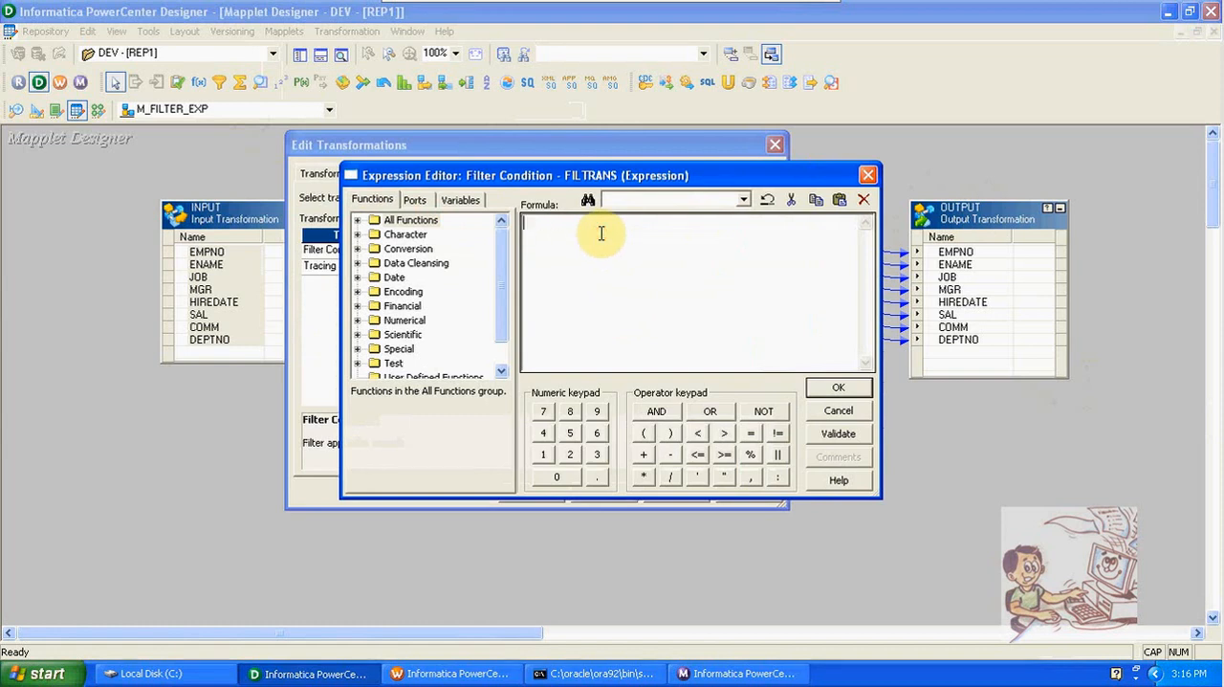
text(DEPTNO)
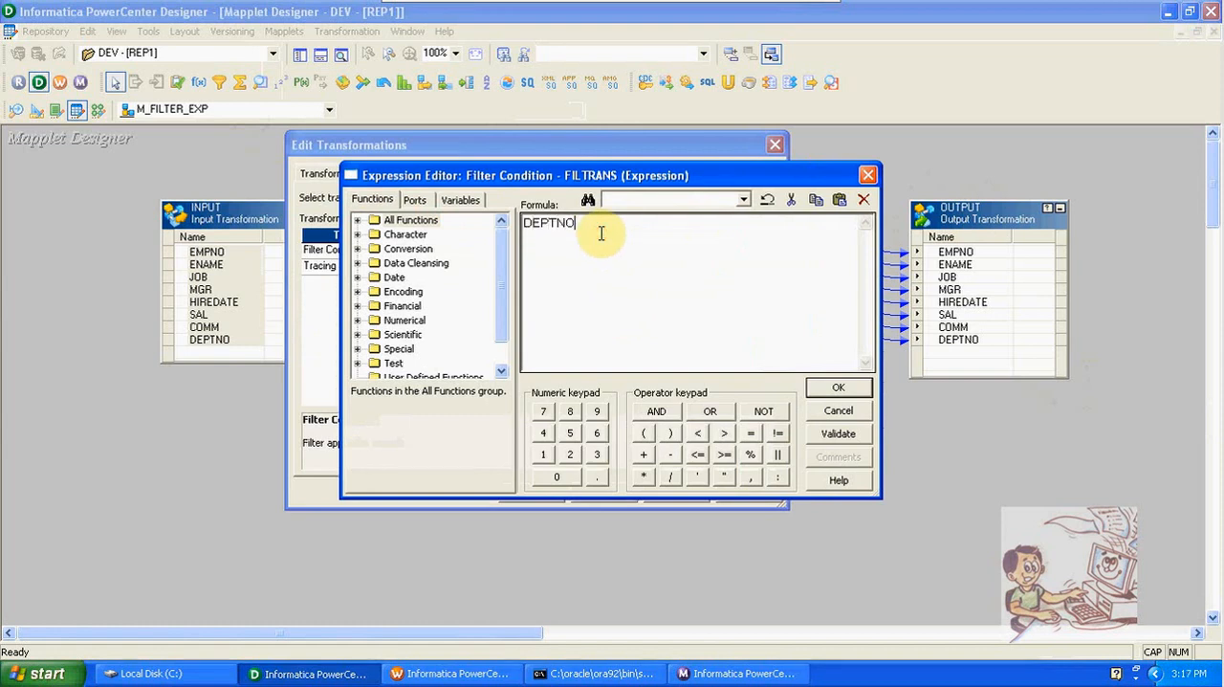
text(=3)
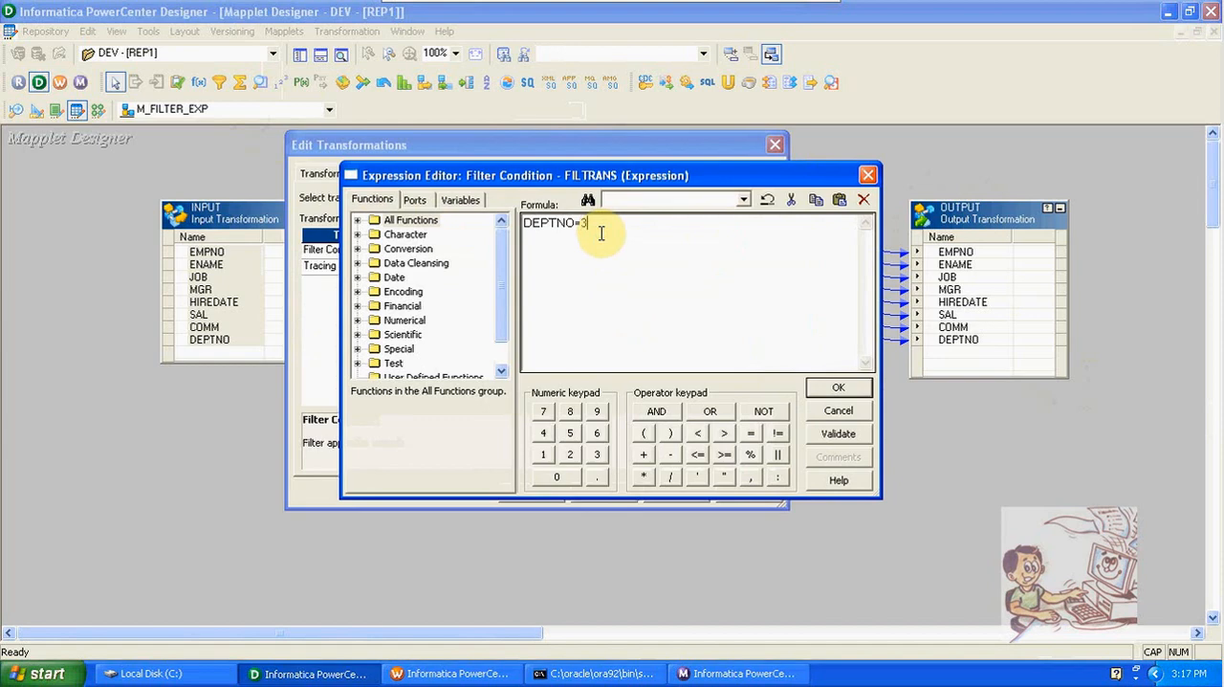
click(838, 433)
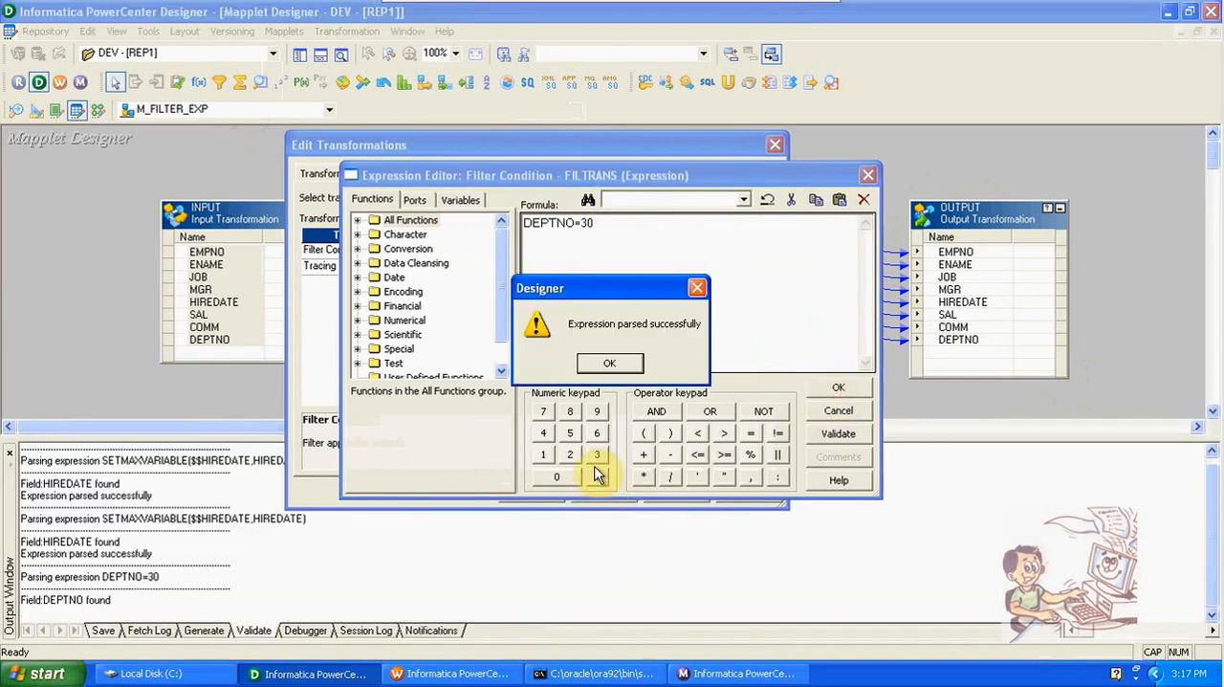
click(610, 363)
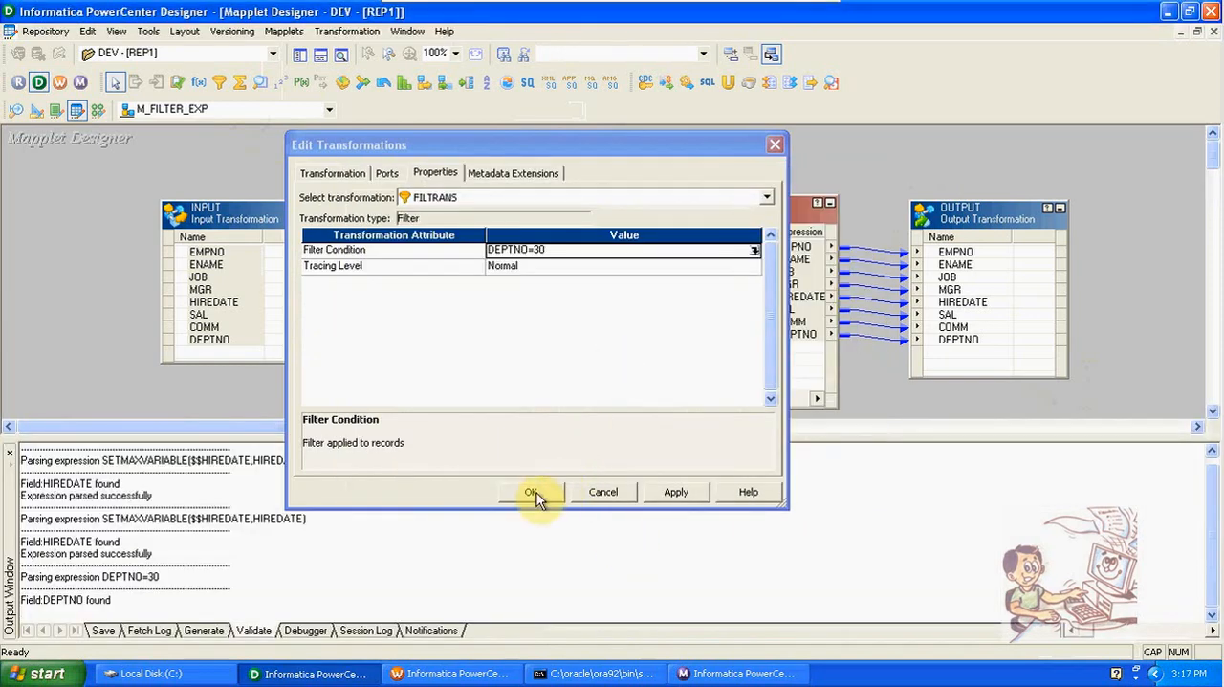
click(532, 492)
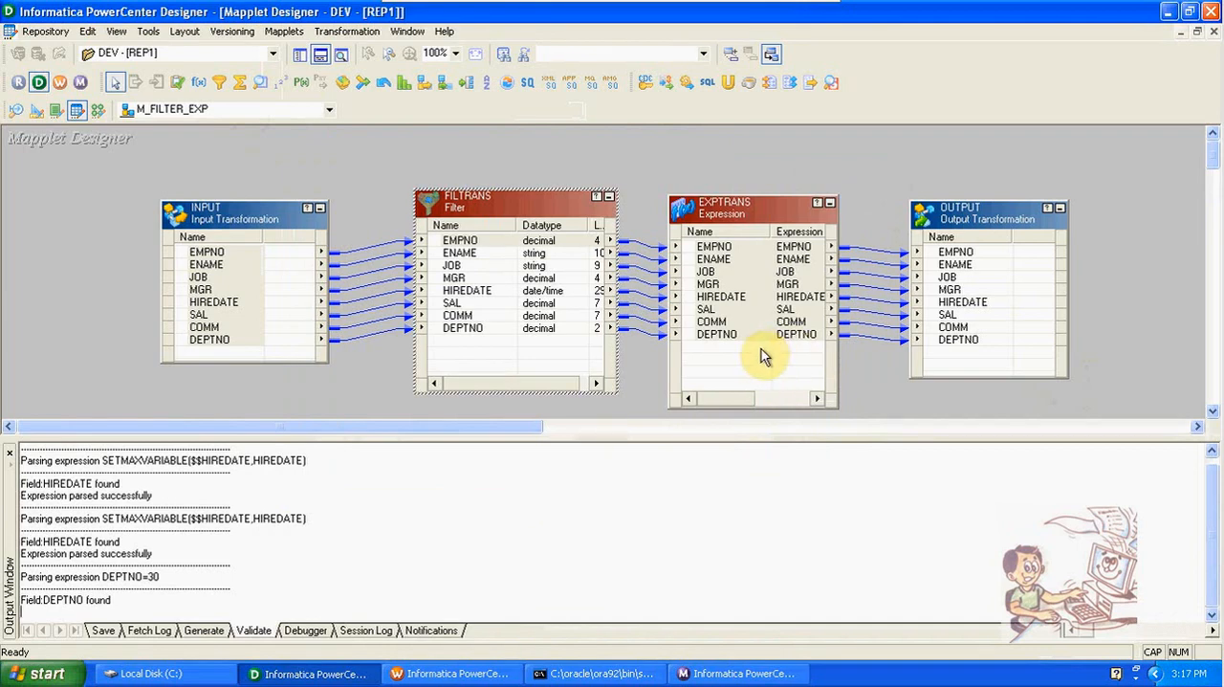
Add a numeric output port O_BONUS to EXPTRANS.
double_click(724, 208)
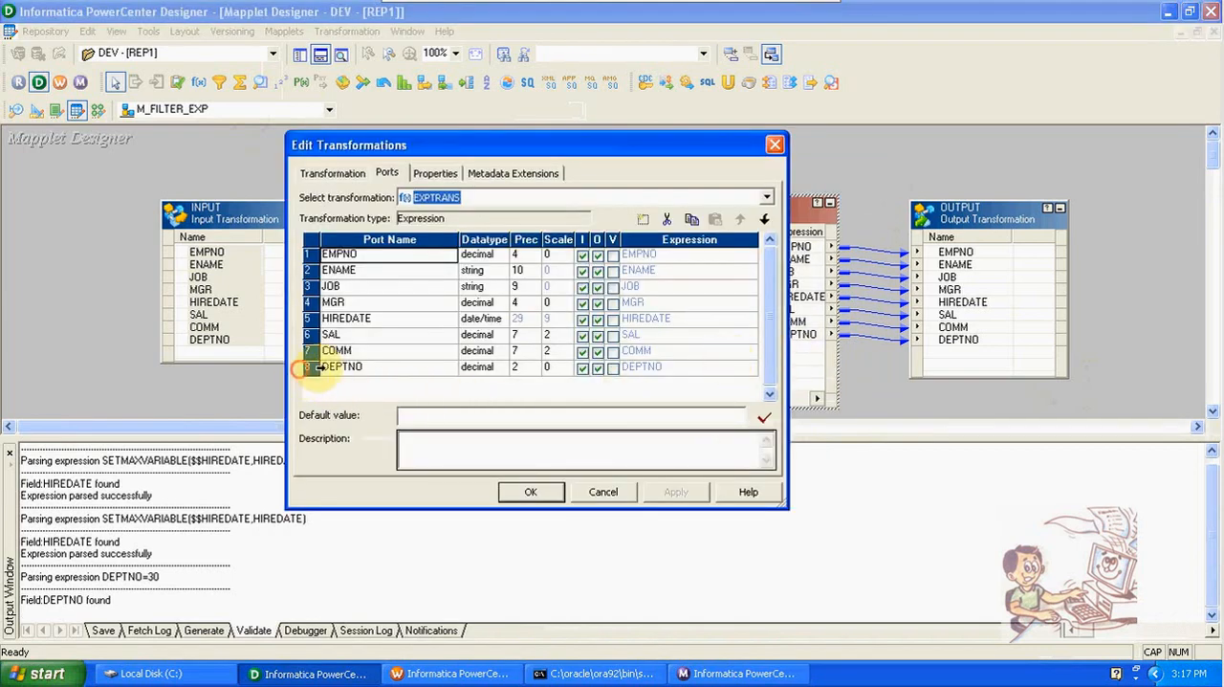
click(642, 219)
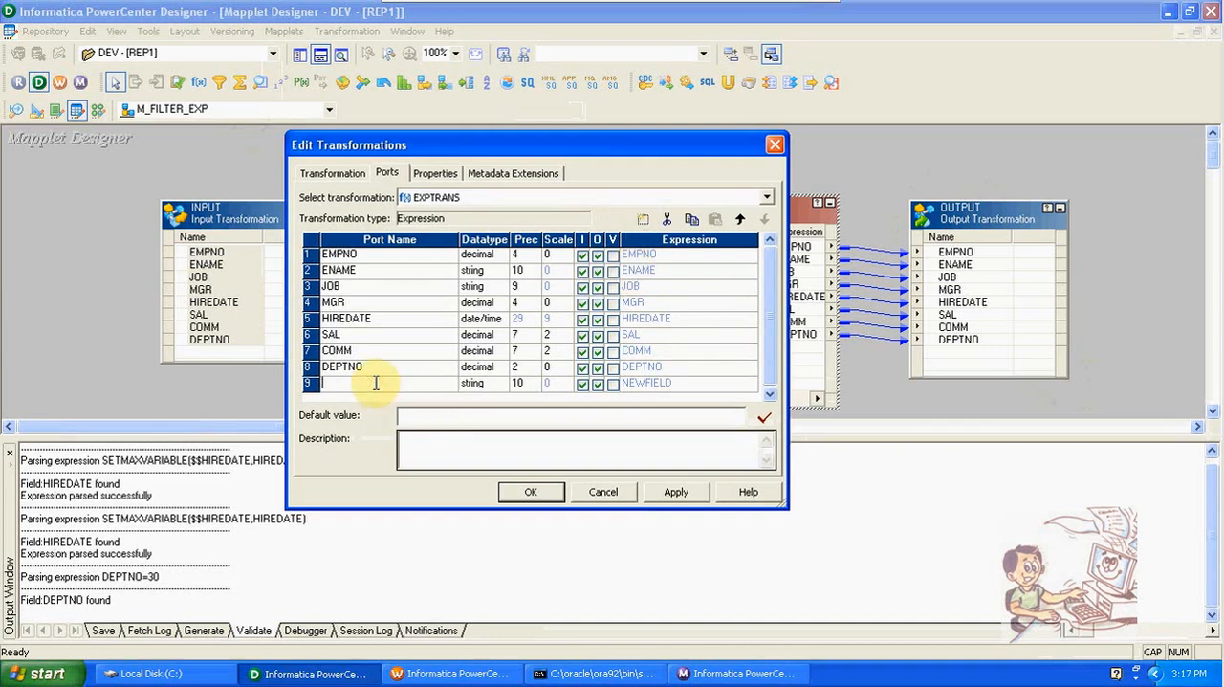
text(O_BONU)
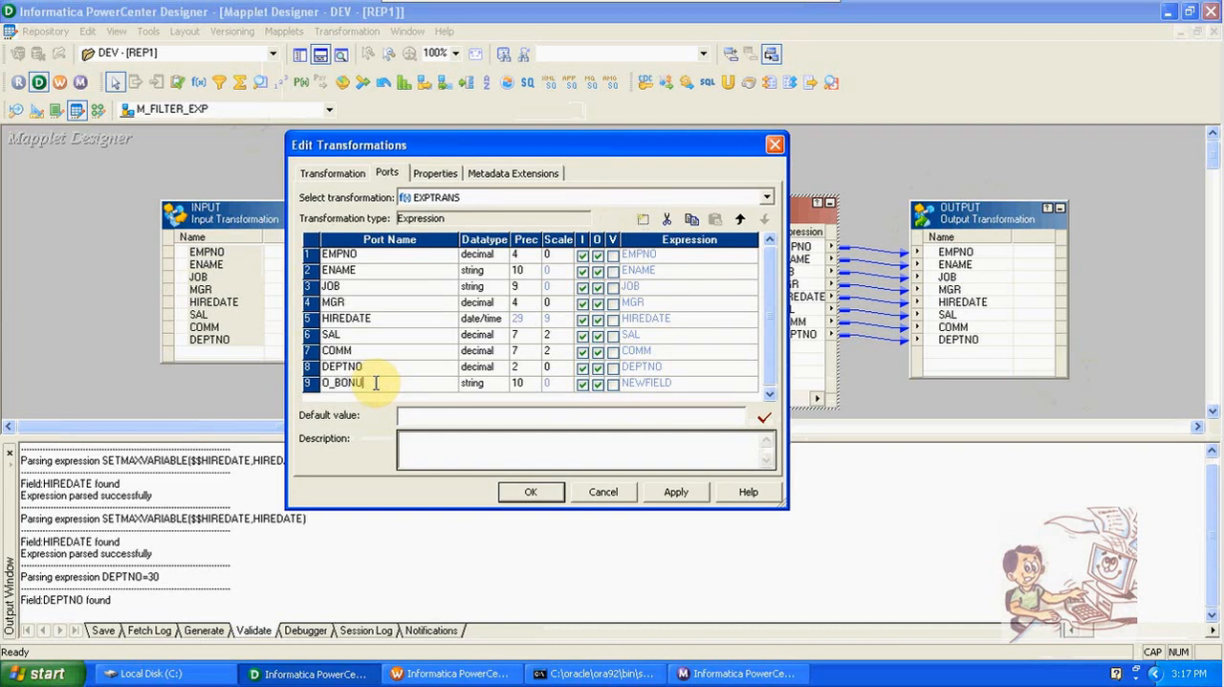
click(496, 382)
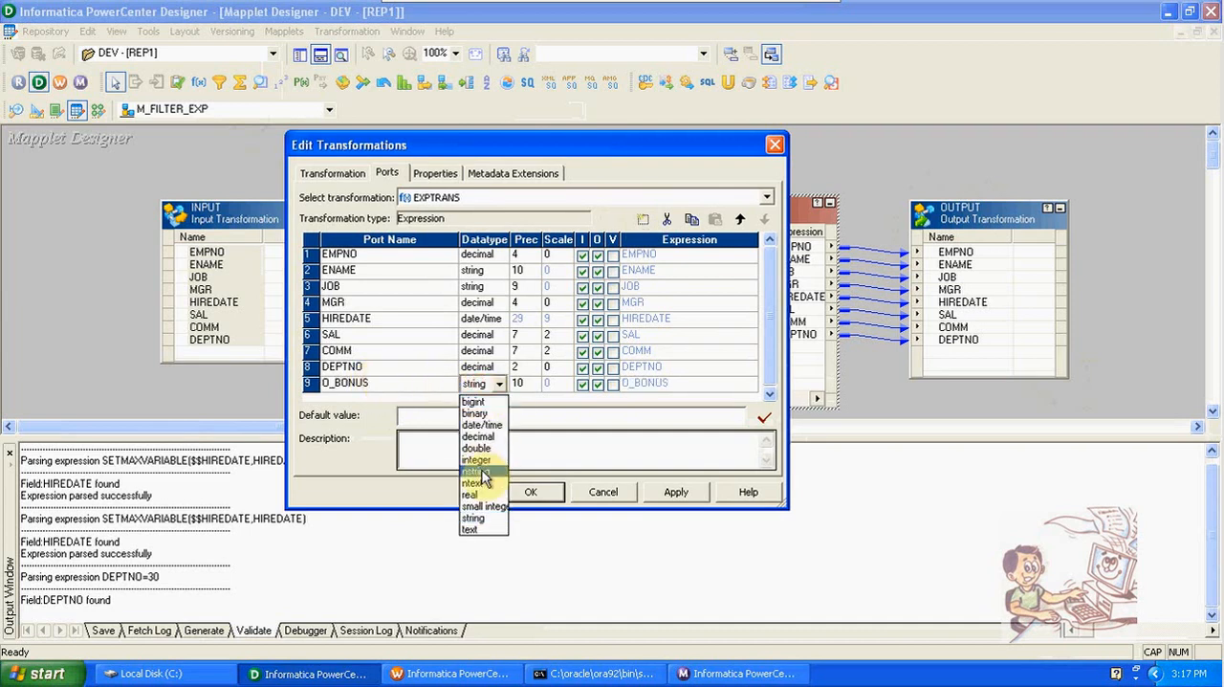
click(477, 460)
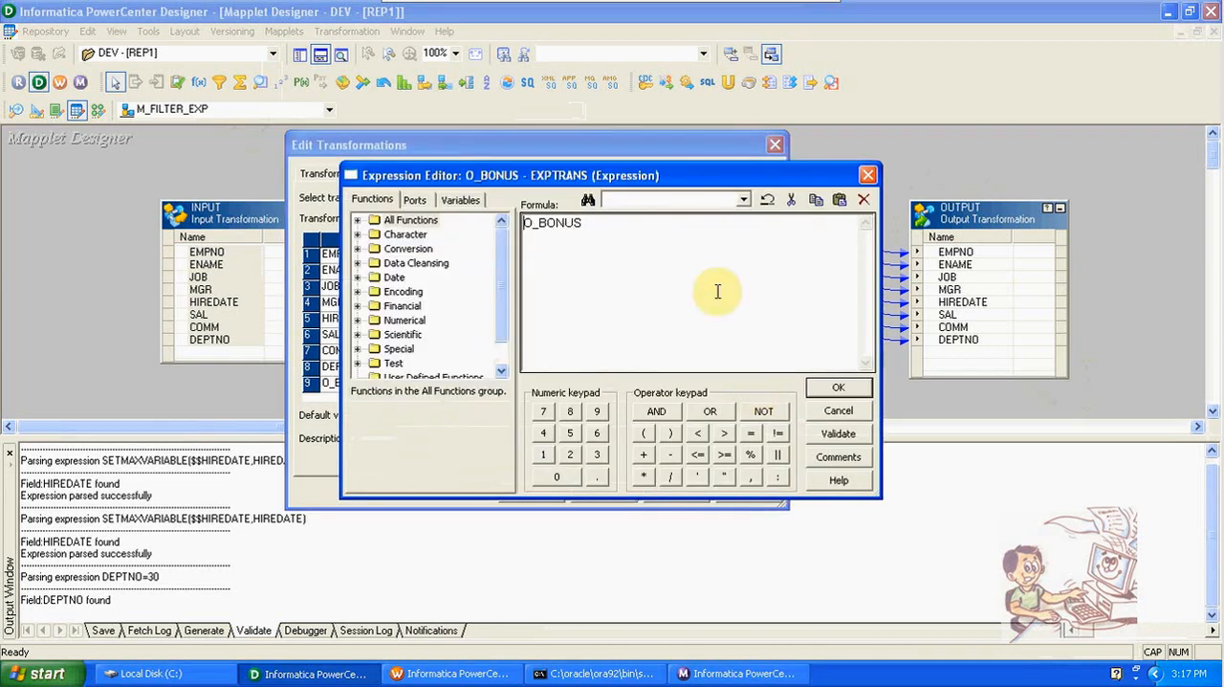
Set the O_BONUS expression to 2000 and apply the transformation changes.
double_click(552, 221)
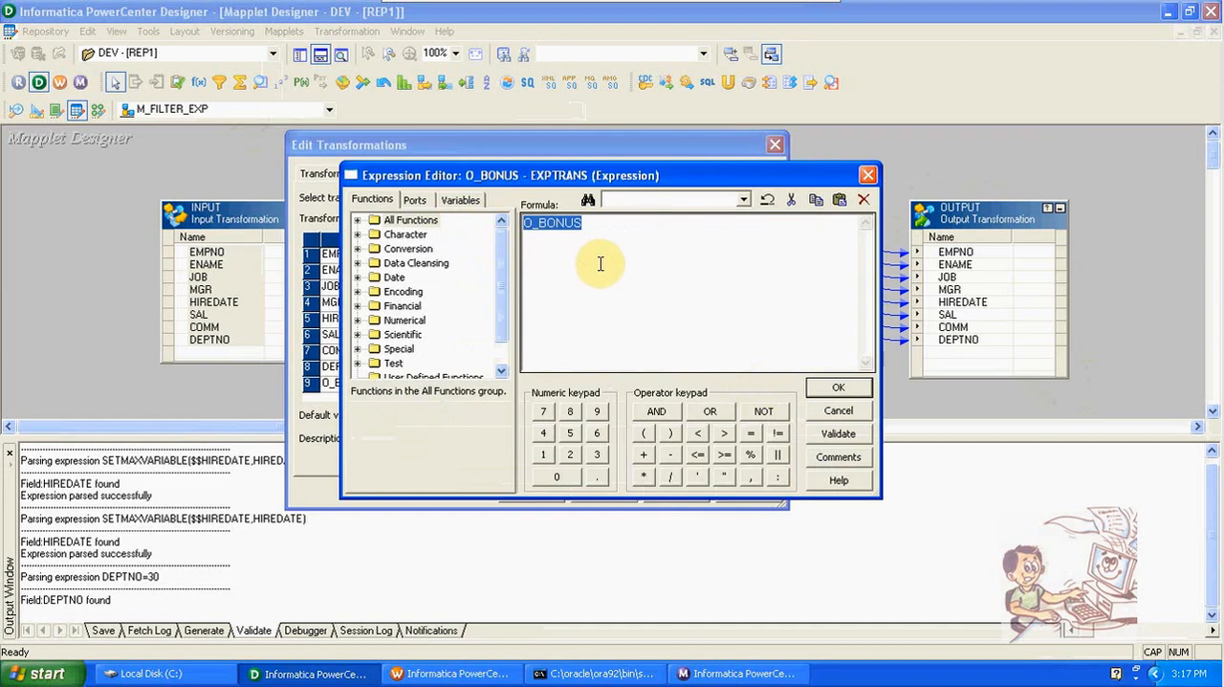
text(20)
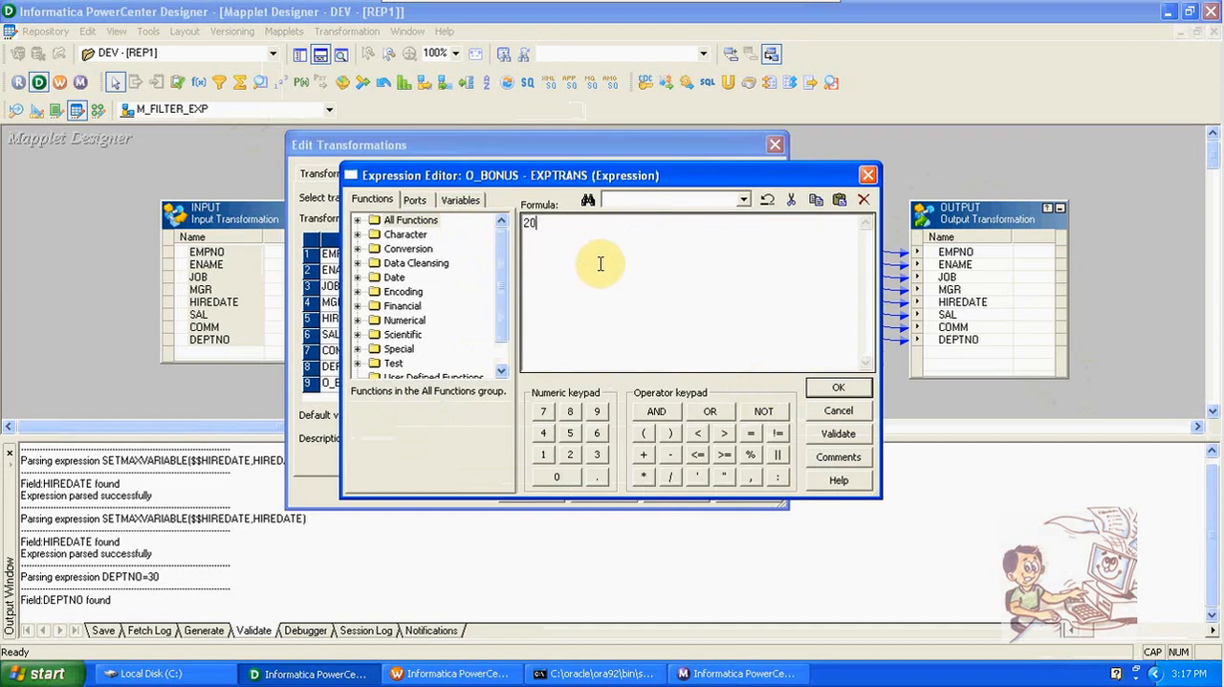
text(00)
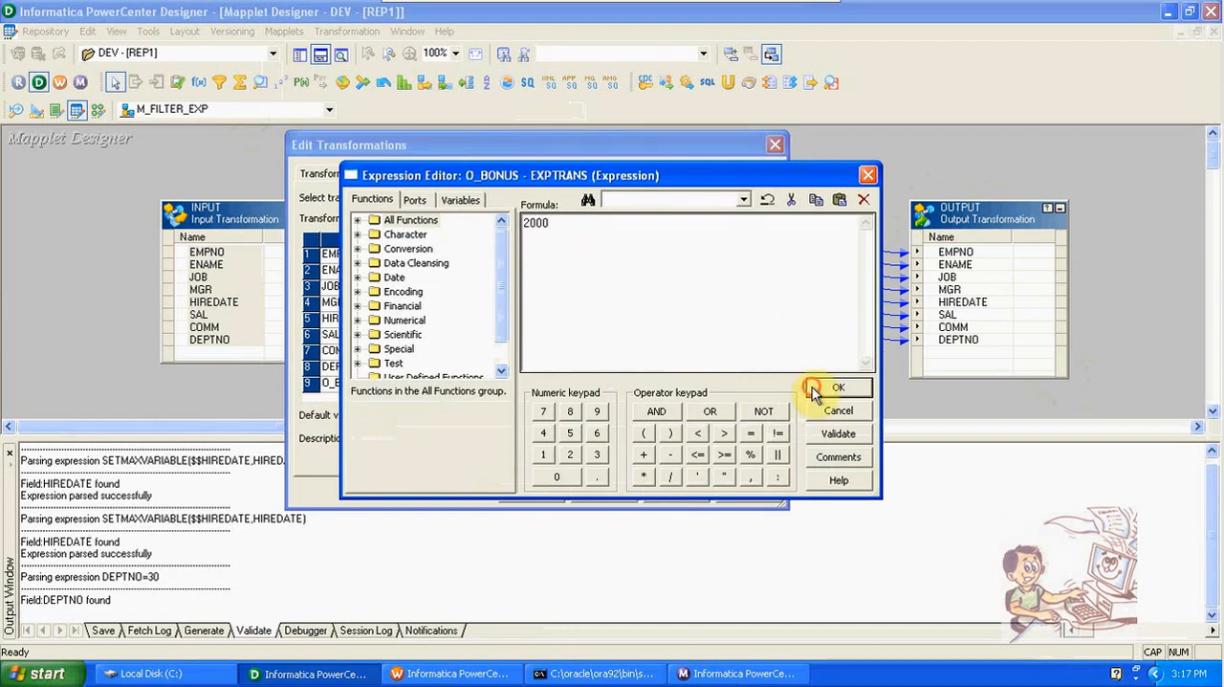
click(837, 387)
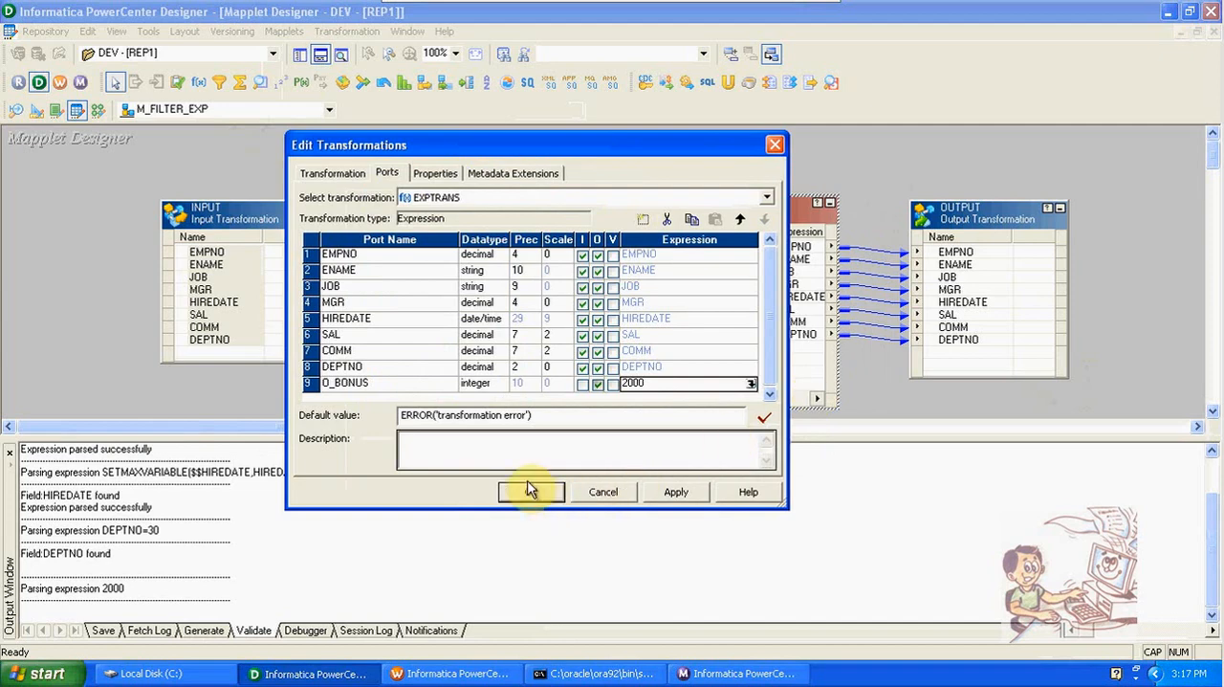
click(530, 491)
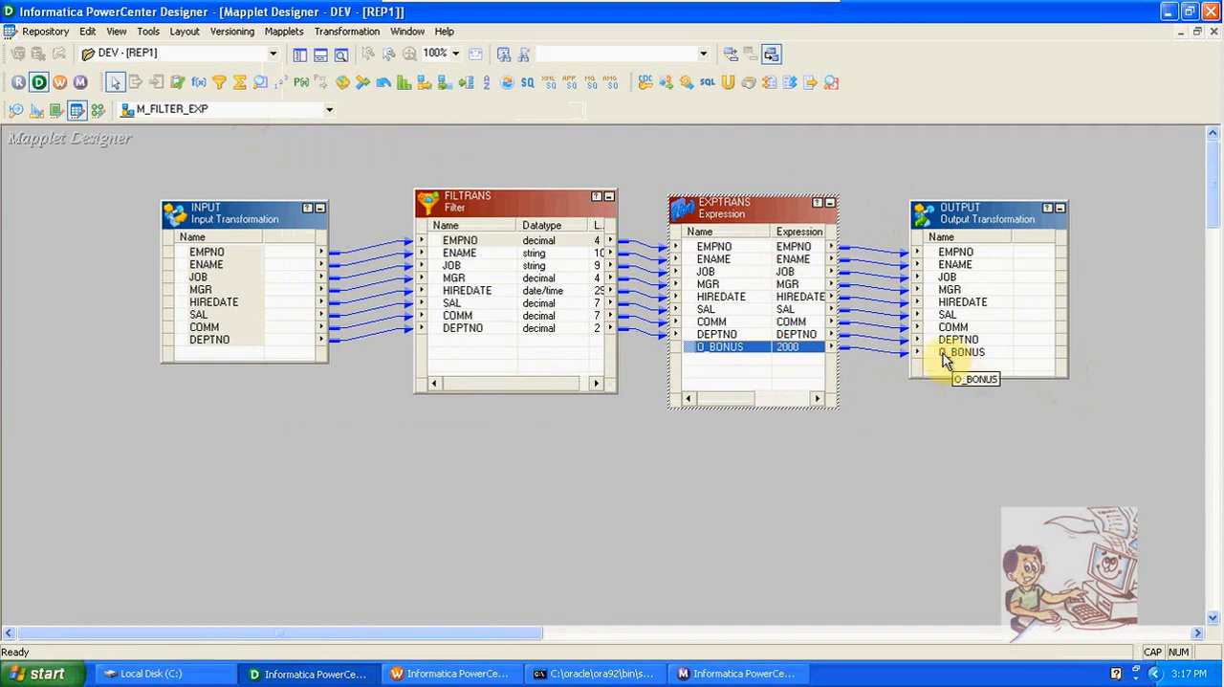
Save mapplet M_FILTER_EXP to the repository.
click(284, 32)
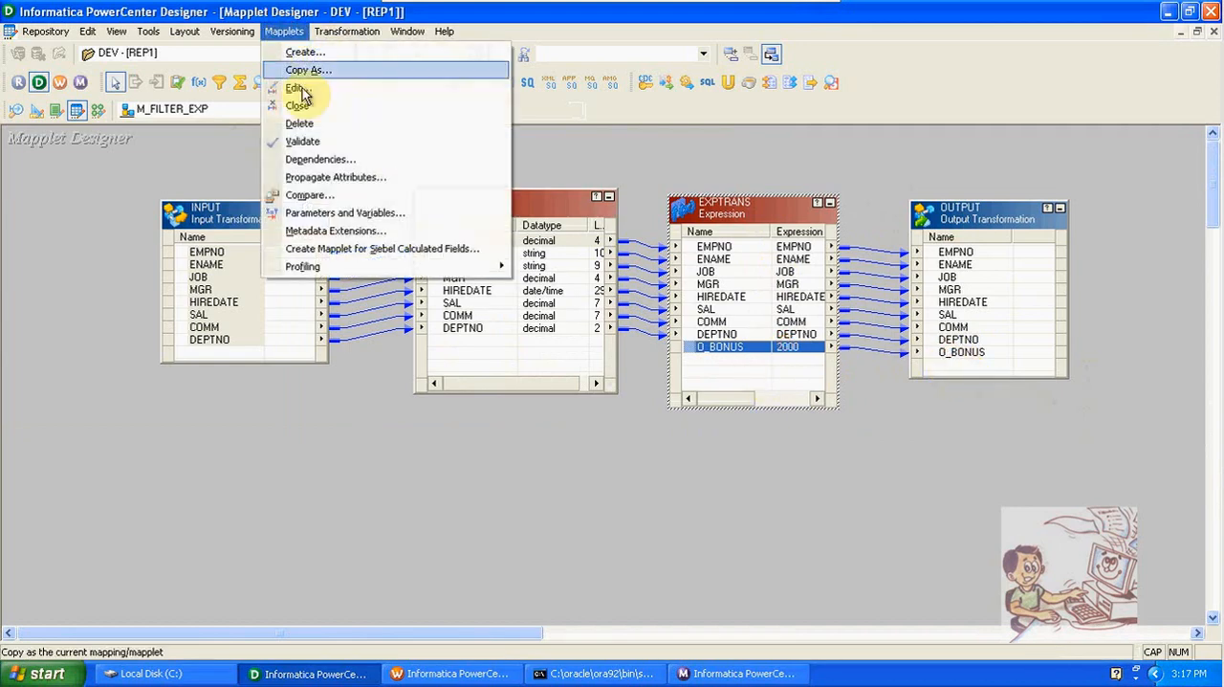
click(302, 141)
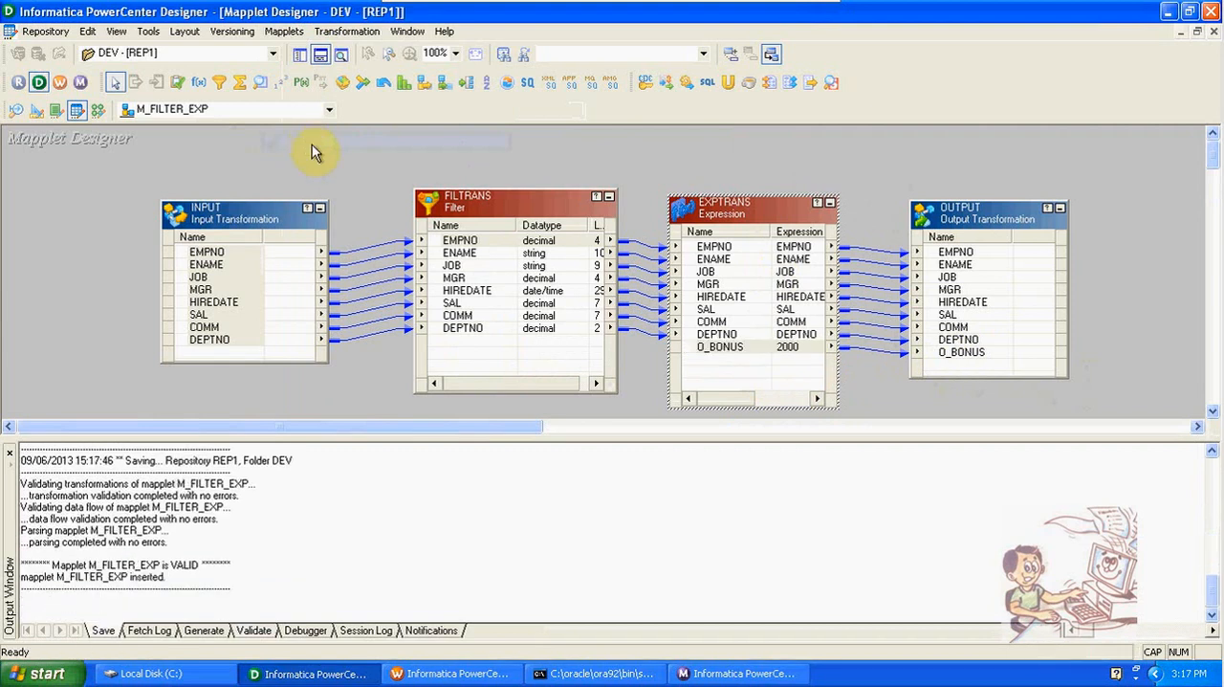
mouse_move(163, 158)
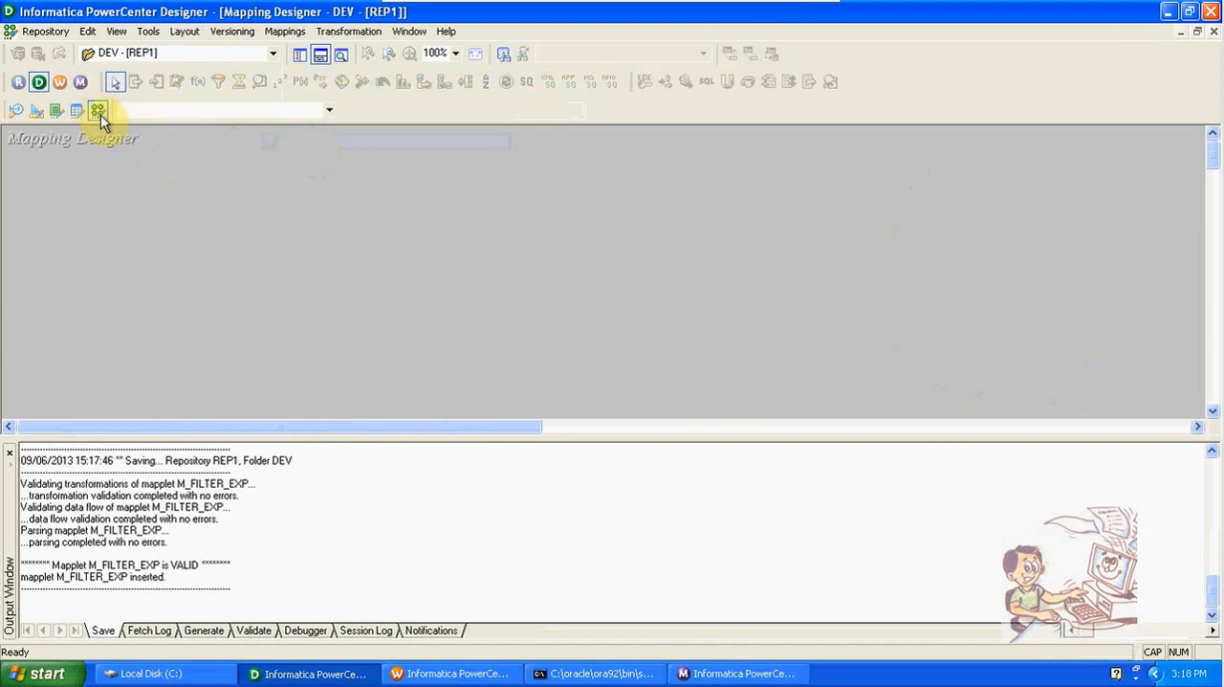
Create a new mapping named MAPPLET_MAPPING.
click(285, 31)
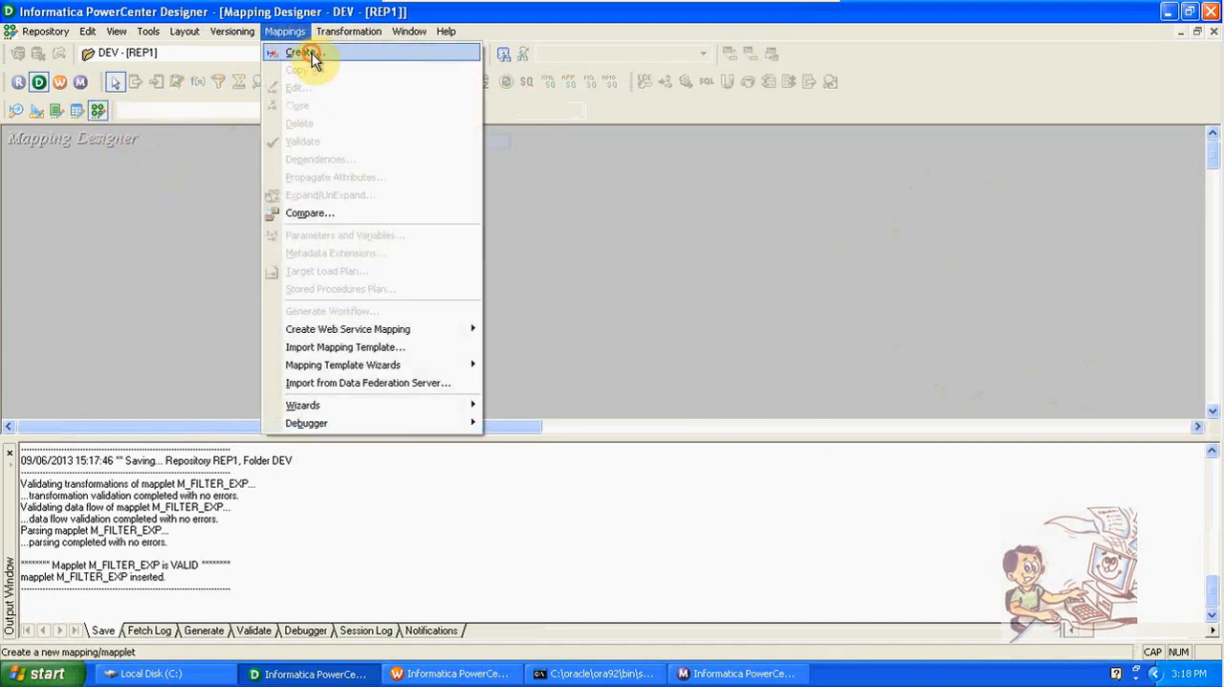
click(300, 53)
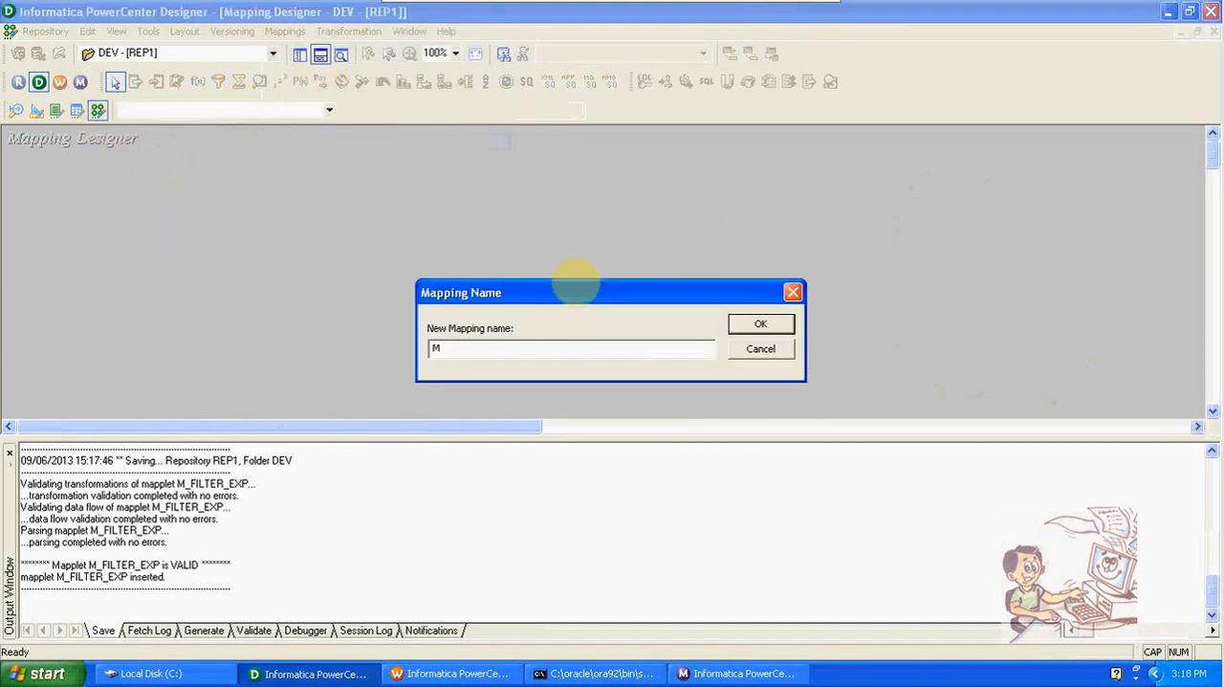
text(APPLET_MAPPING)
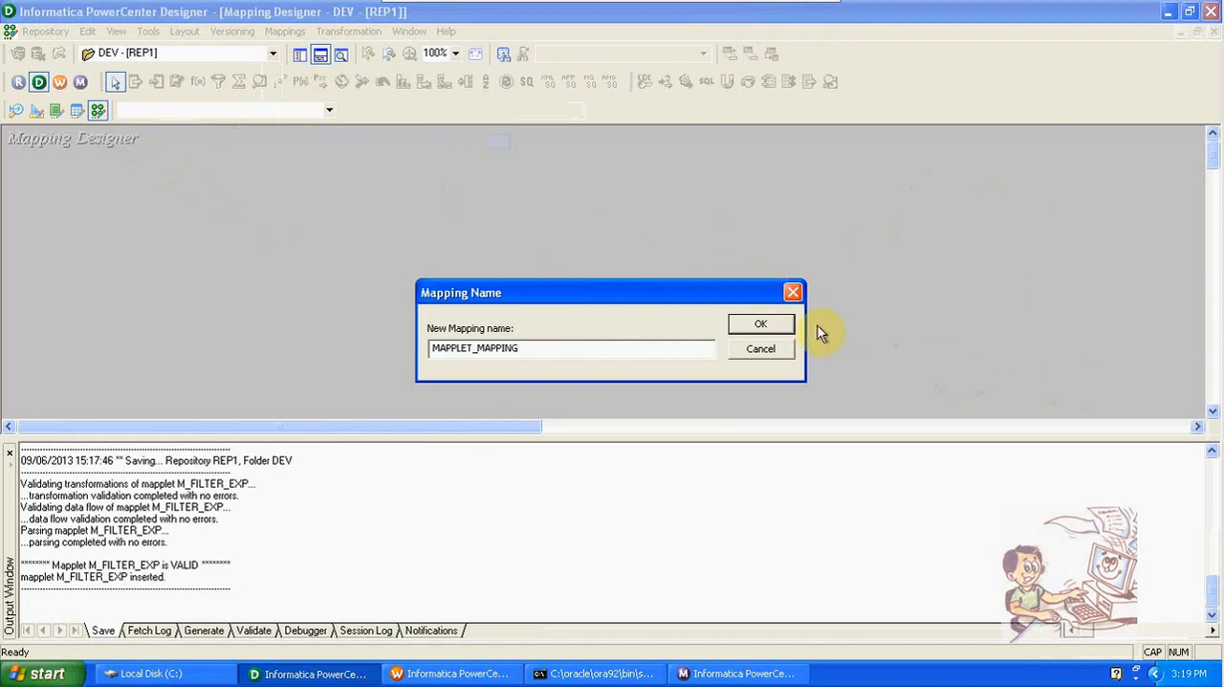
click(760, 323)
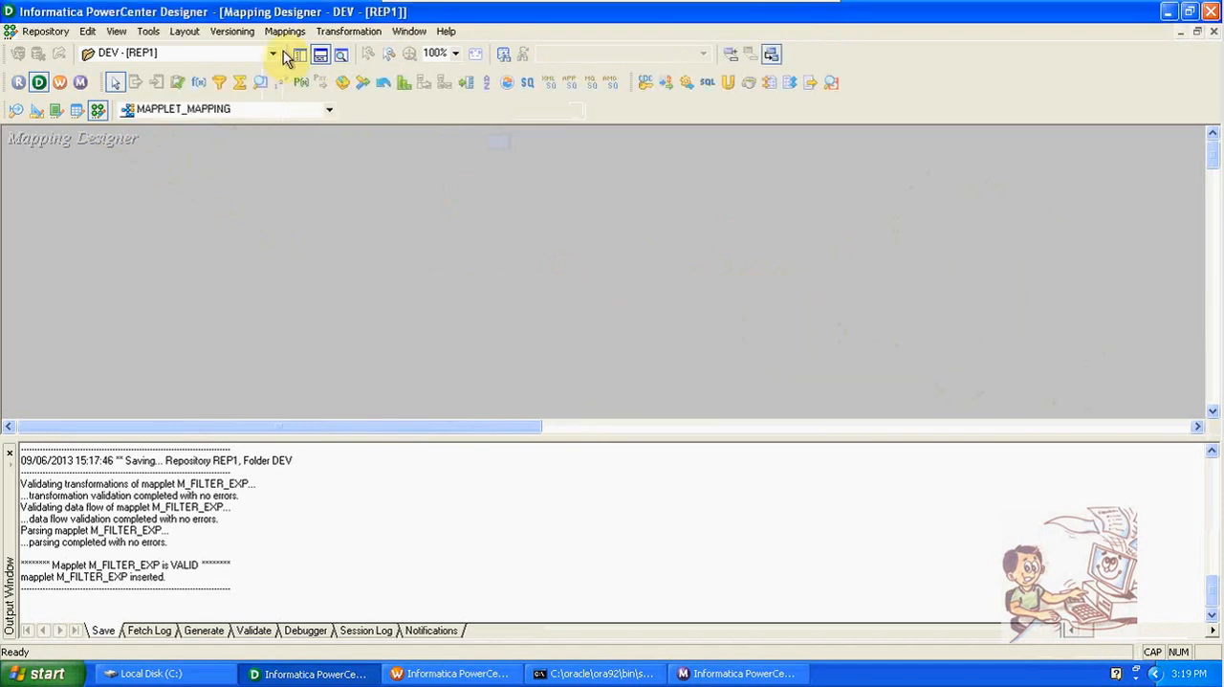
click(299, 54)
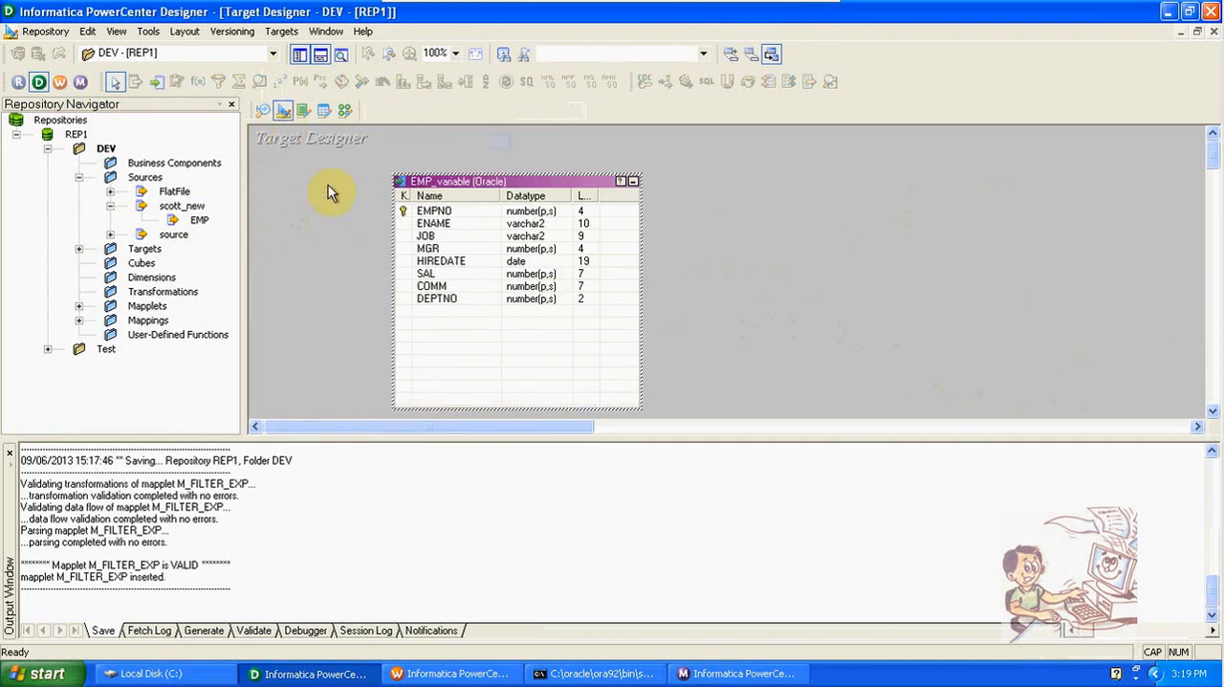
mouse_move(114, 239)
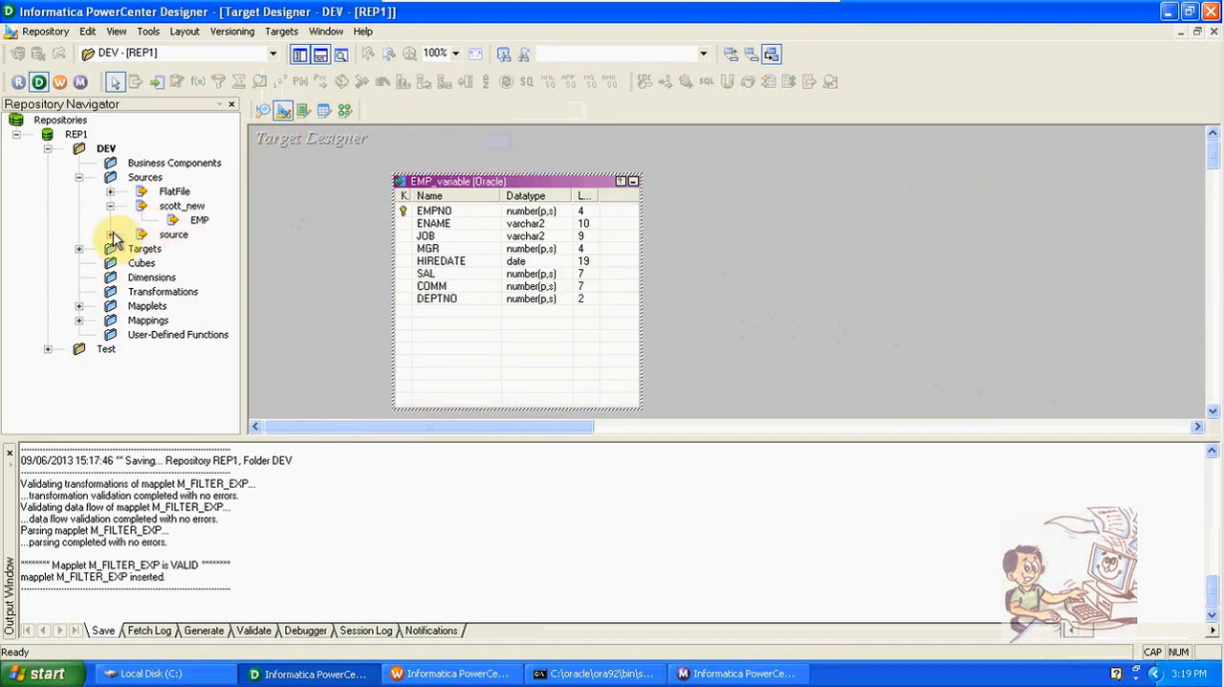
Generate and execute SQL as scott on scott_new to create the EMP_BONUS table.
click(143, 248)
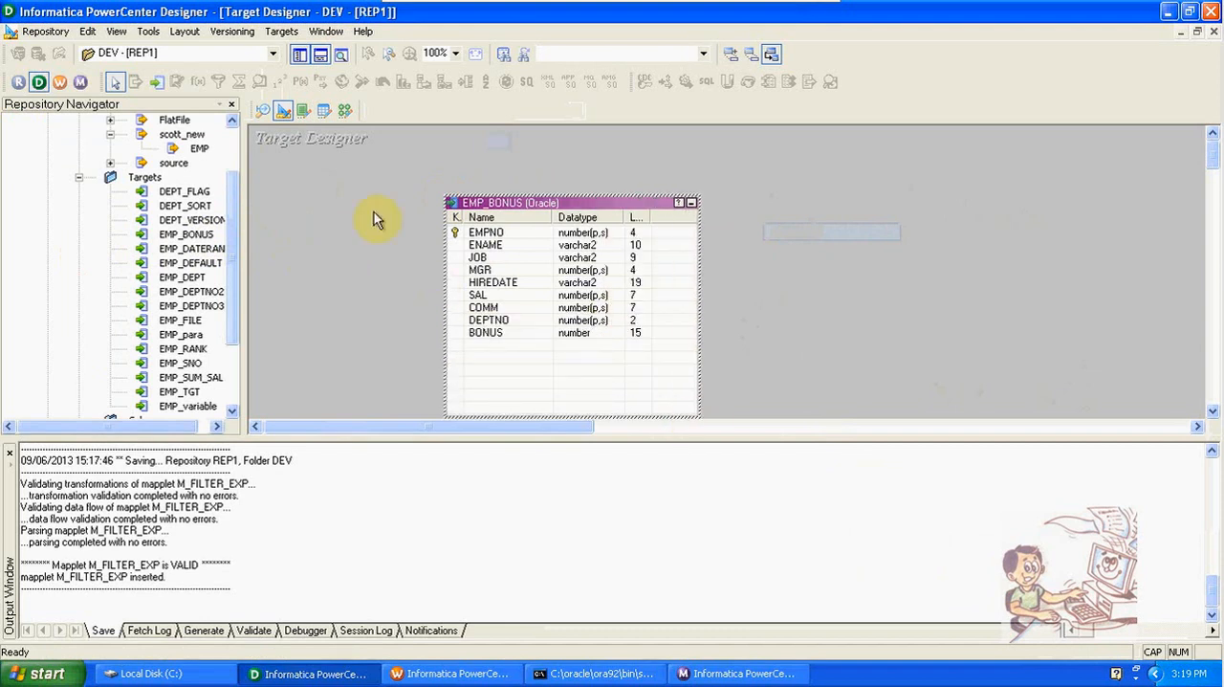
click(281, 31)
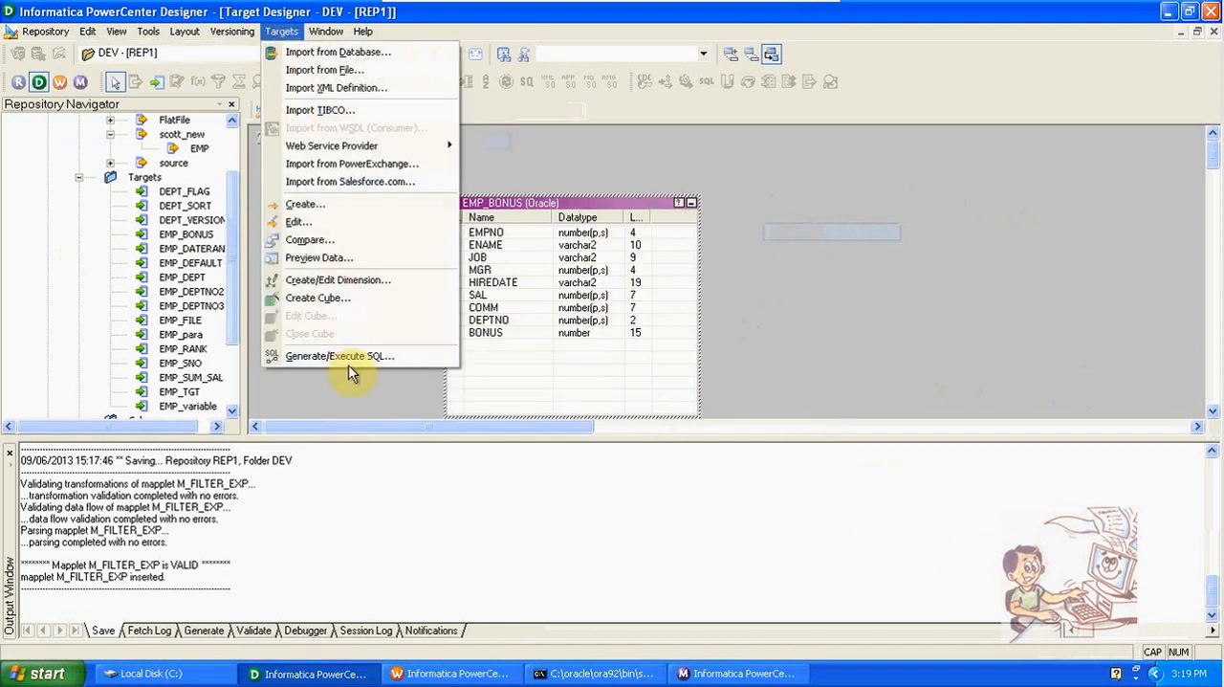
click(338, 356)
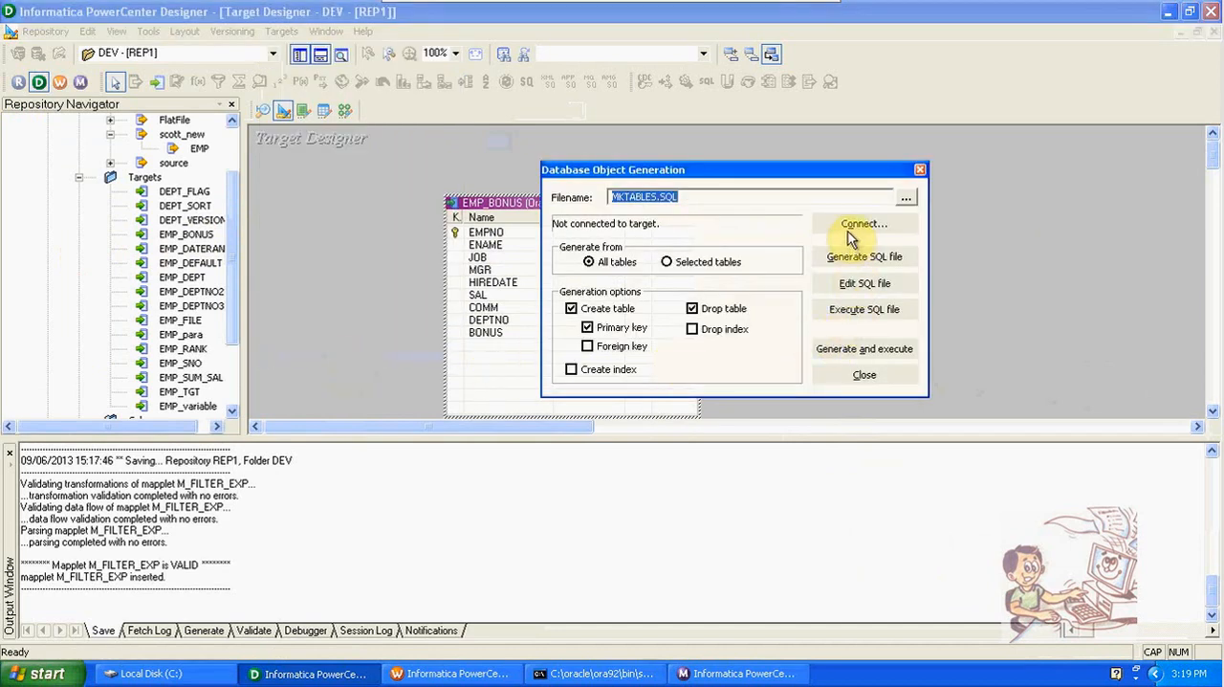
click(864, 228)
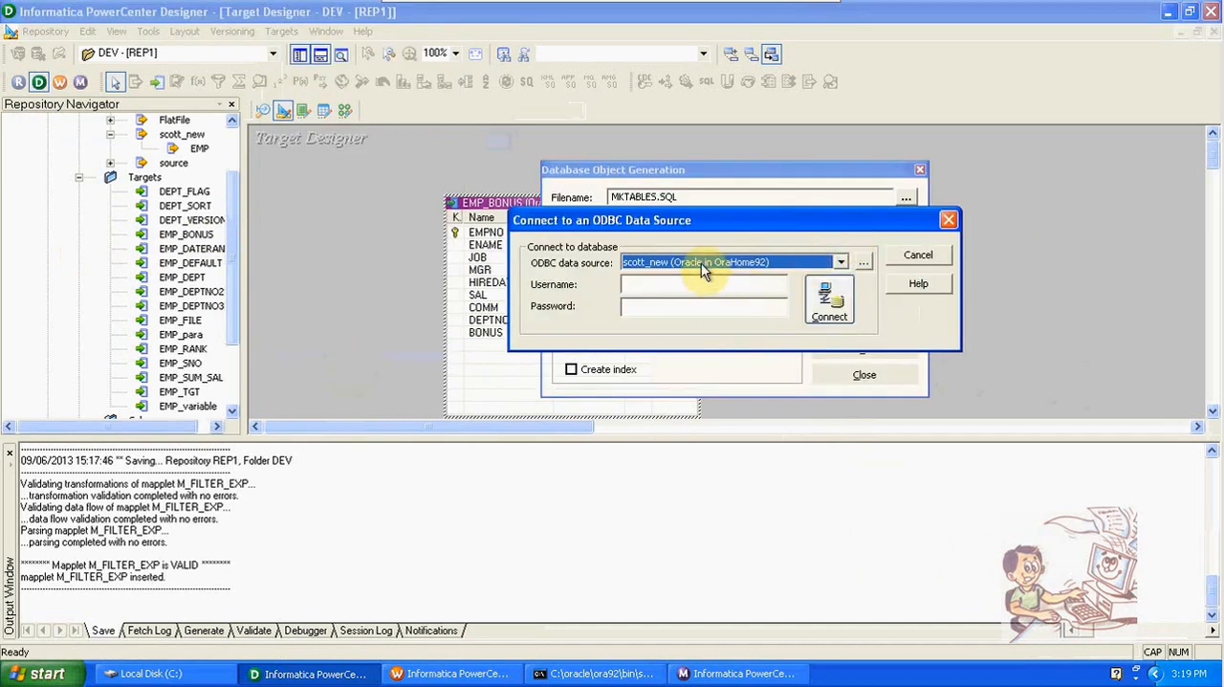
text(sc)
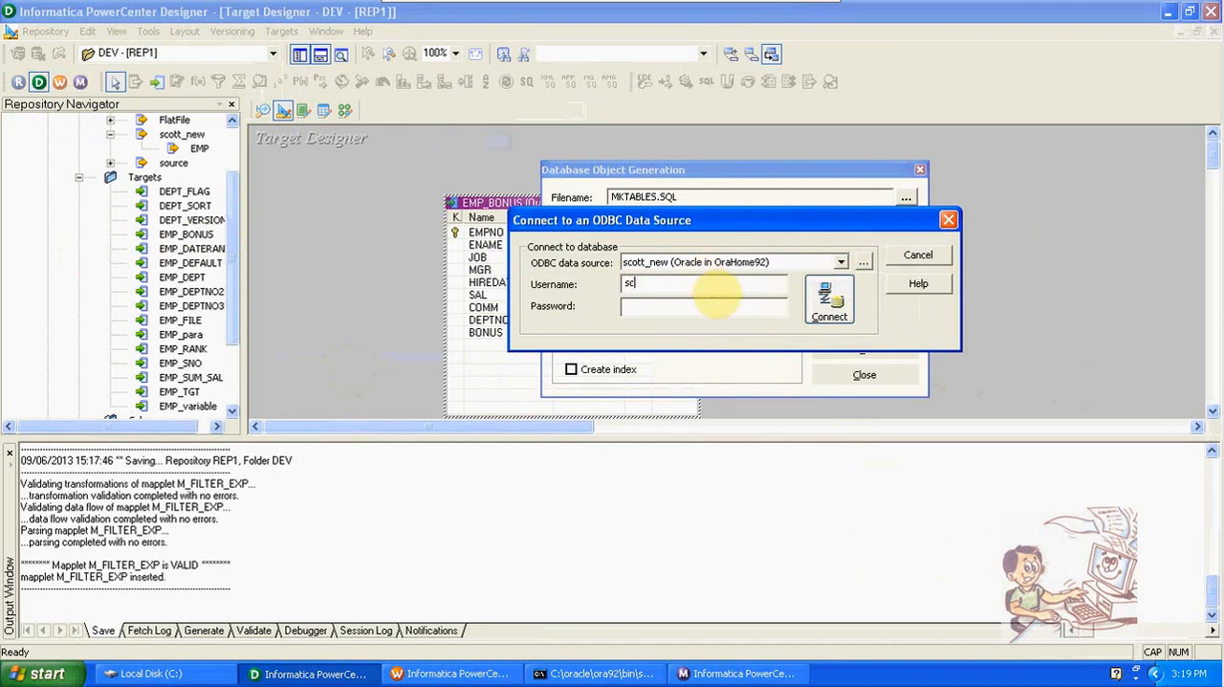
text(scott)
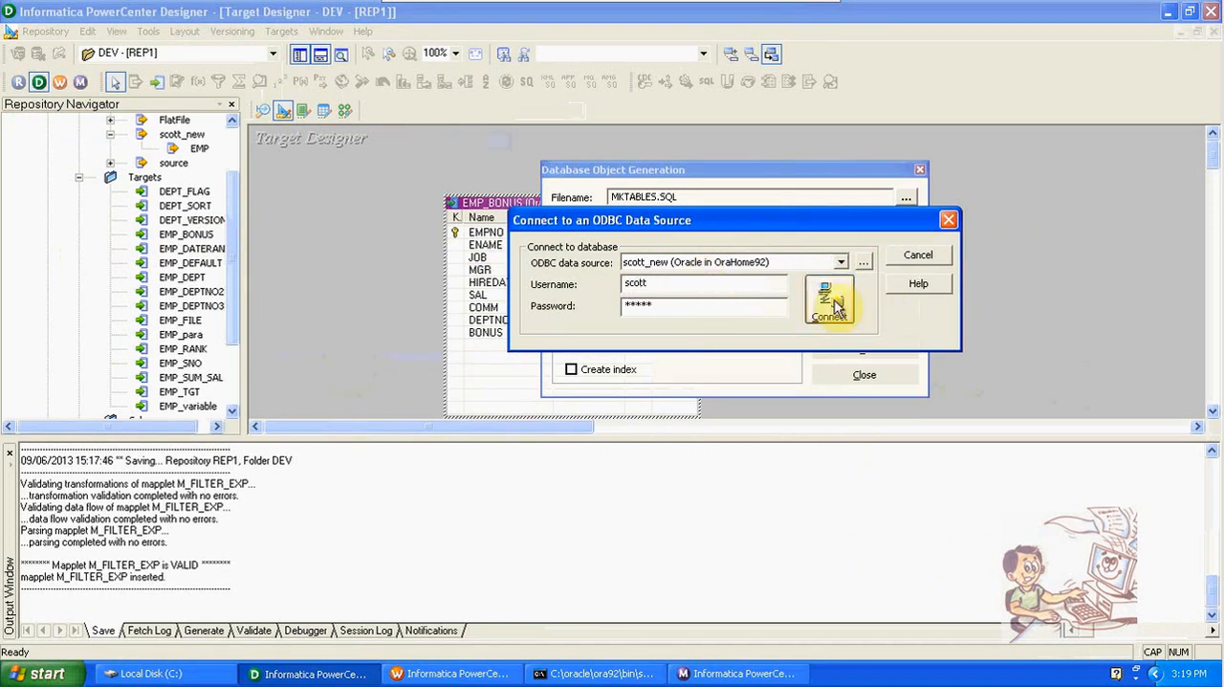
click(828, 304)
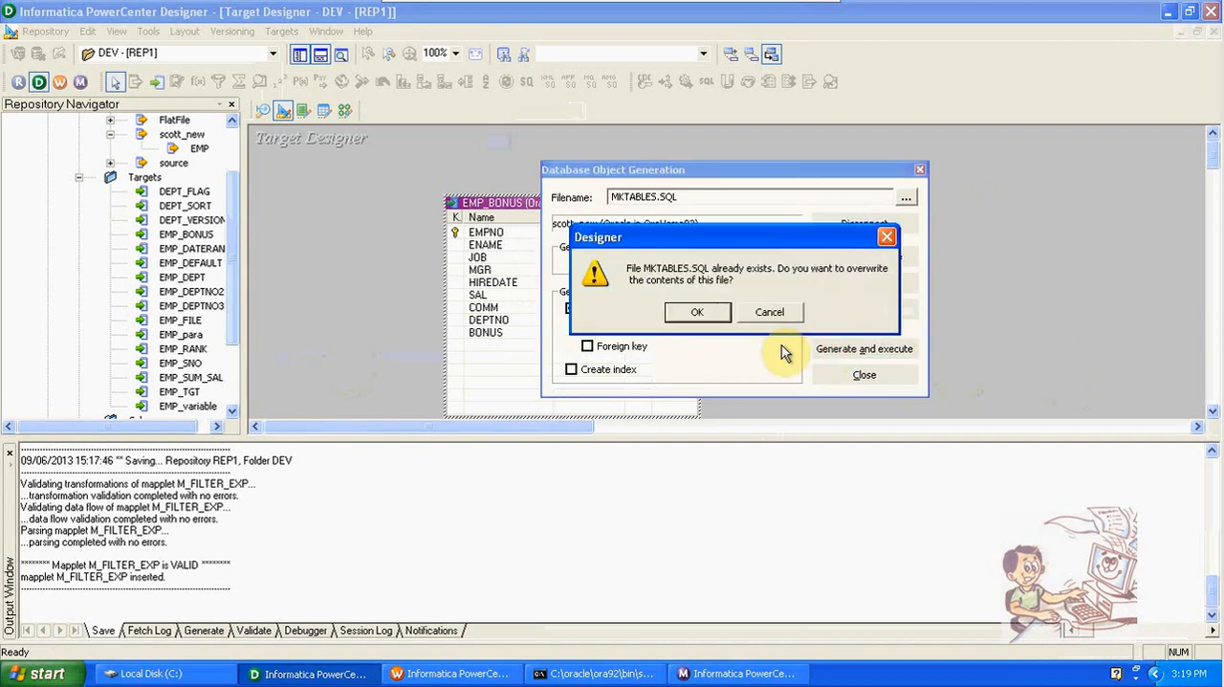
click(698, 312)
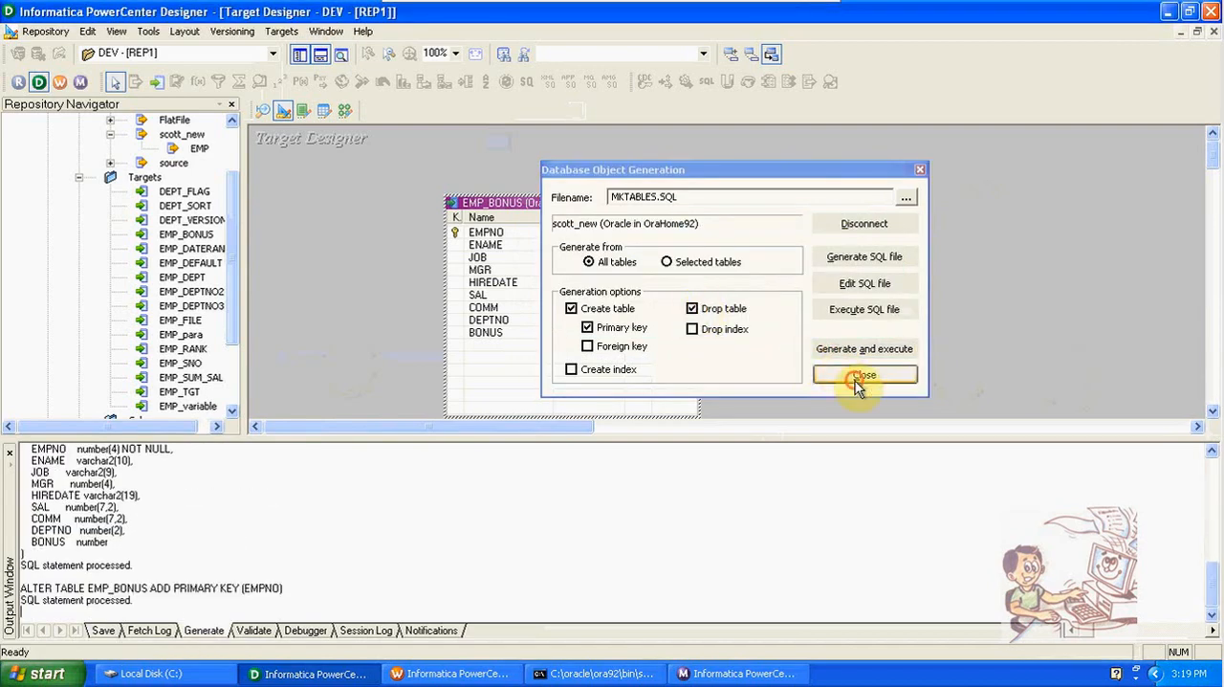
click(863, 374)
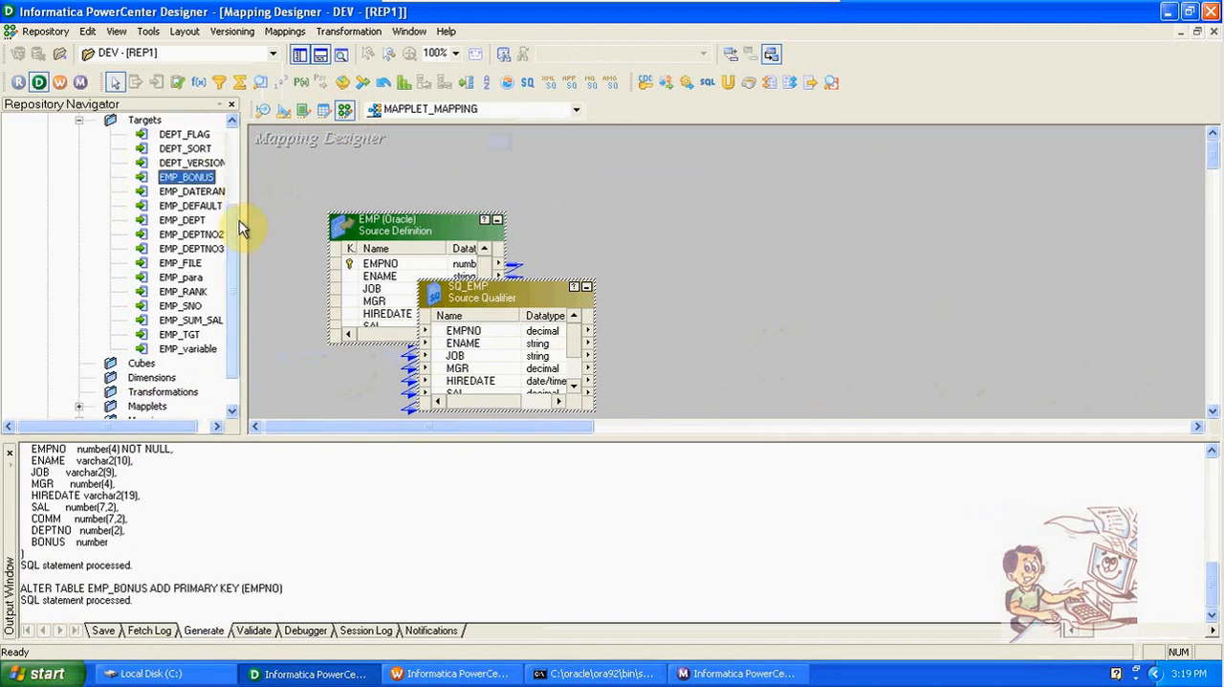
Add the EMP source, EMP_BONUS target and M_FILTER_EXP mapplet, then select all SQ_EMP ports.
scroll(down, 3)
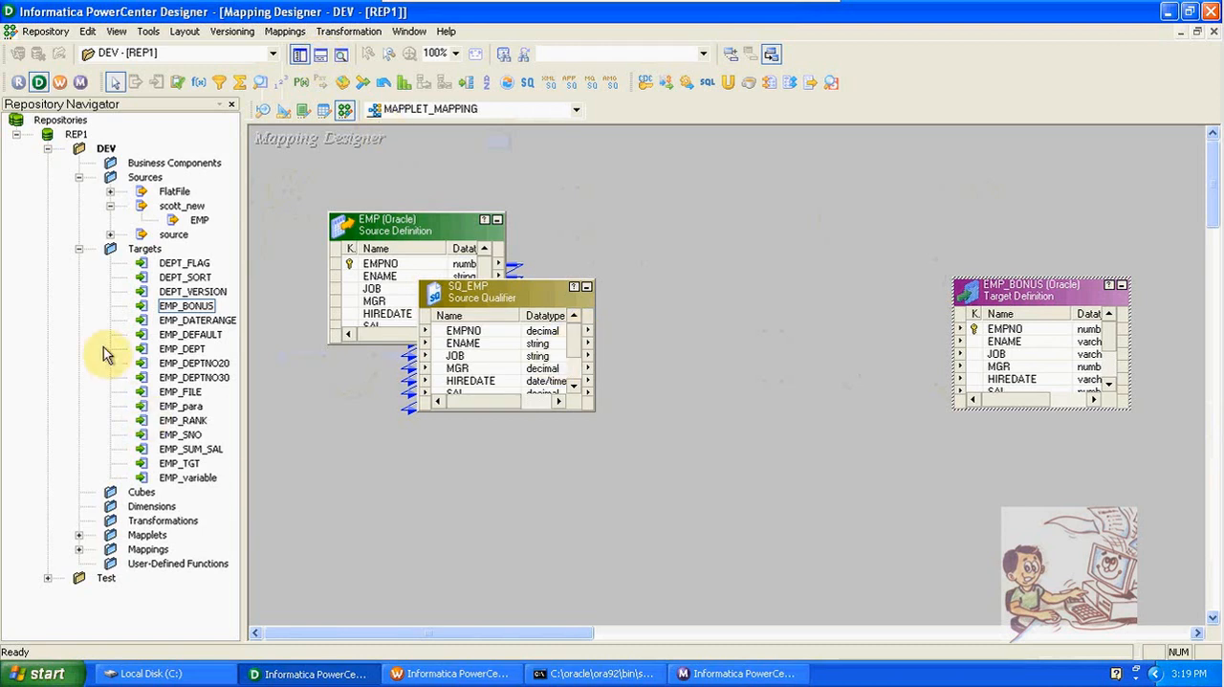
click(79, 249)
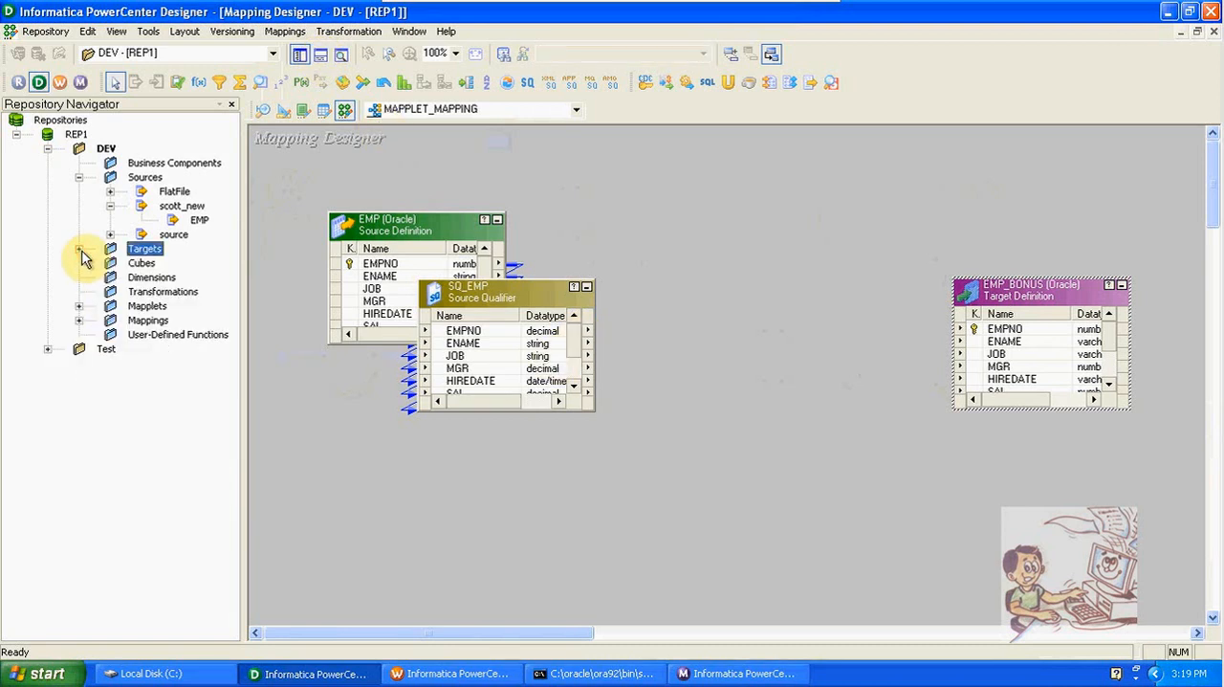
click(81, 305)
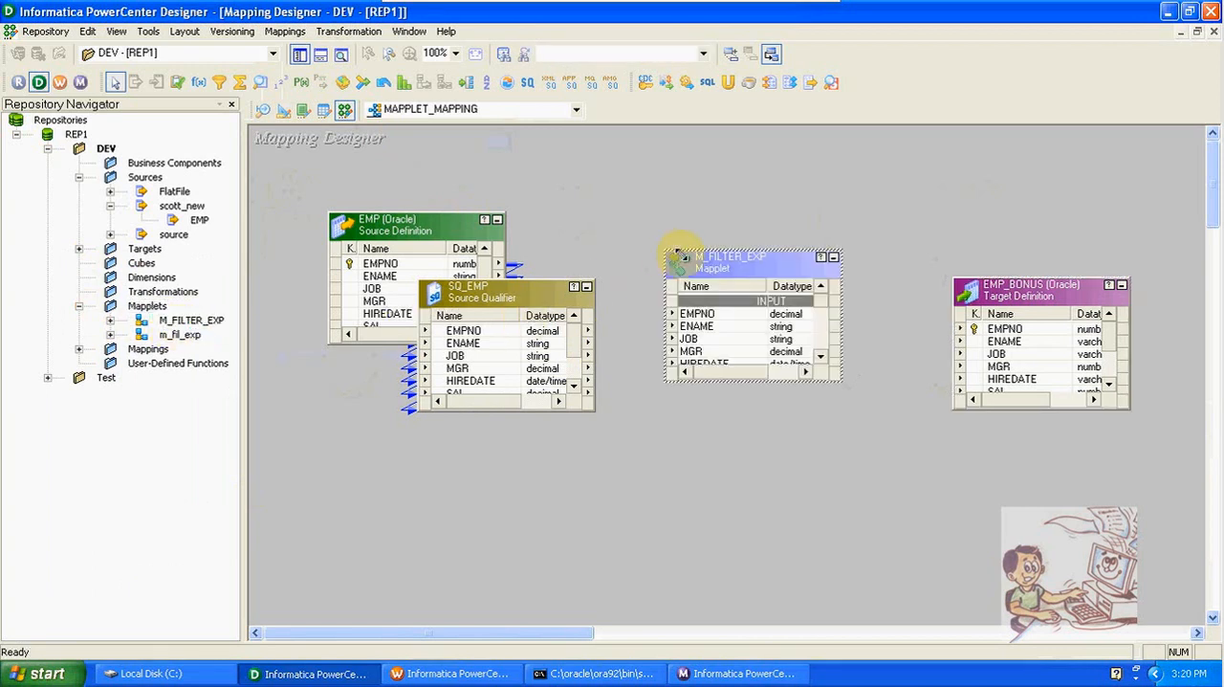
mouse_move(759, 392)
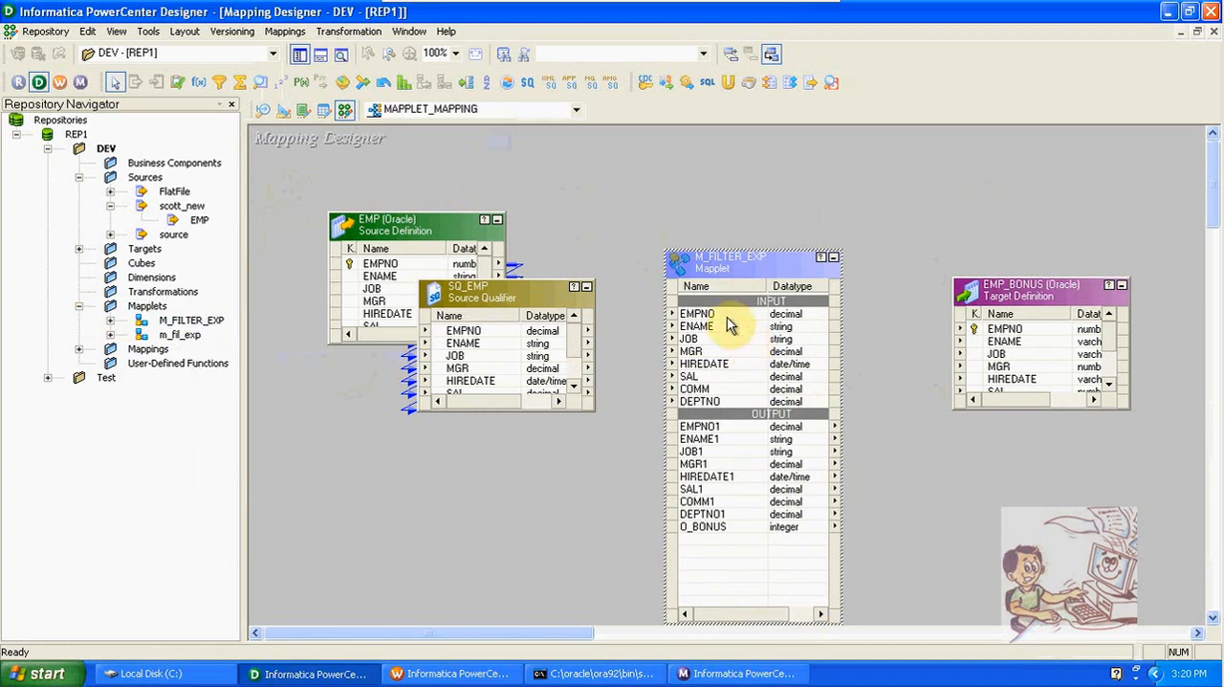
mouse_move(492, 360)
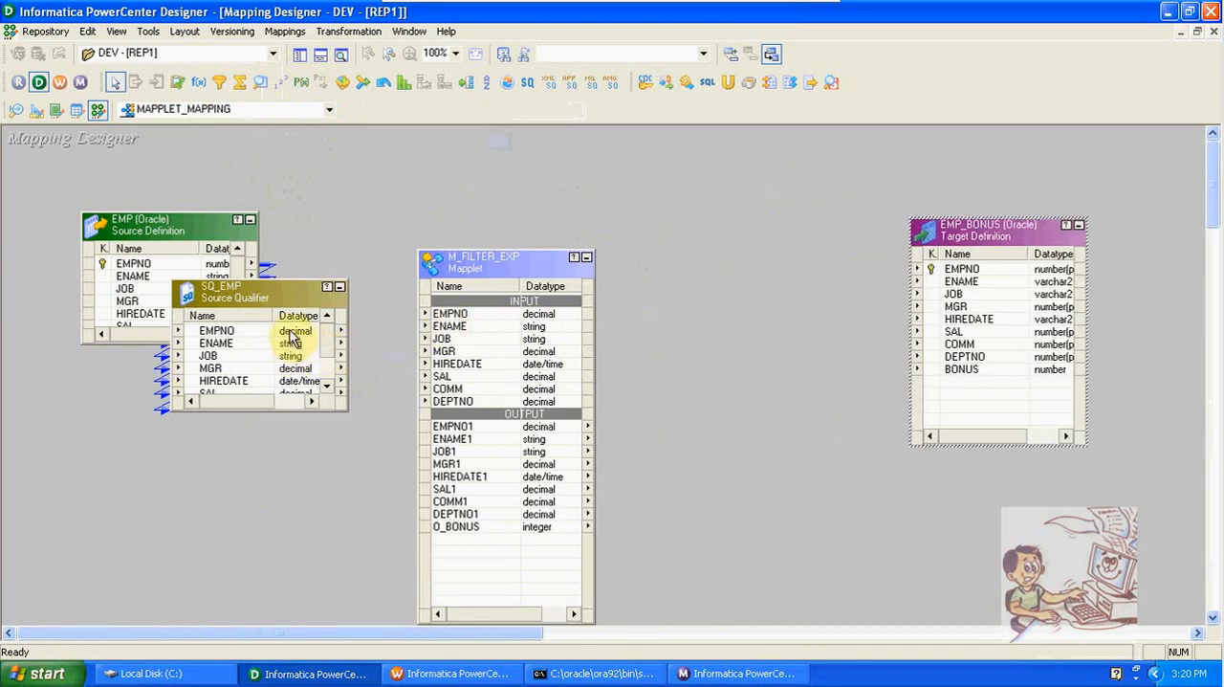
right_click(216, 330)
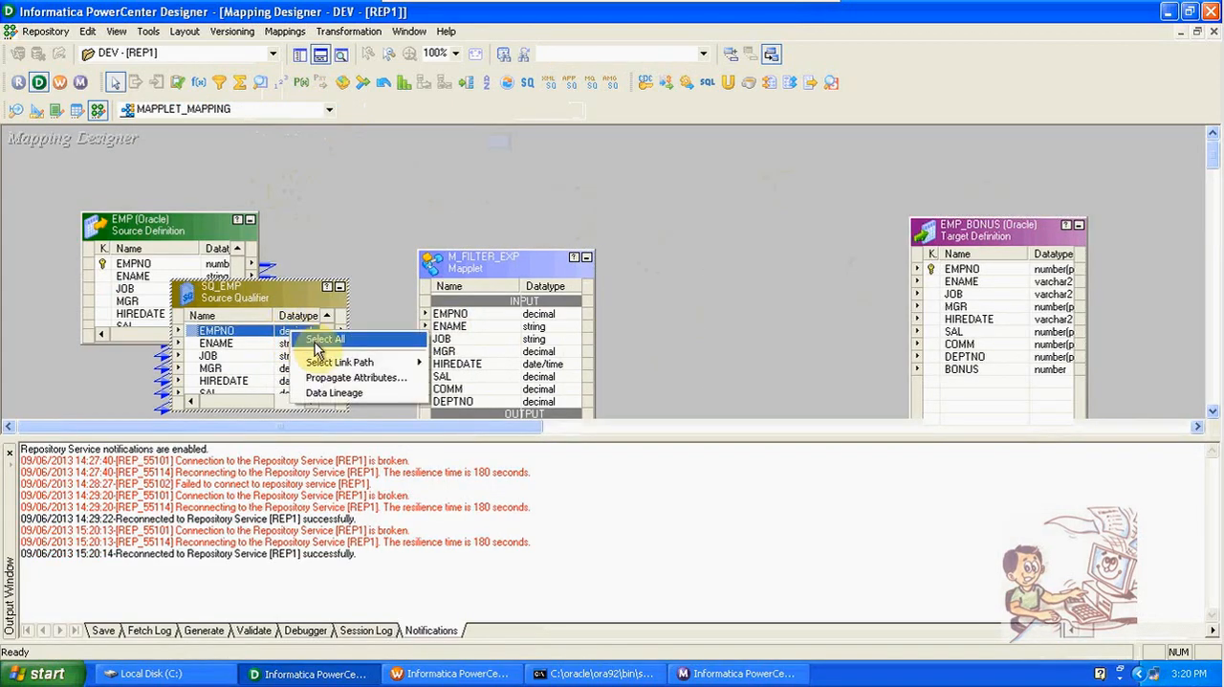
click(325, 338)
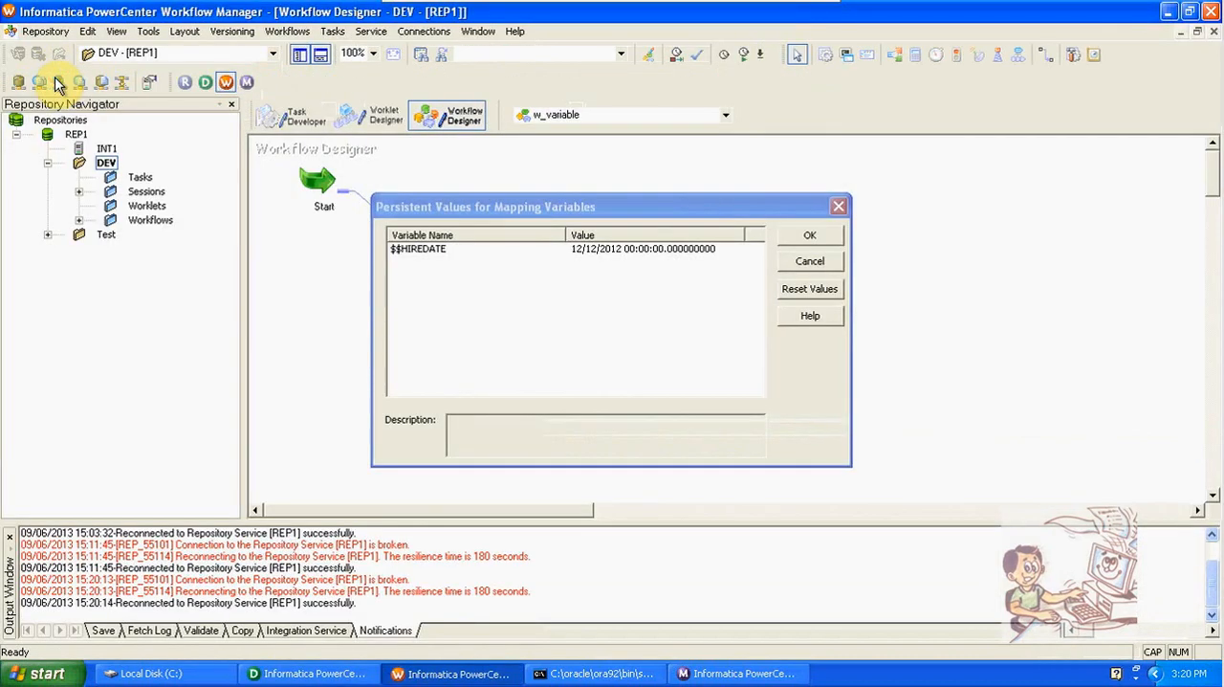
Create workflow w_mapplet_mapping with session s_MAPPLET_MAPPING using mapping MAPPLET_MAPPING.
click(809, 234)
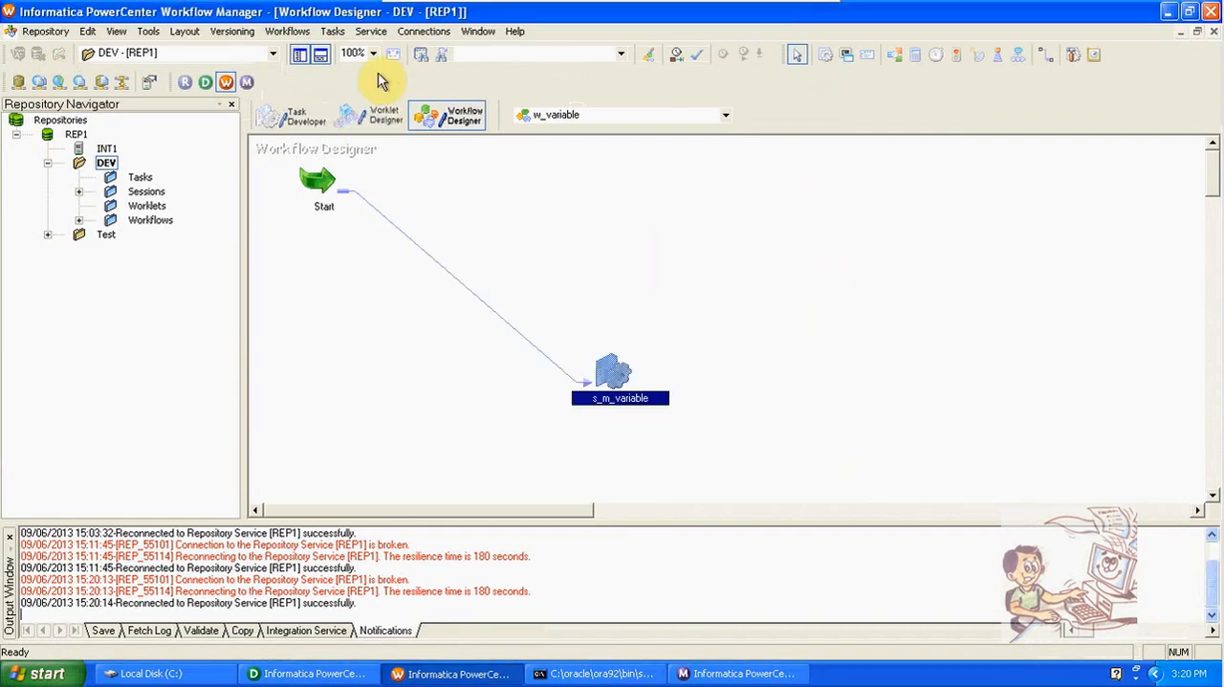
click(287, 30)
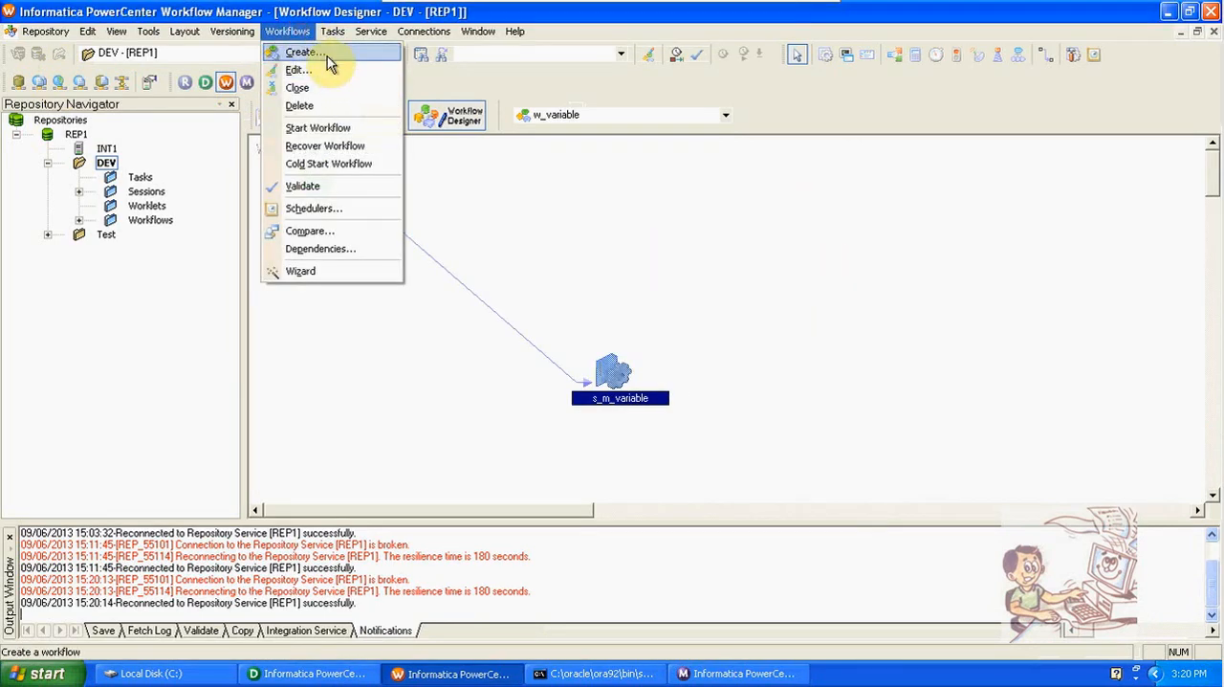
click(303, 52)
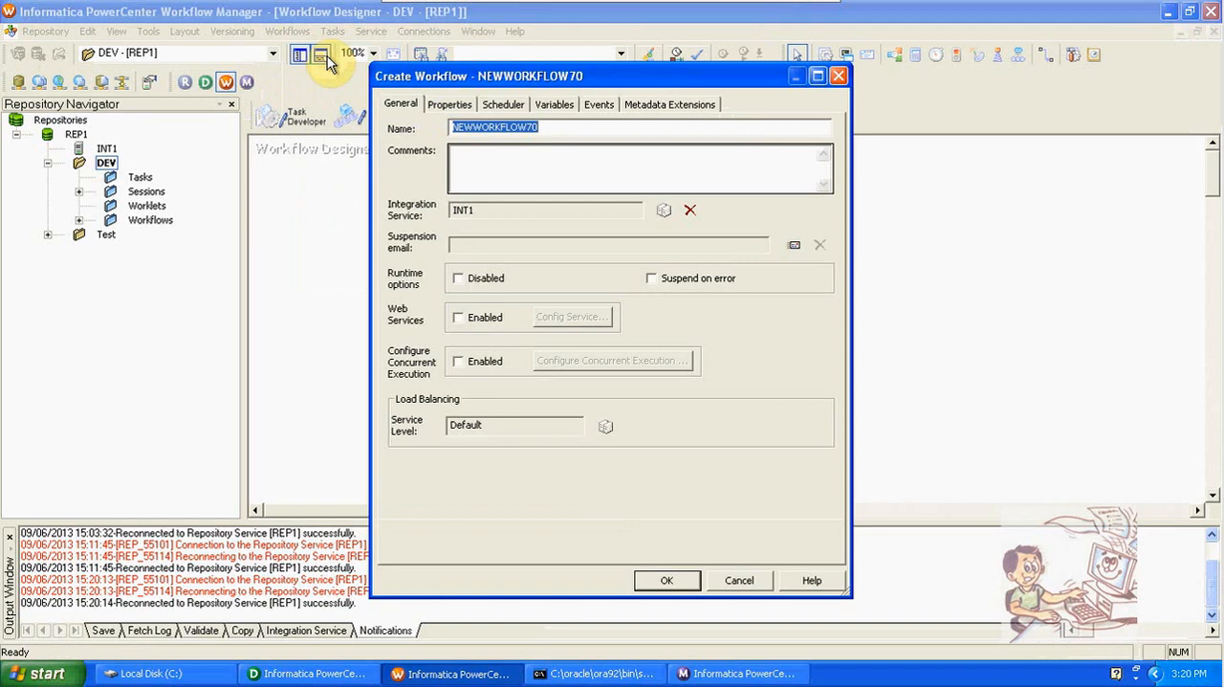
text(w_mapplet_mapping)
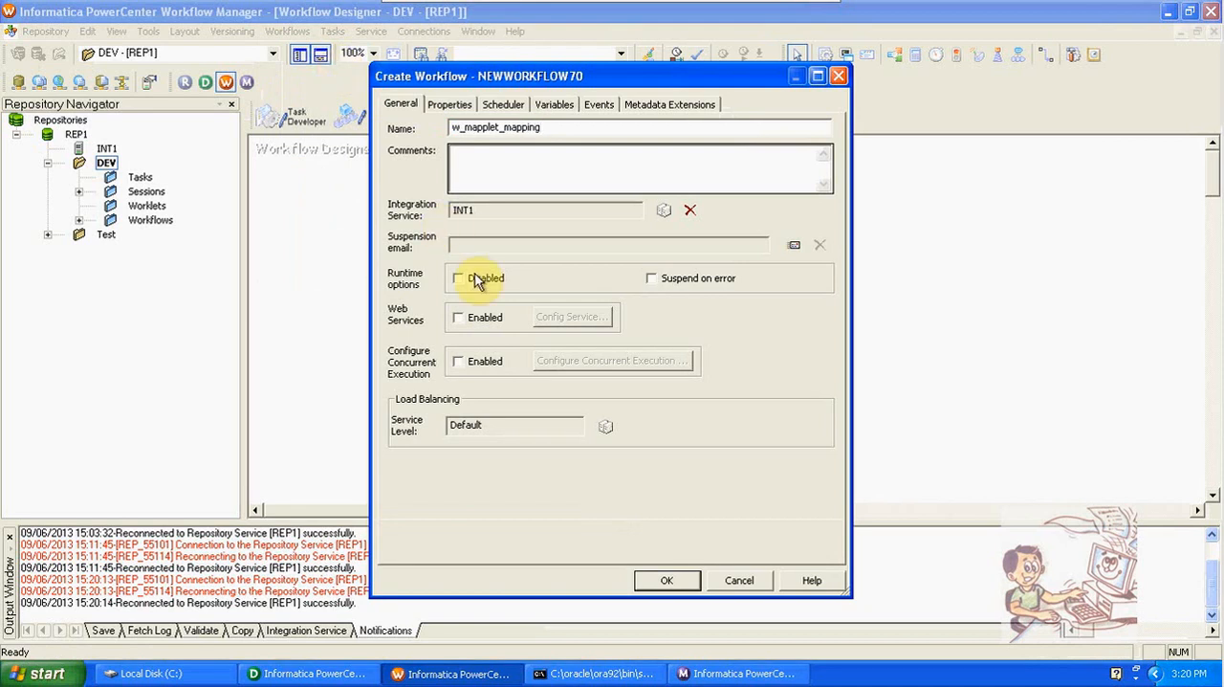
click(666, 580)
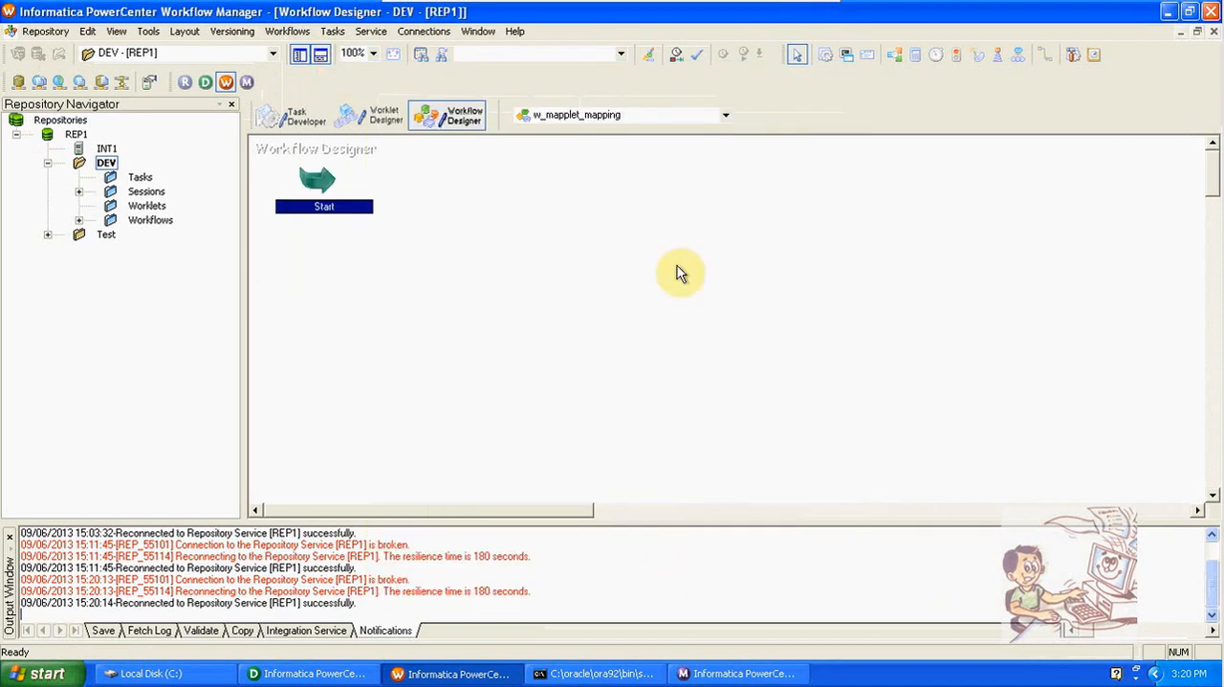
mouse_move(583, 302)
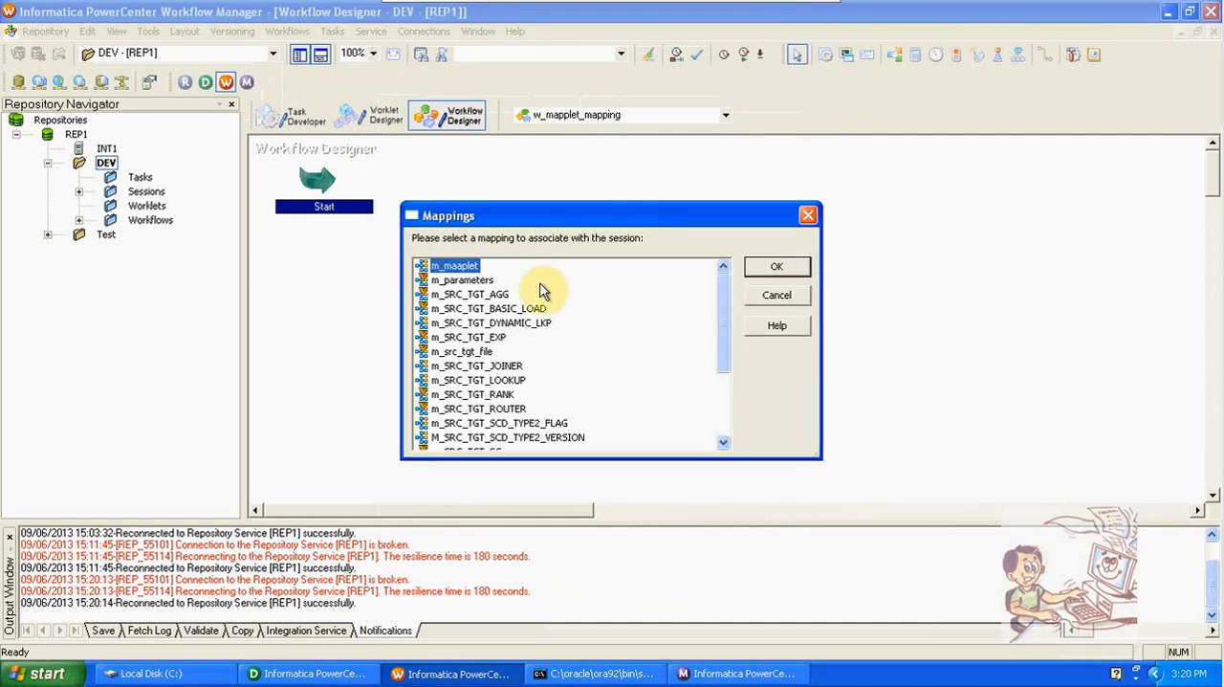
scroll(down, 3)
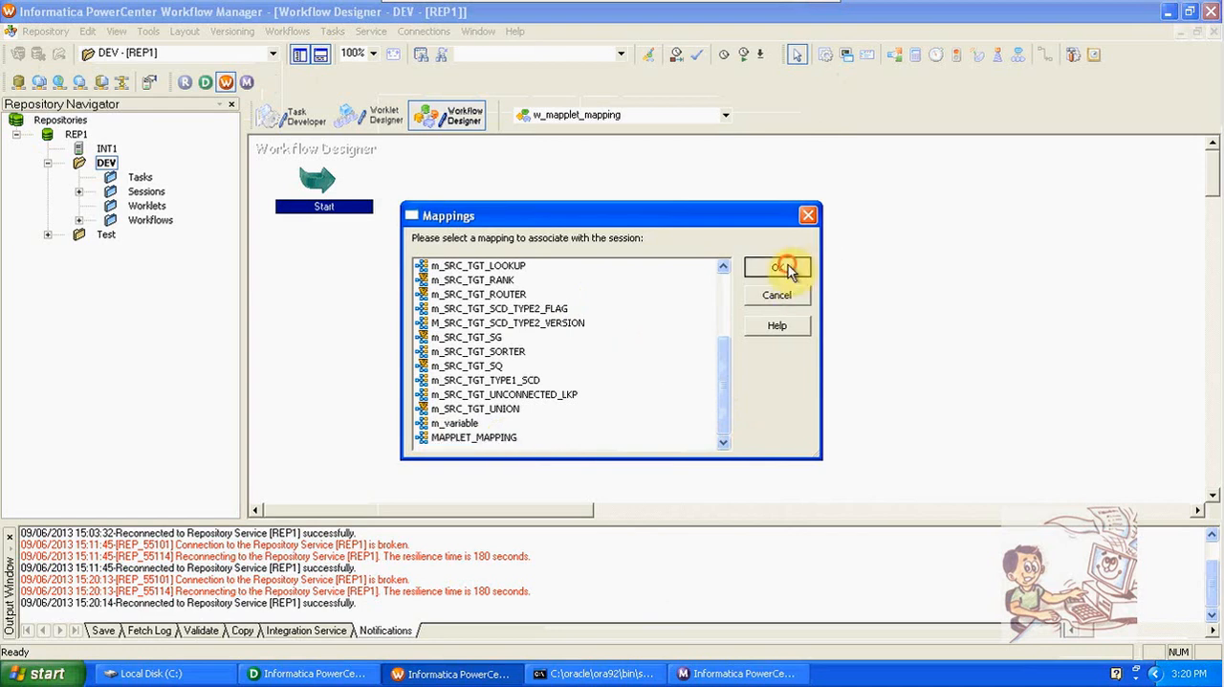
click(777, 266)
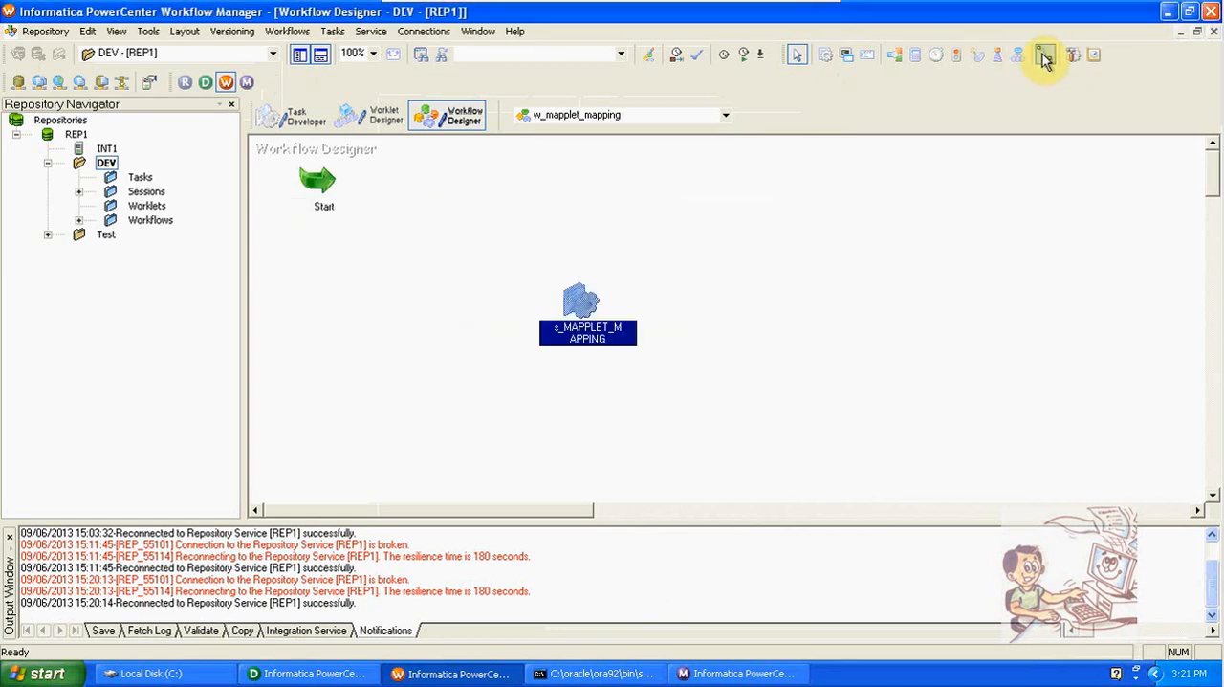
mouse_move(317, 180)
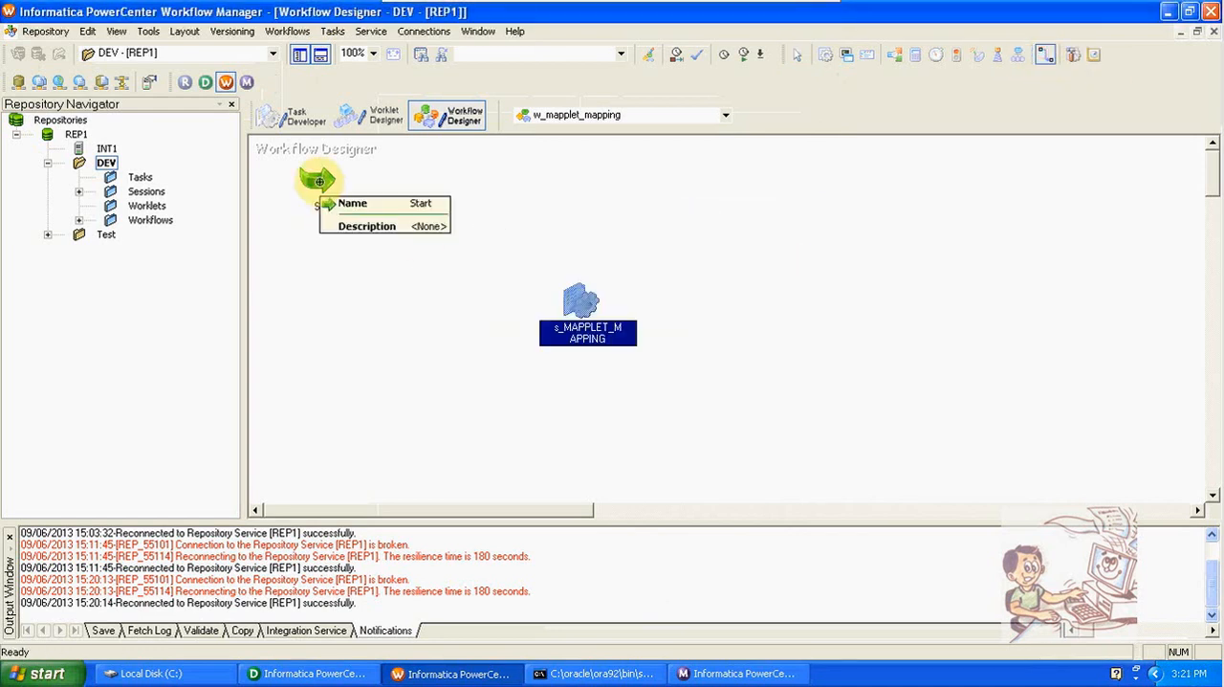
In session s_MAPPLET_MAPPING, set the EMP_BONUS target load type to Normal.
double_click(587, 316)
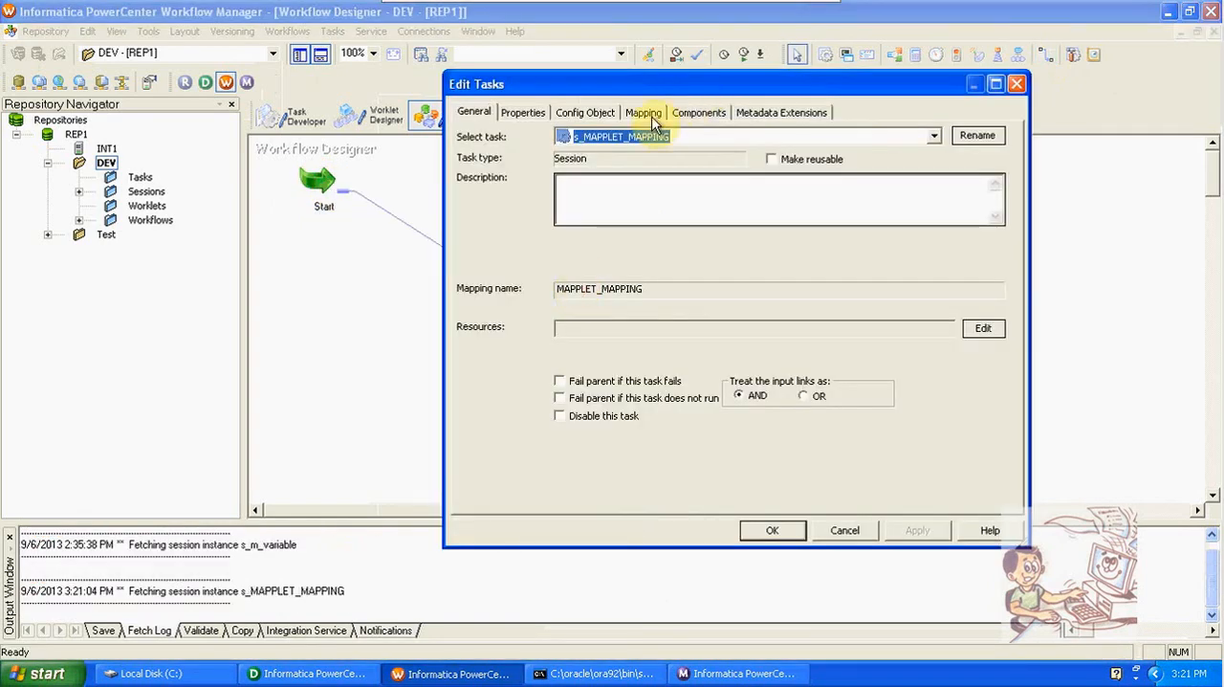
click(643, 112)
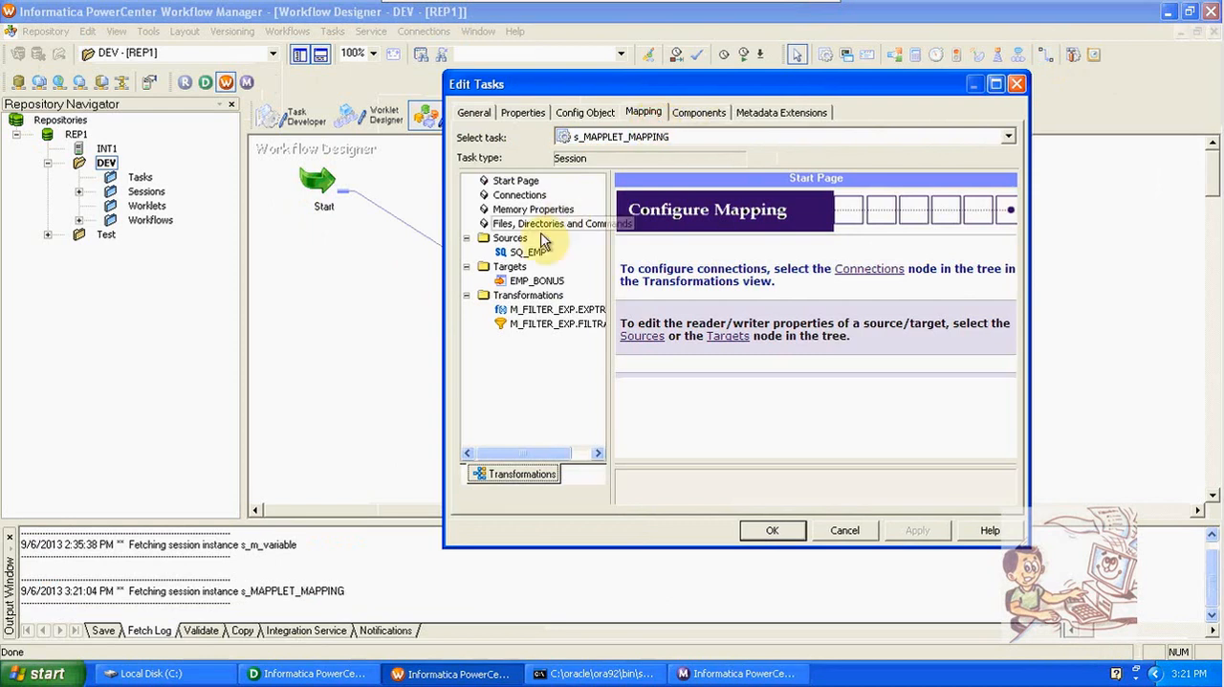
click(525, 252)
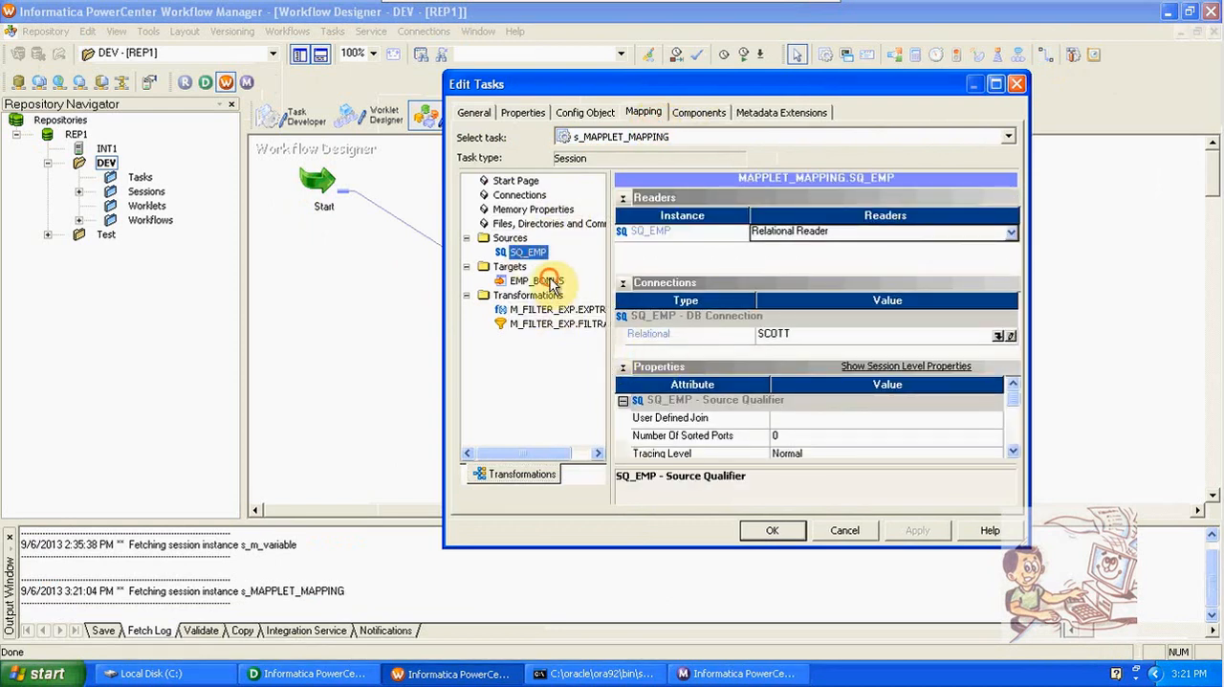
click(537, 280)
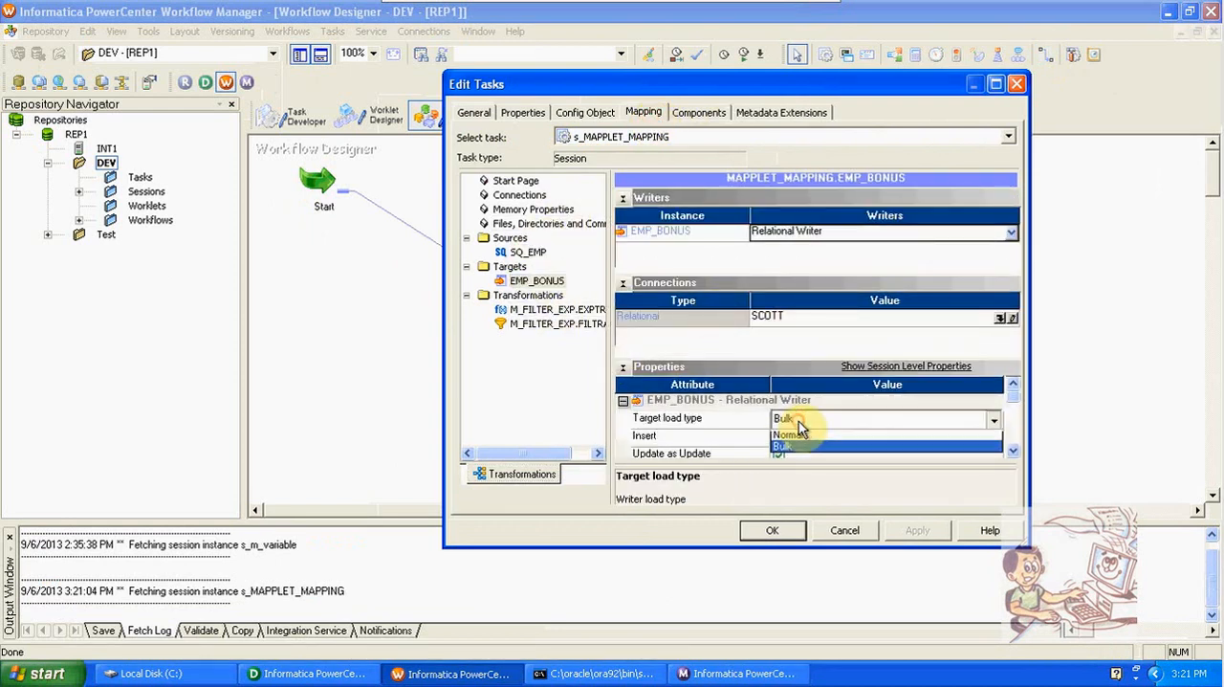
click(524, 252)
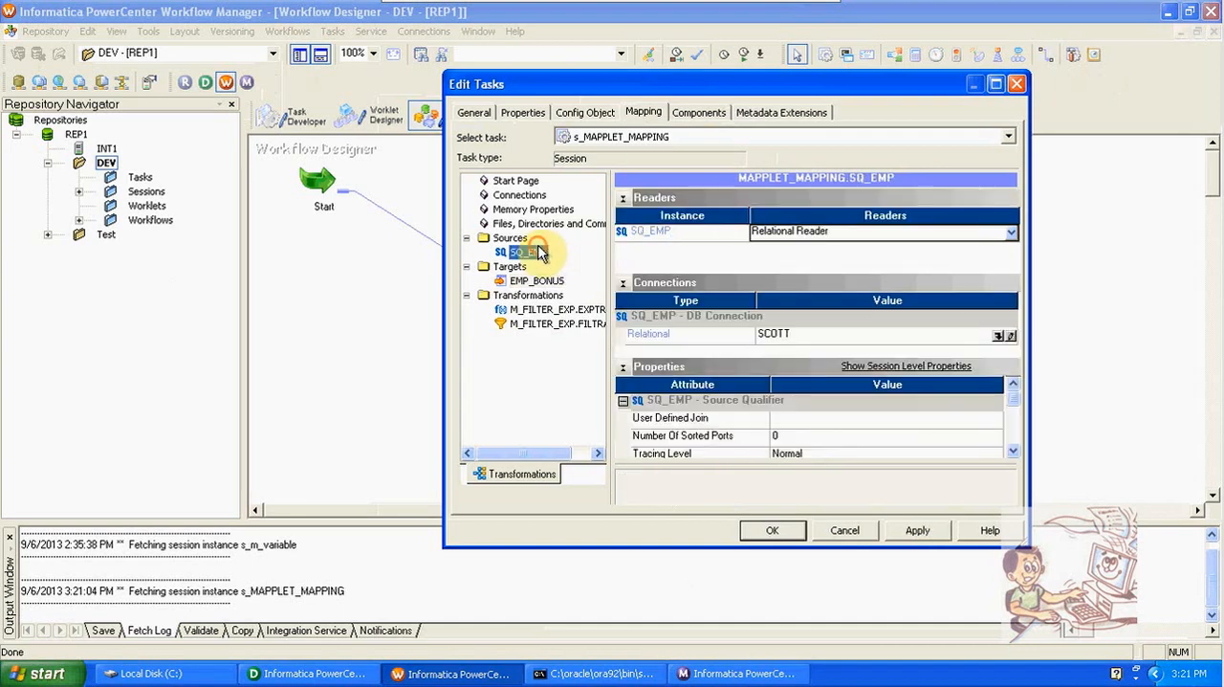
Set the EMP_BONUS target connection to scott_new and accept the session changes.
click(1004, 335)
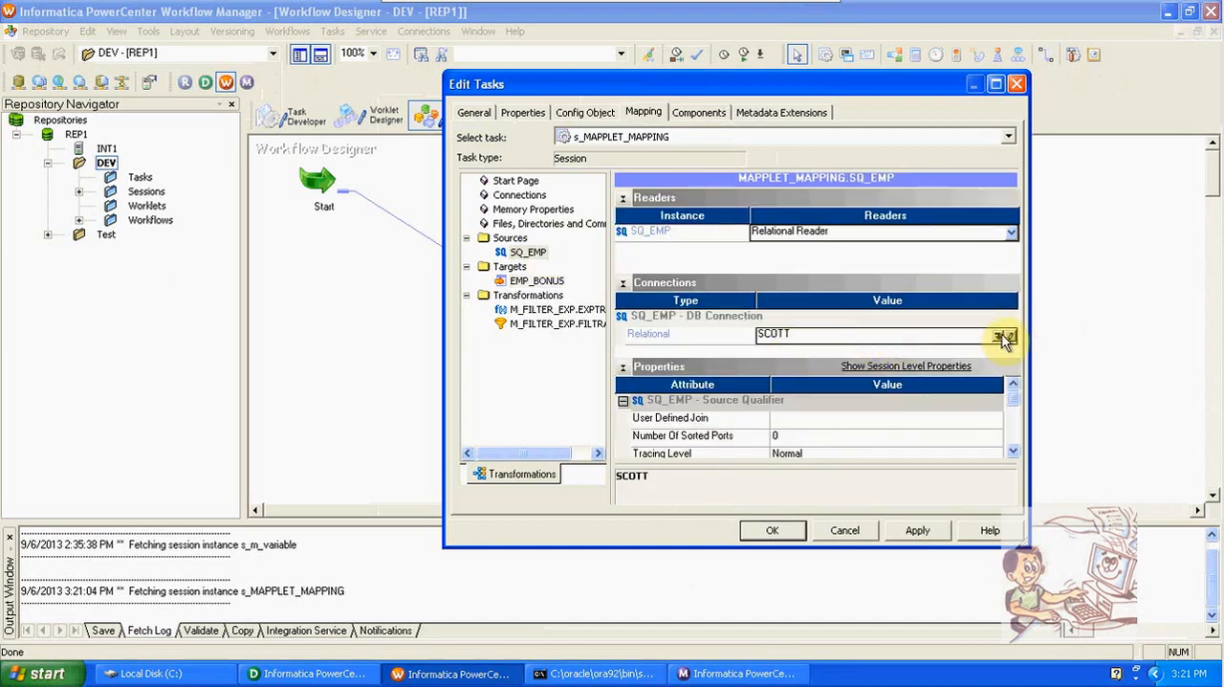
click(1004, 334)
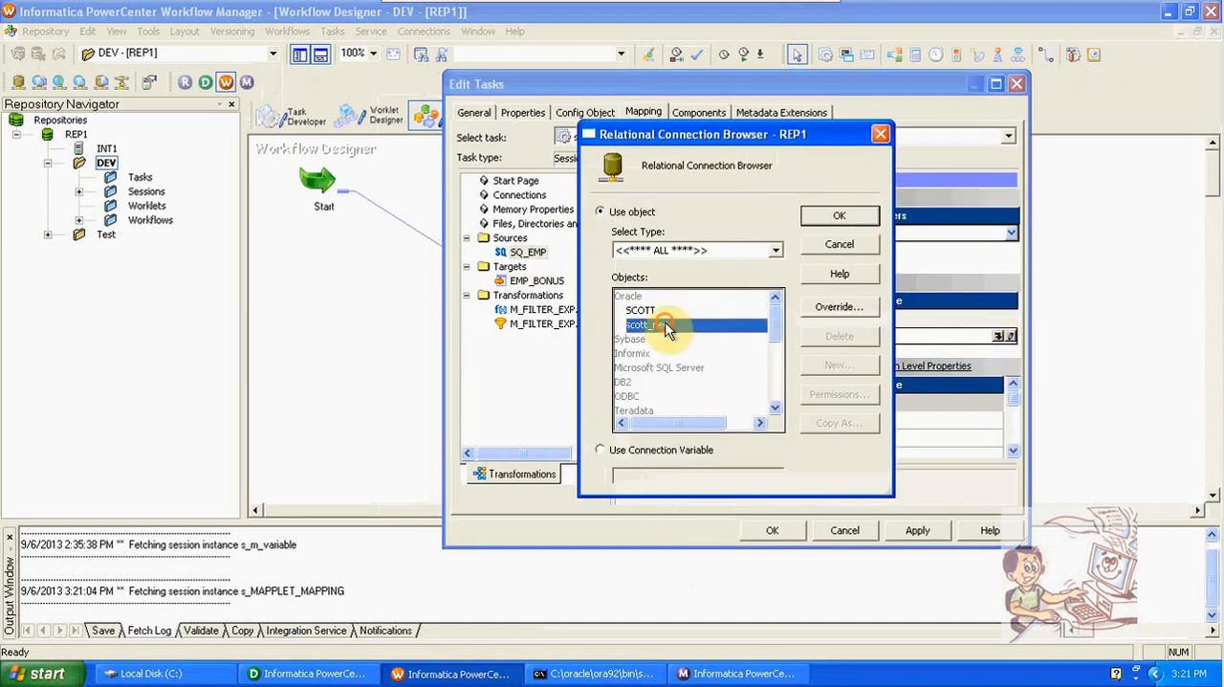
click(838, 215)
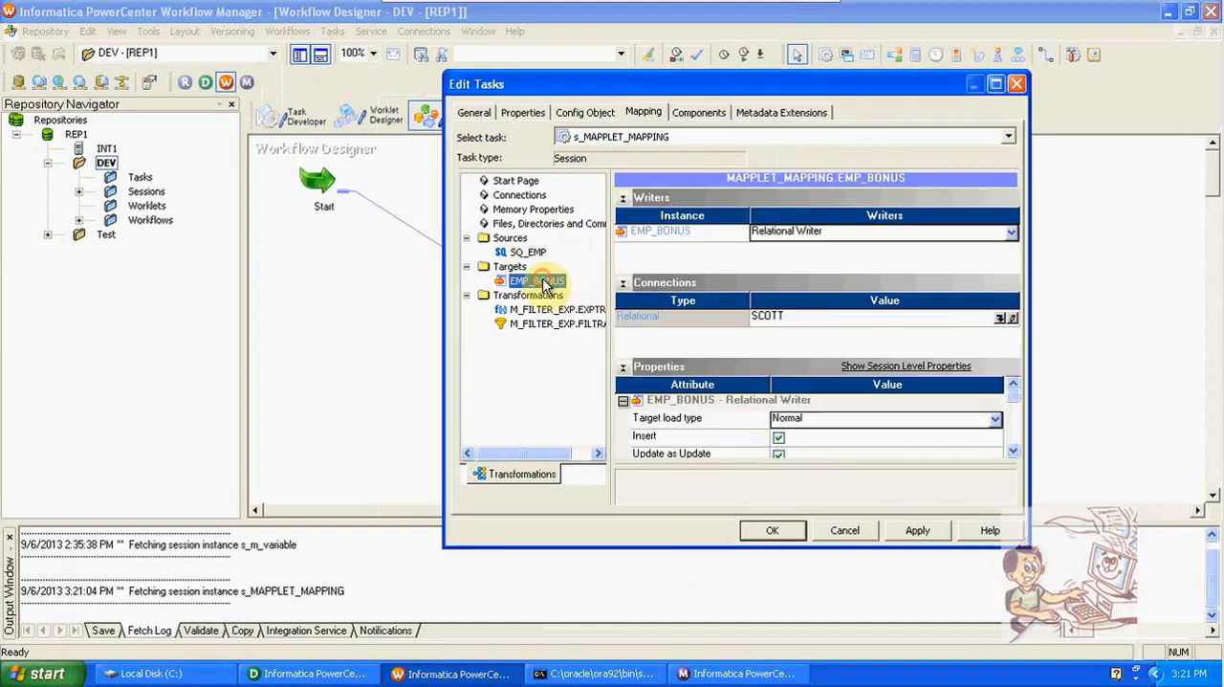
click(1001, 317)
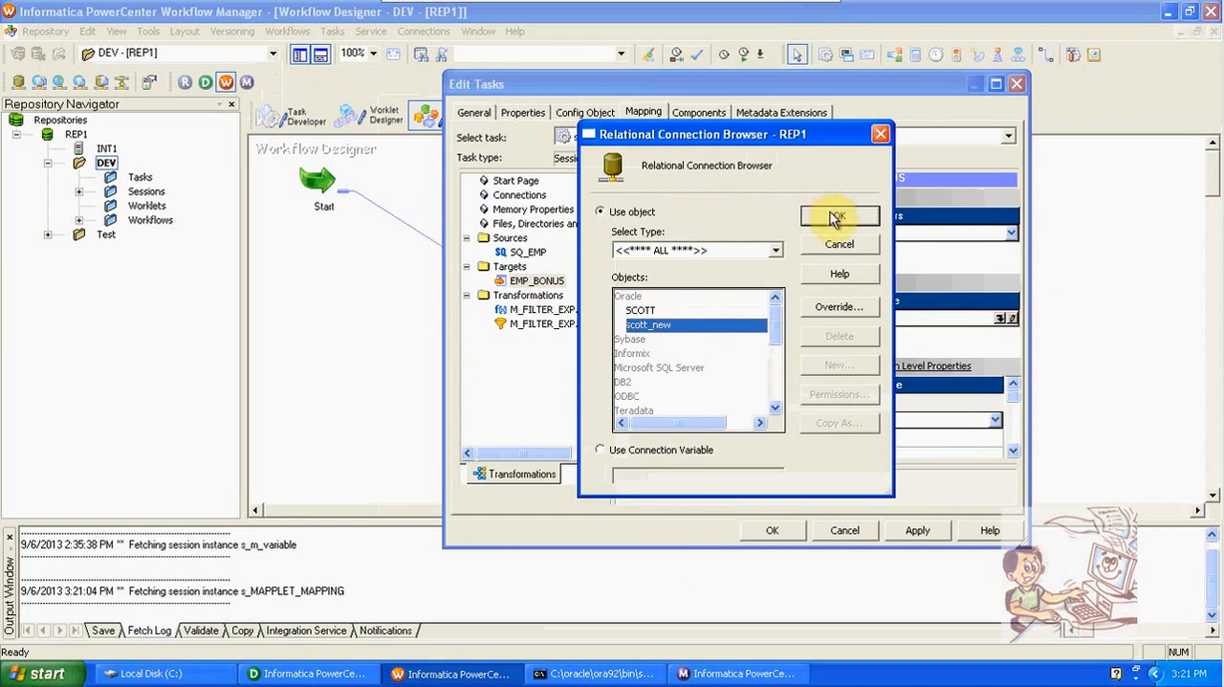
click(838, 217)
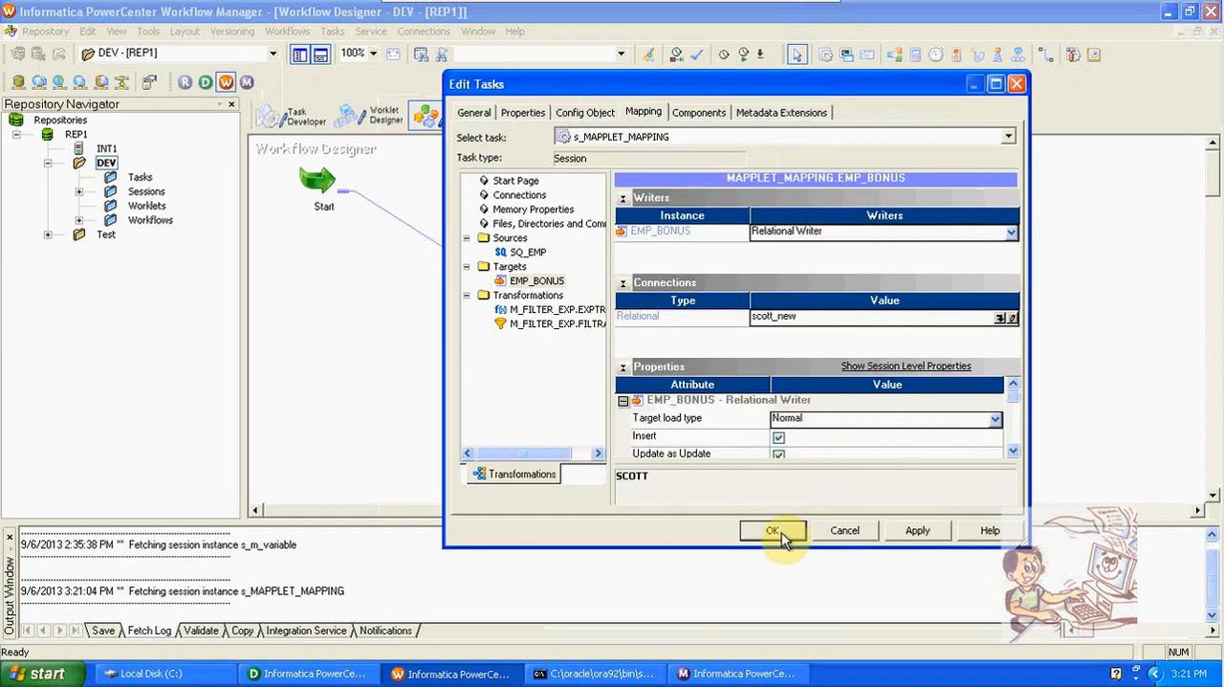
click(554, 309)
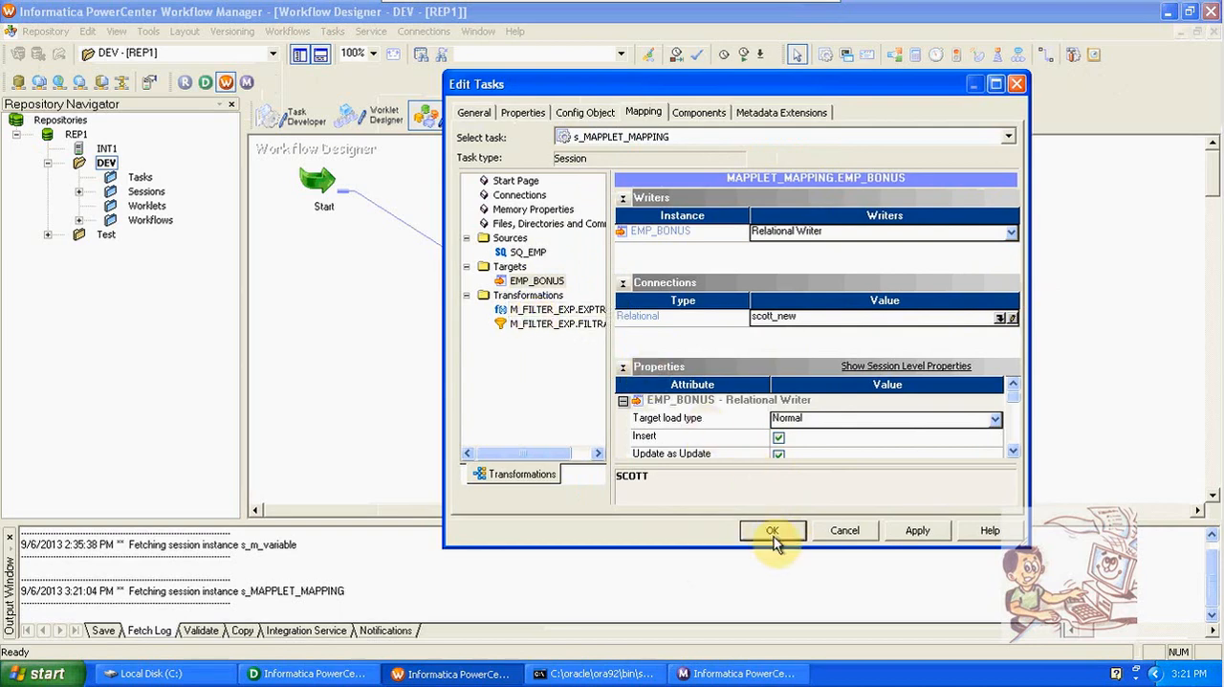
click(771, 530)
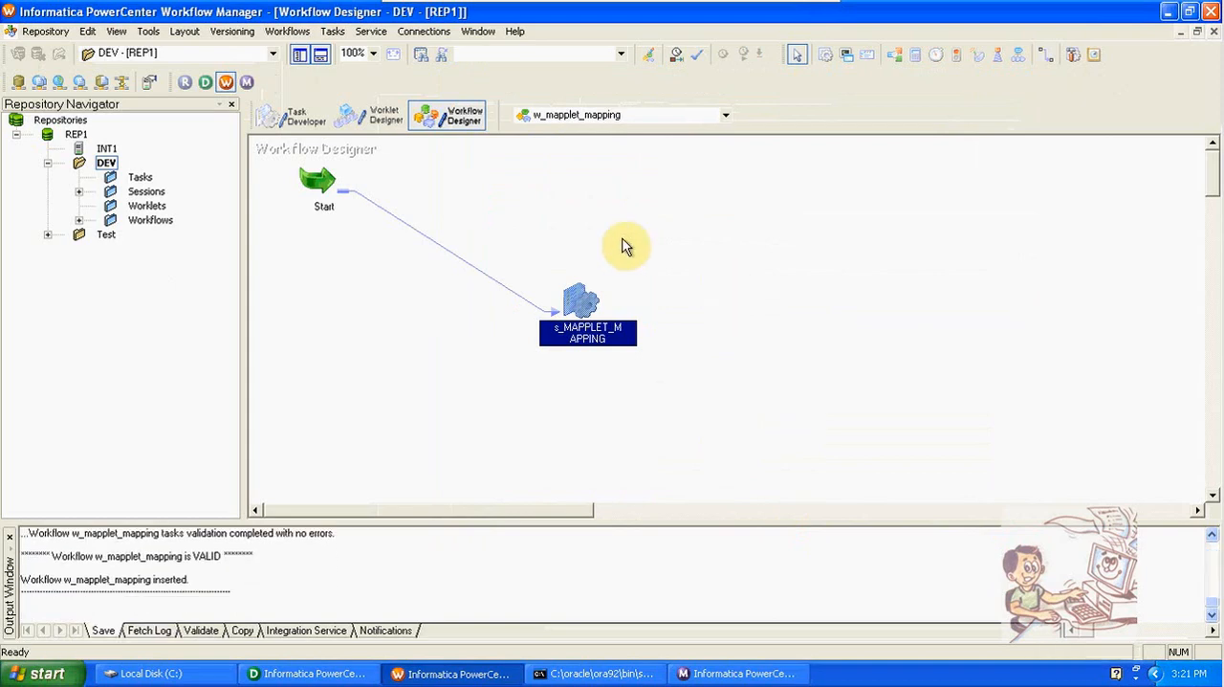
Start workflow w_mapplet_mapping and view the s_MAPPLET_MAPPING run's task details.
click(287, 30)
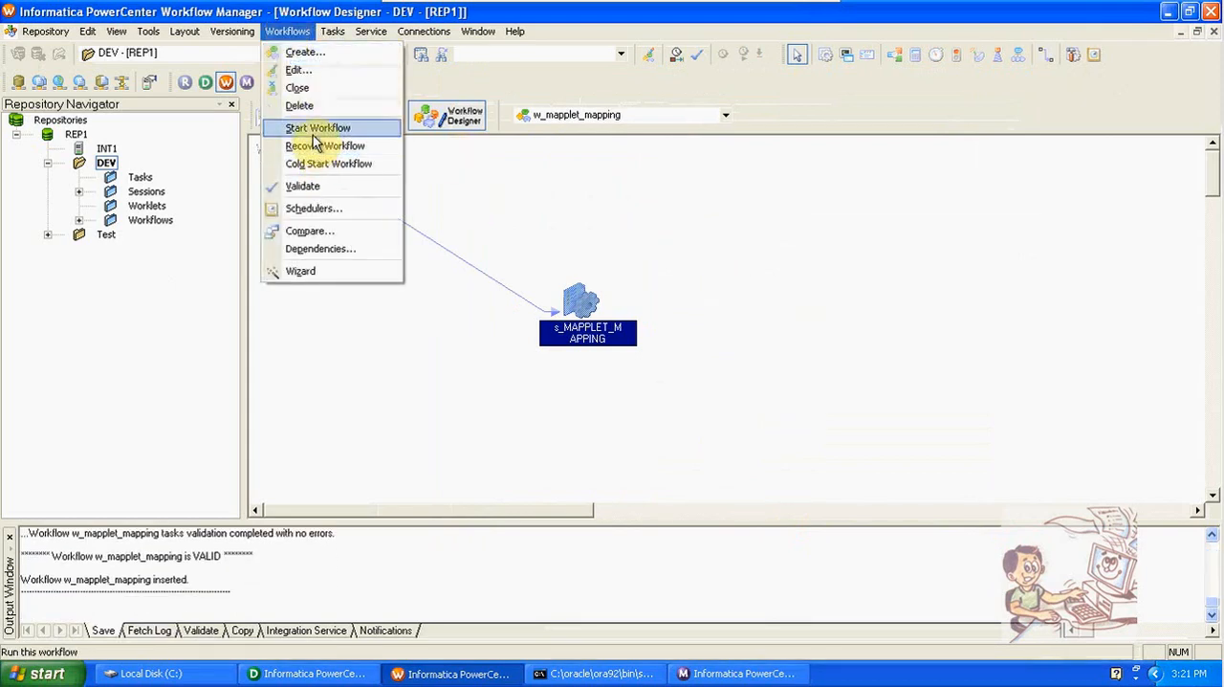
click(318, 127)
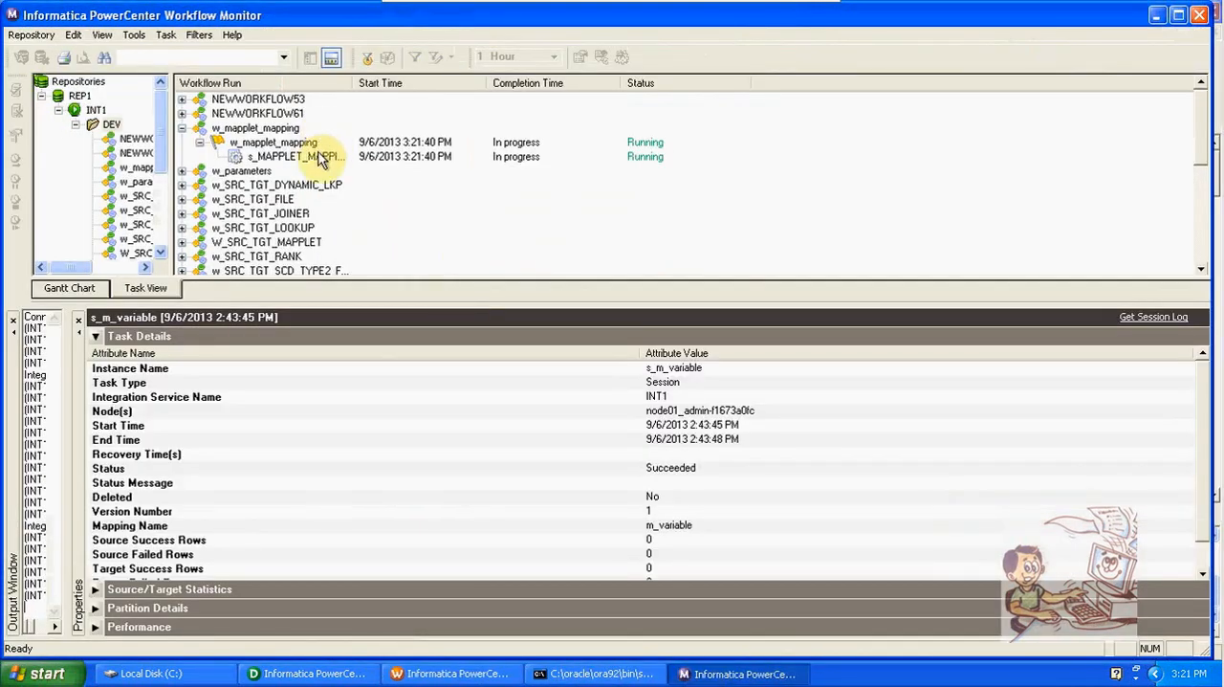
click(297, 156)
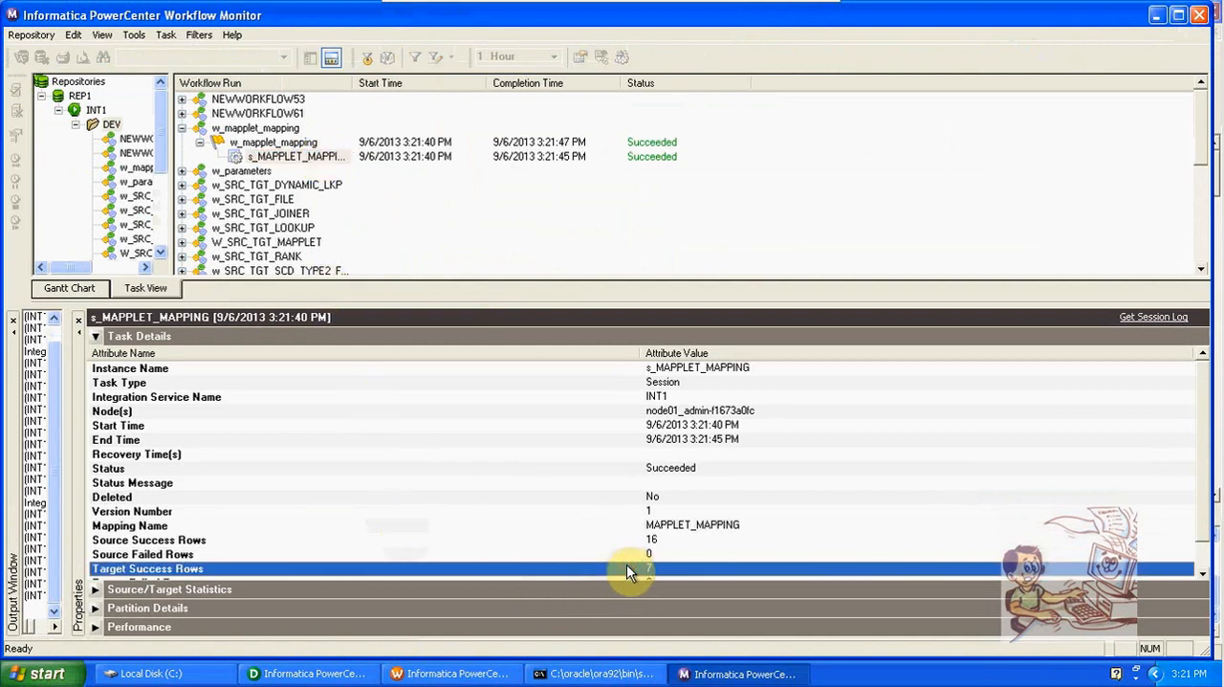
mouse_move(321, 665)
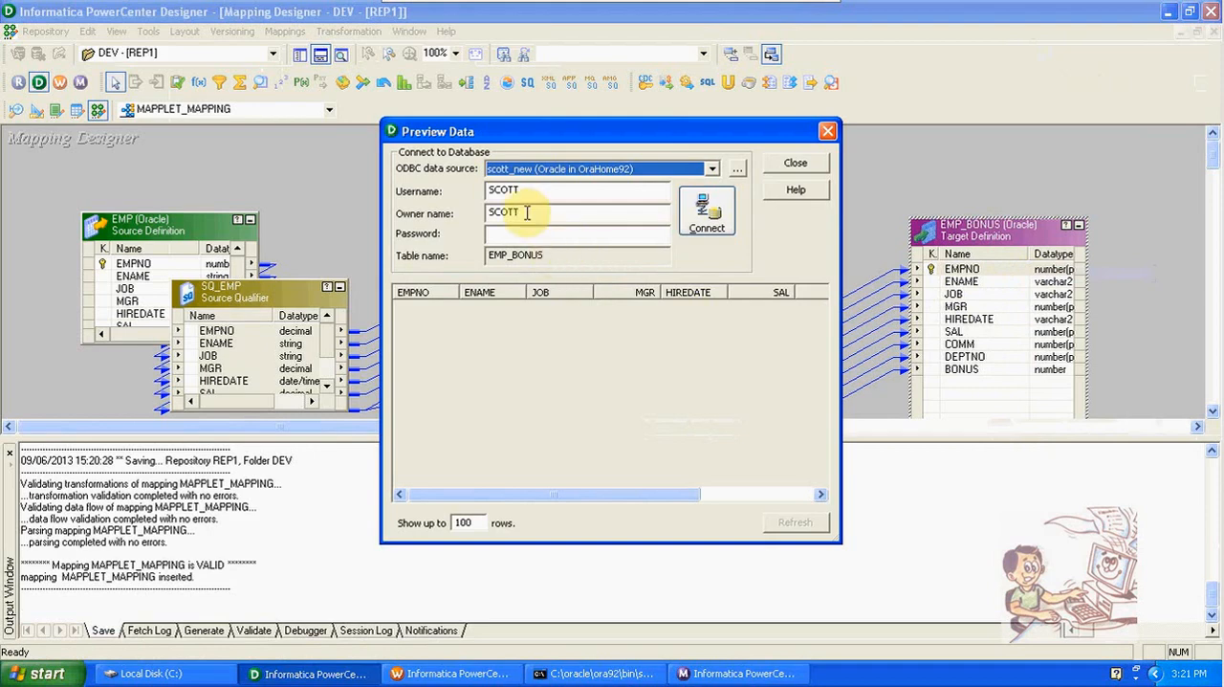
Log in to preview EMP_BONUS, widen it to show seven dept-30 rows, then close.
text(**)
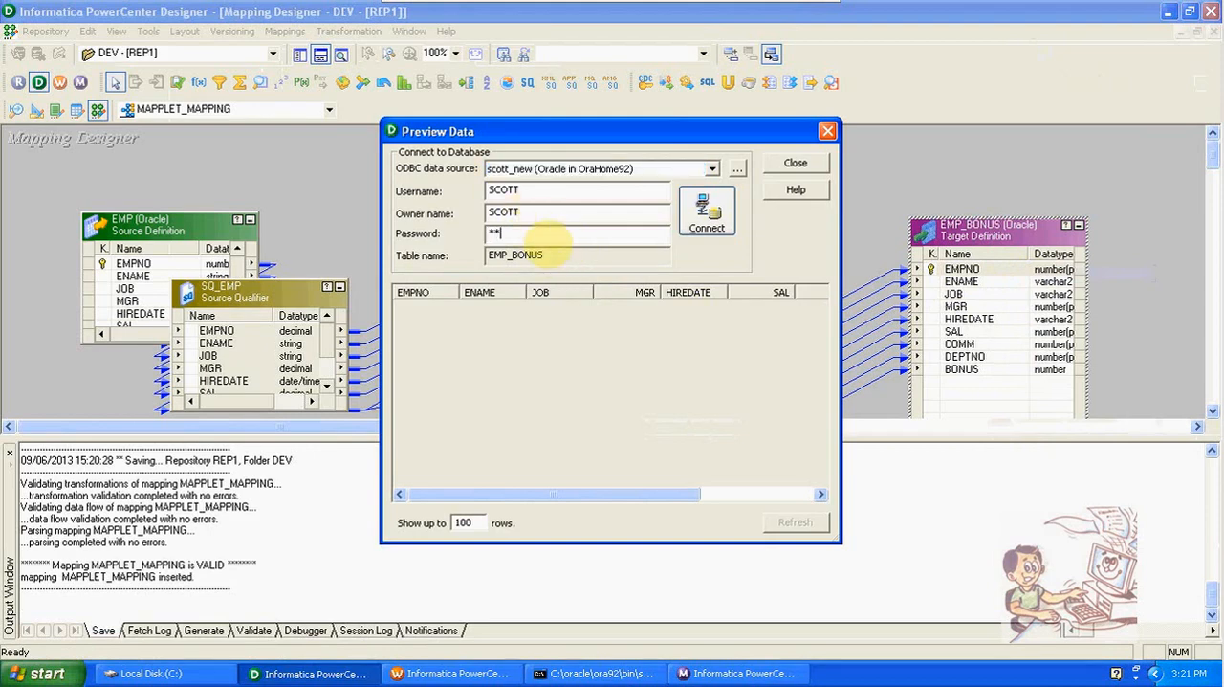
click(707, 208)
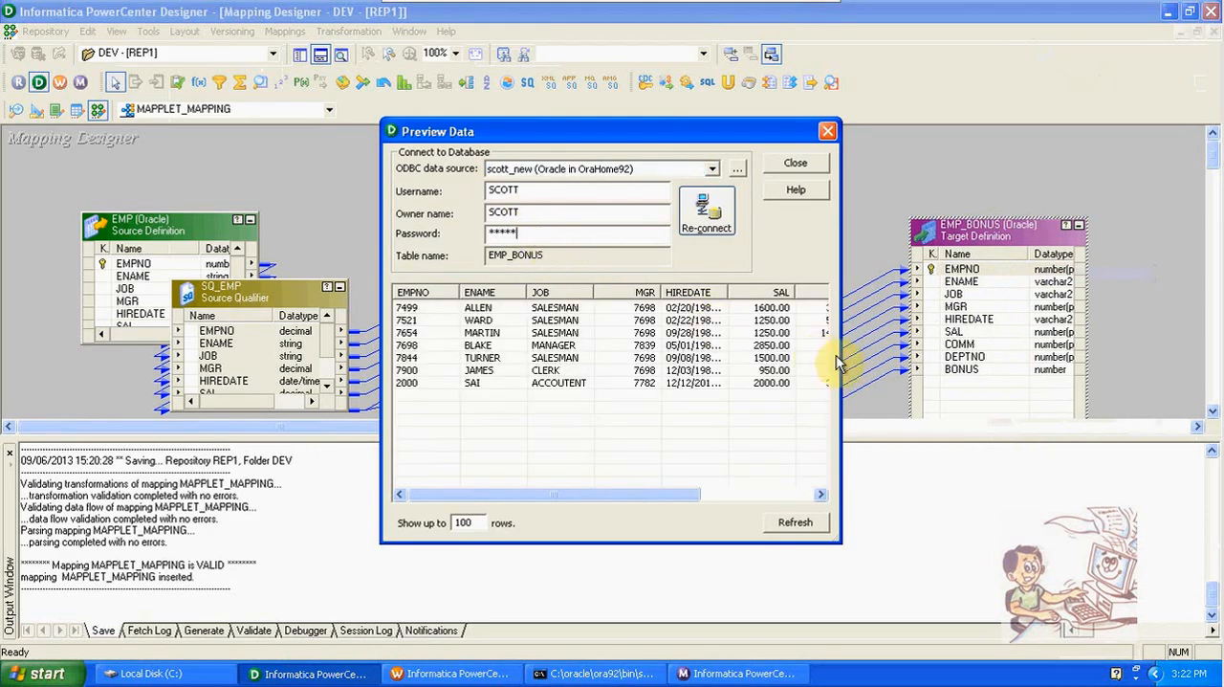
drag(841, 407, 1081, 407)
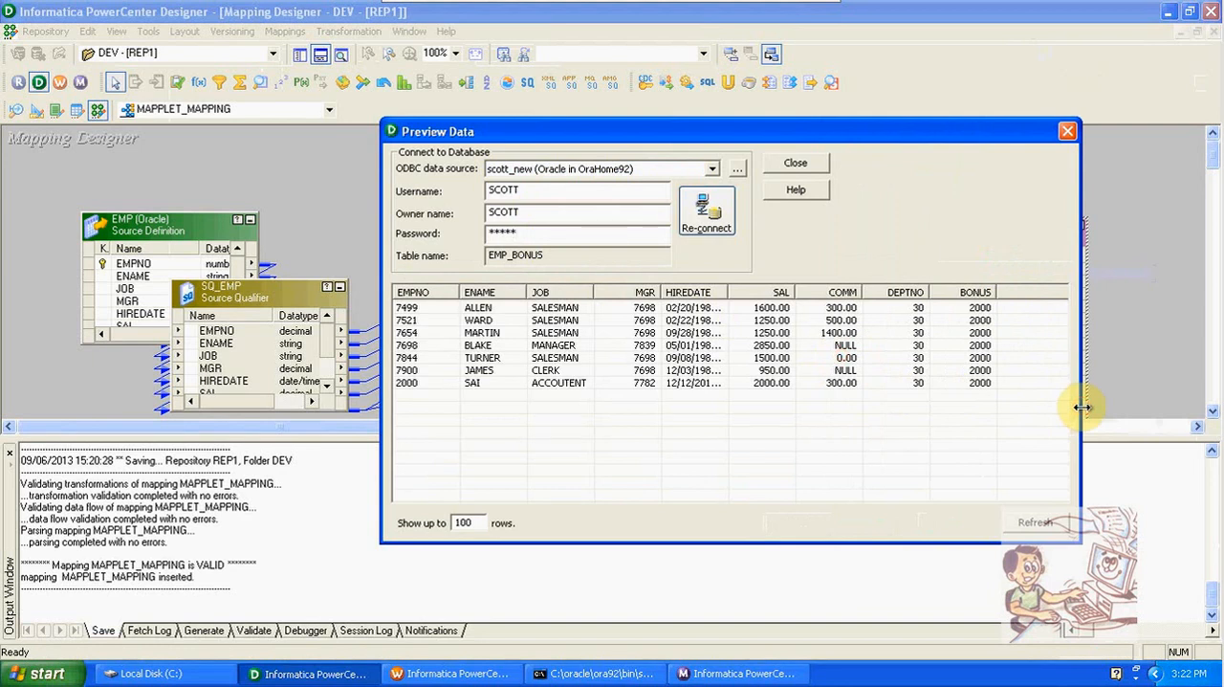
mouse_move(1066, 131)
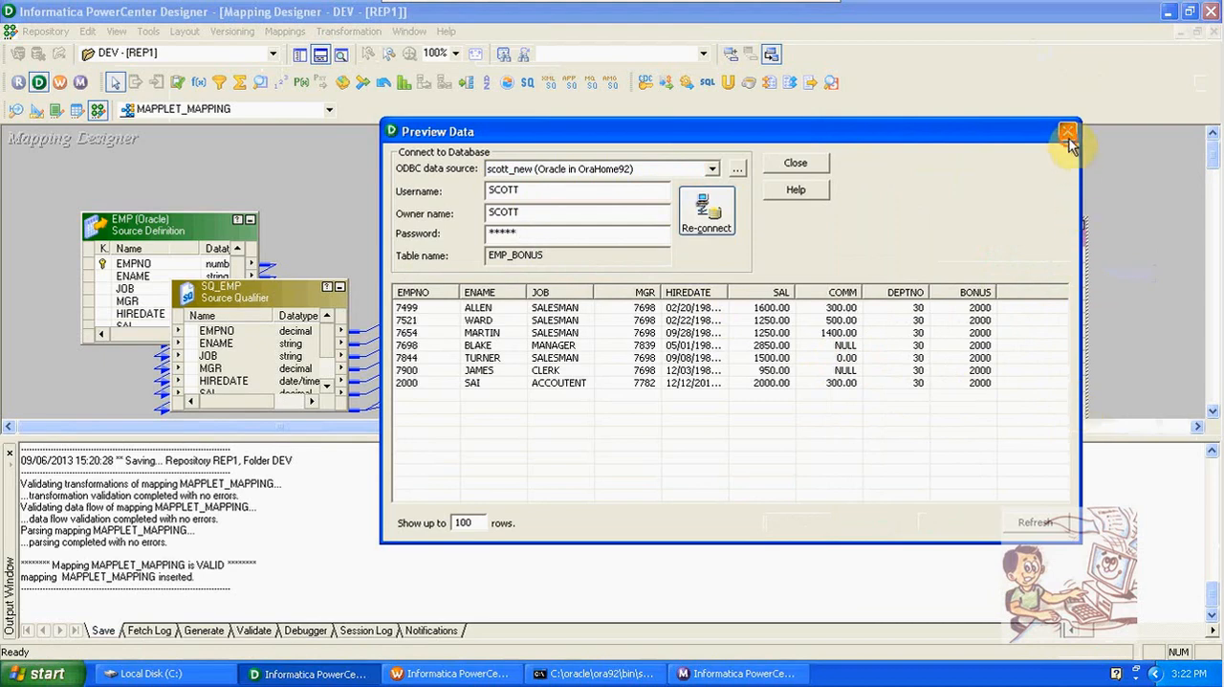
click(1067, 131)
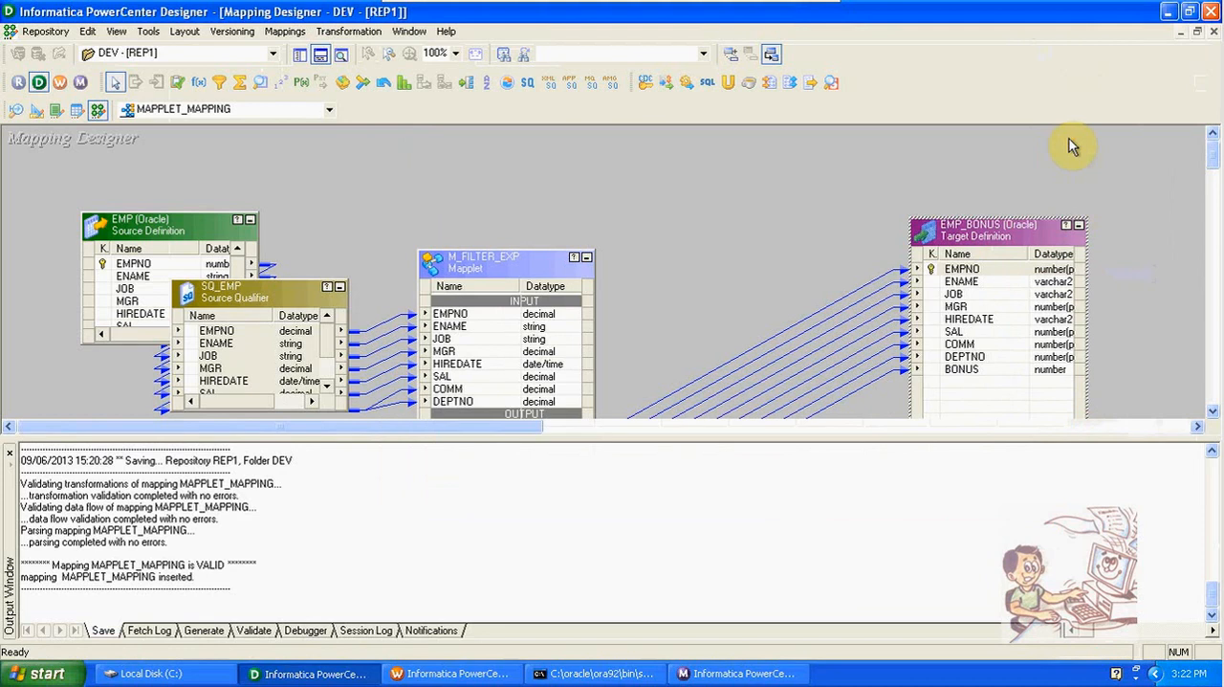
mouse_move(812, 7)
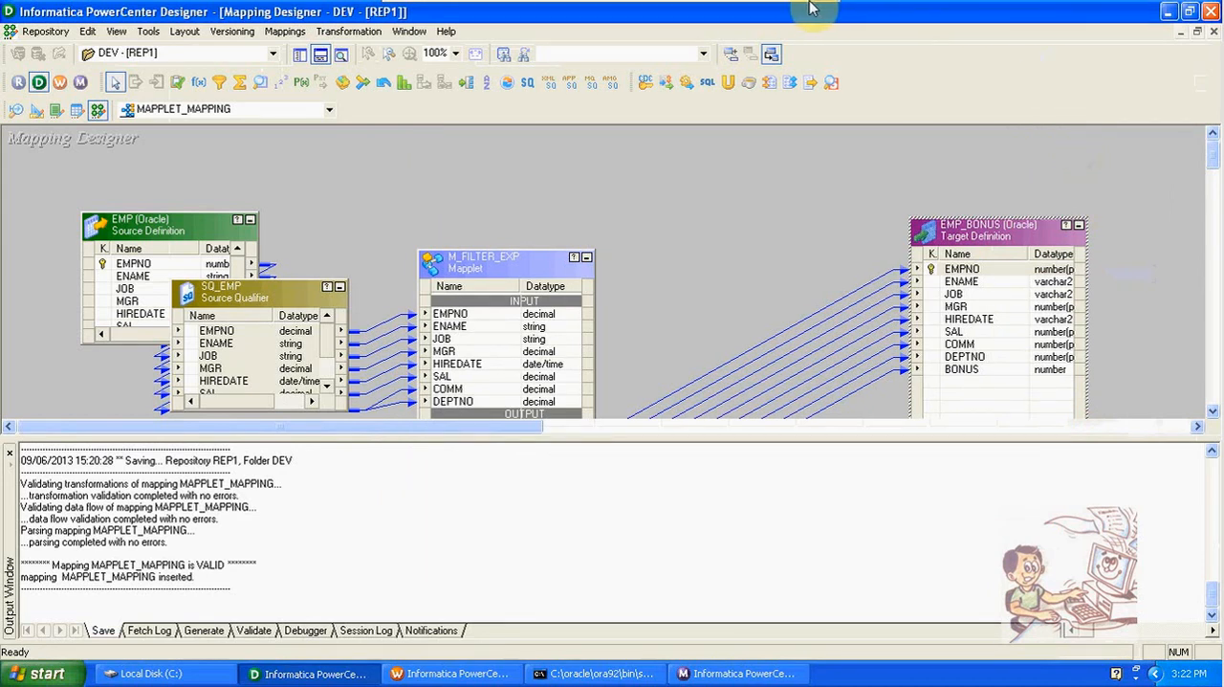